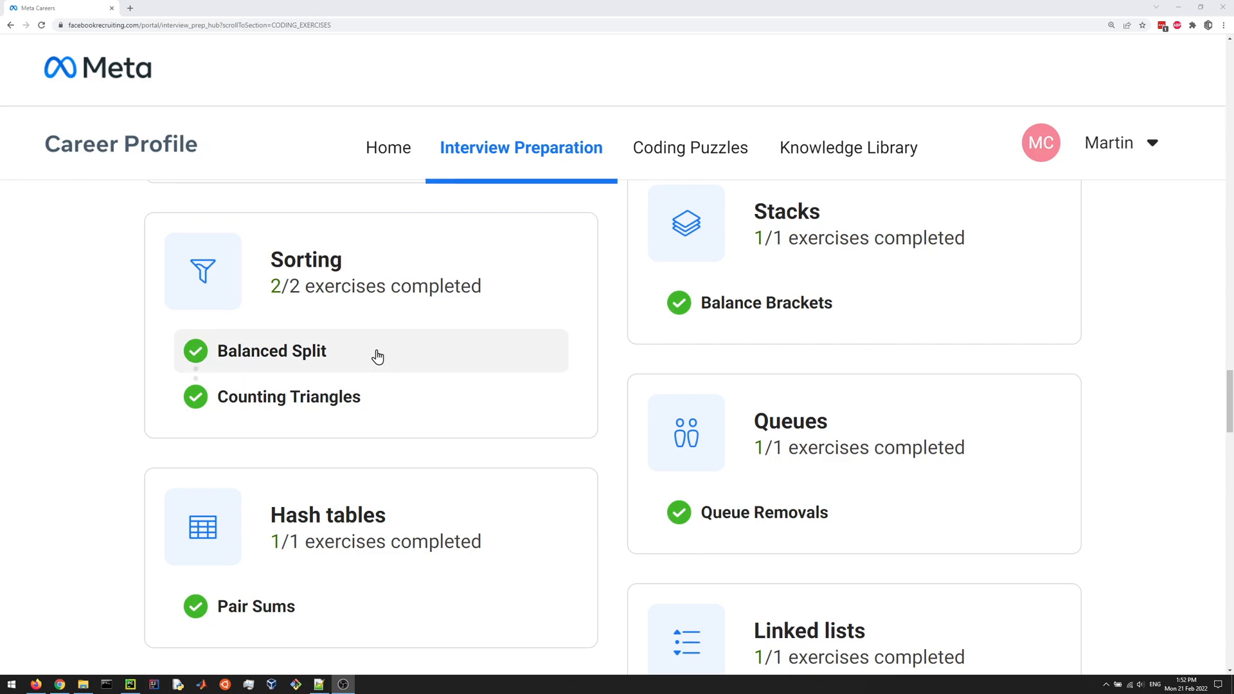
Step: Open the Balanced Split exercise from the Sorting section of Interview Preparation
click(272, 351)
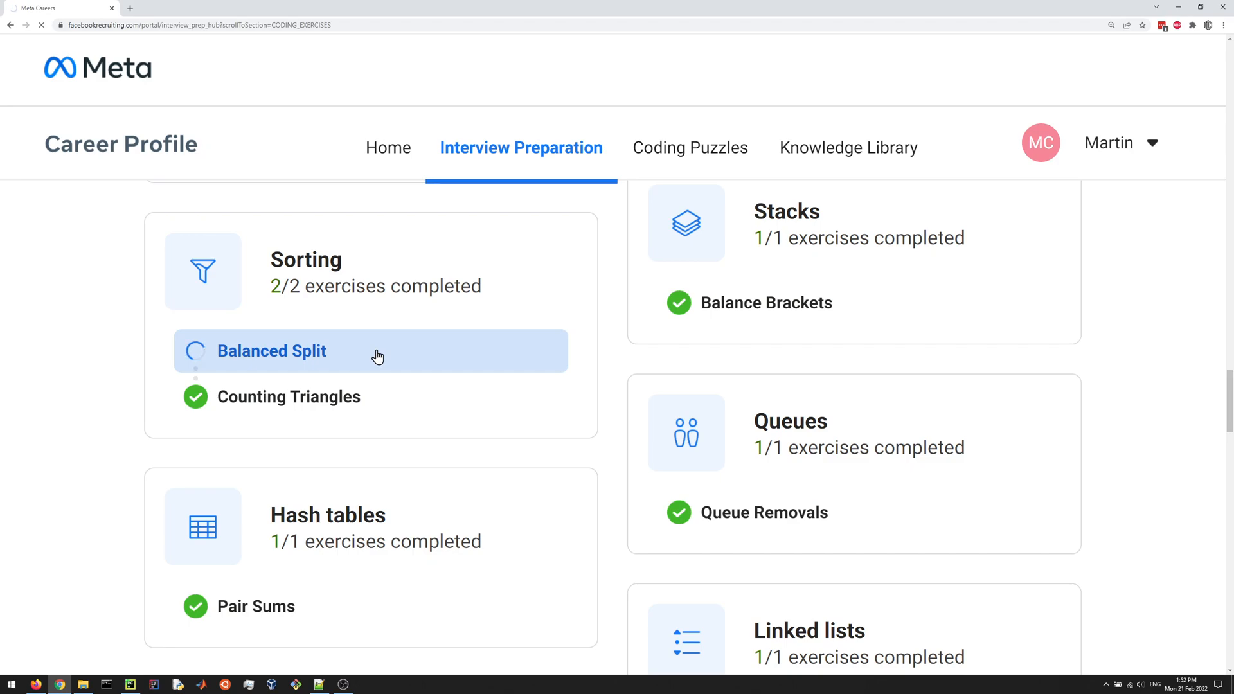
click(271, 351)
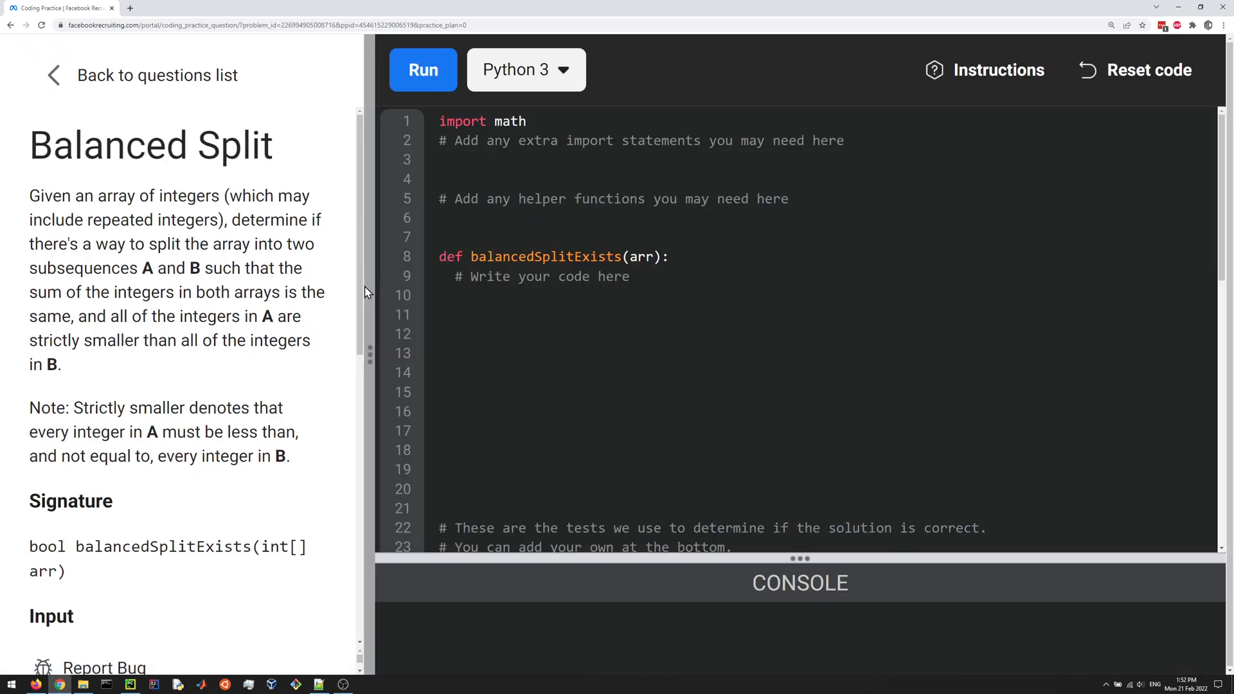
Step: Widen the description pane and read the 'an array of integers which may include' sentence
drag(367, 355, 512, 355)
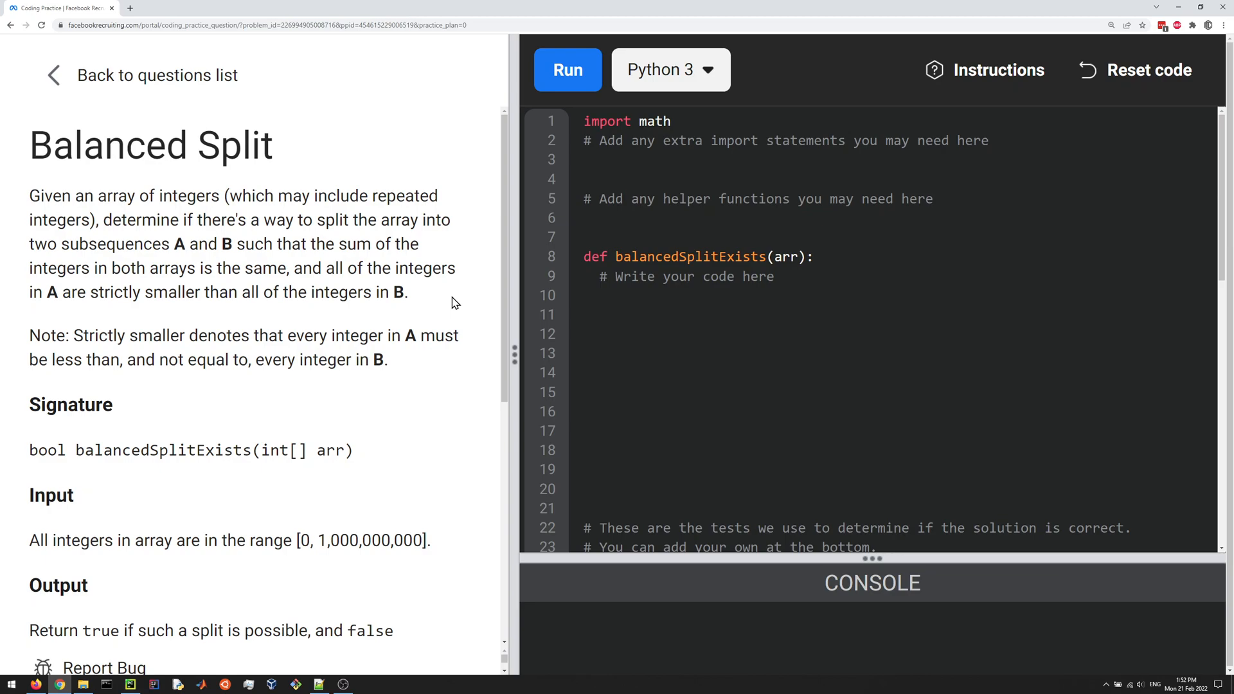
mouse_move(451, 270)
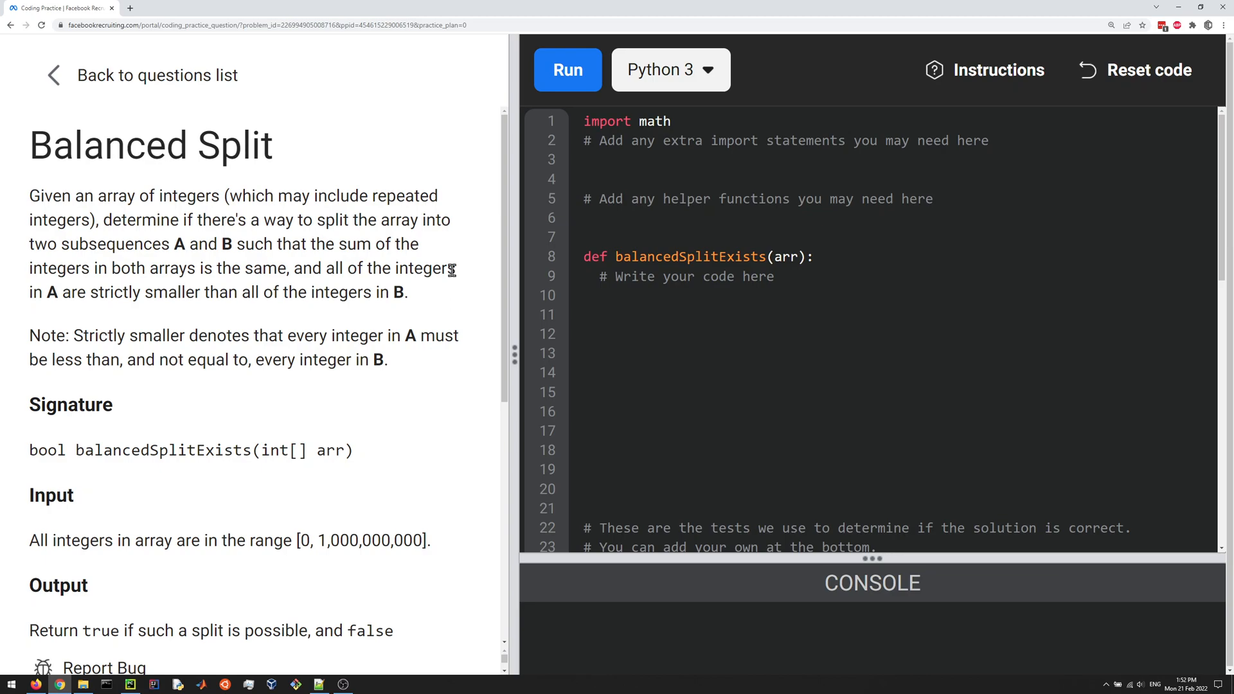
mouse_move(208, 220)
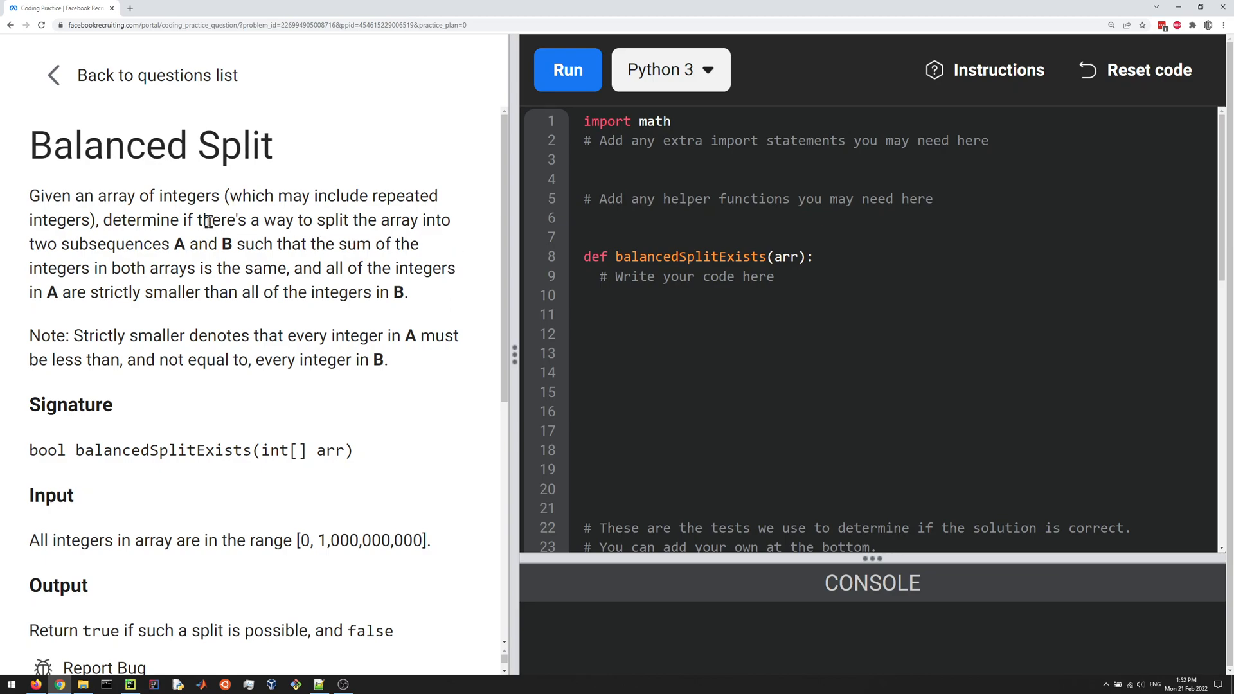
drag(72, 195, 203, 195)
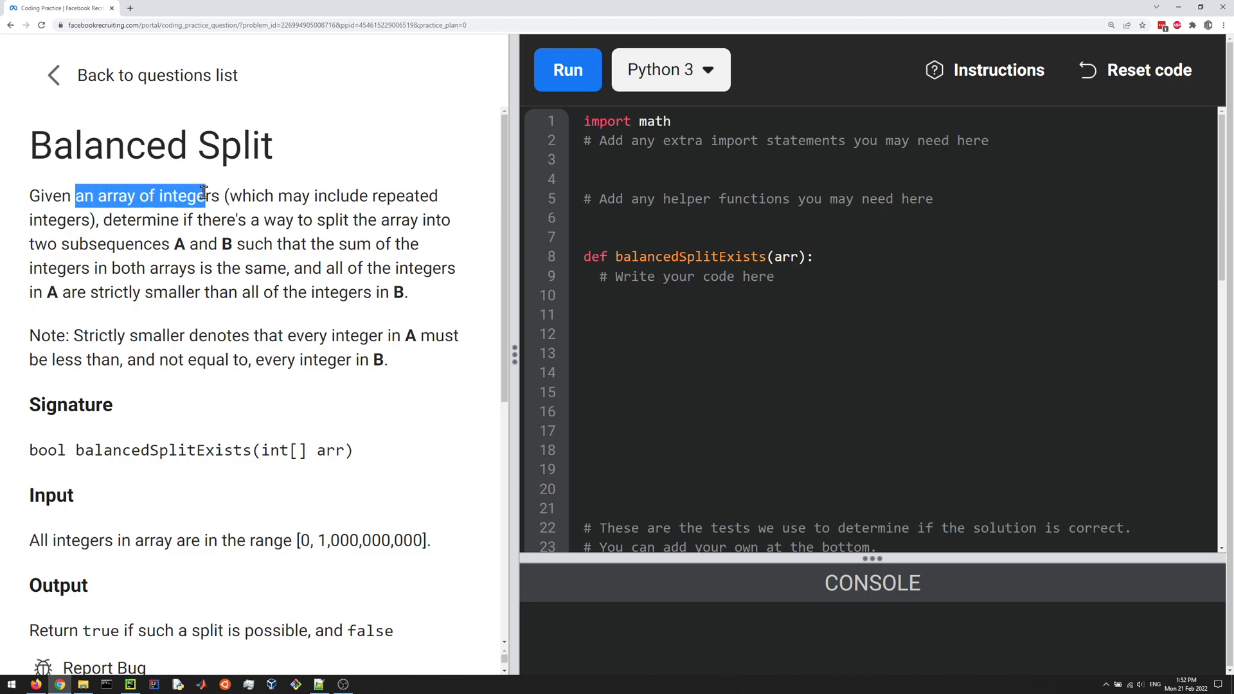
drag(204, 196, 370, 195)
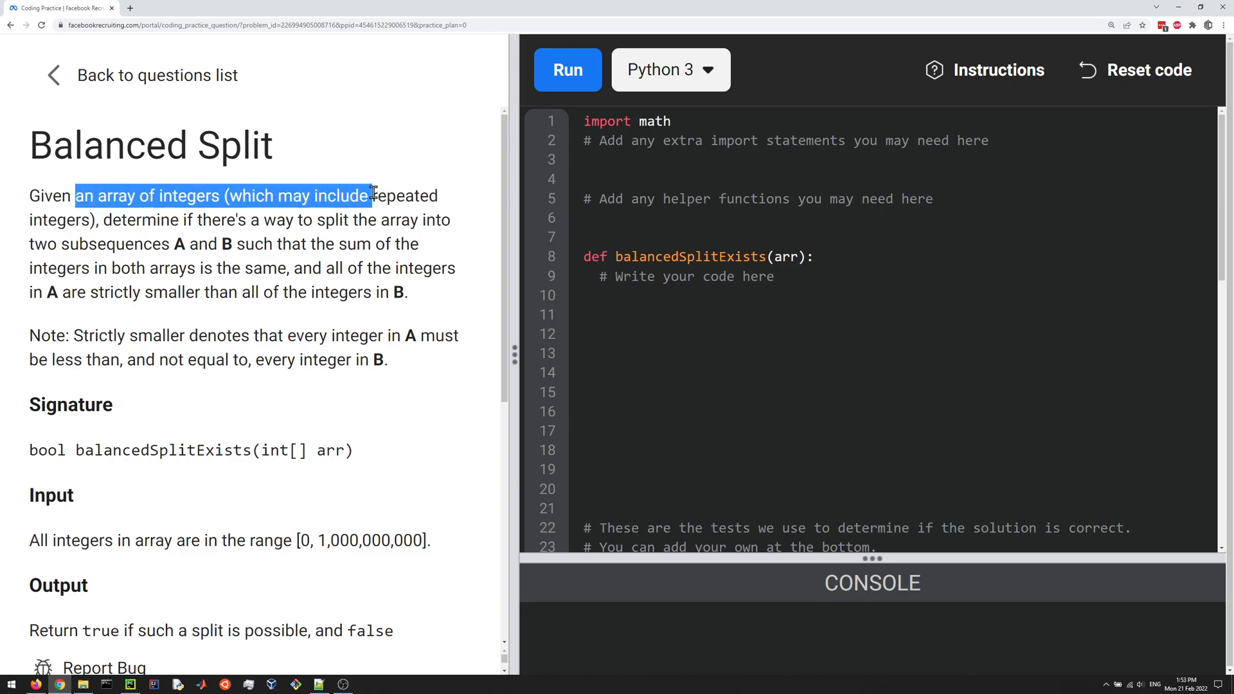
click(360, 220)
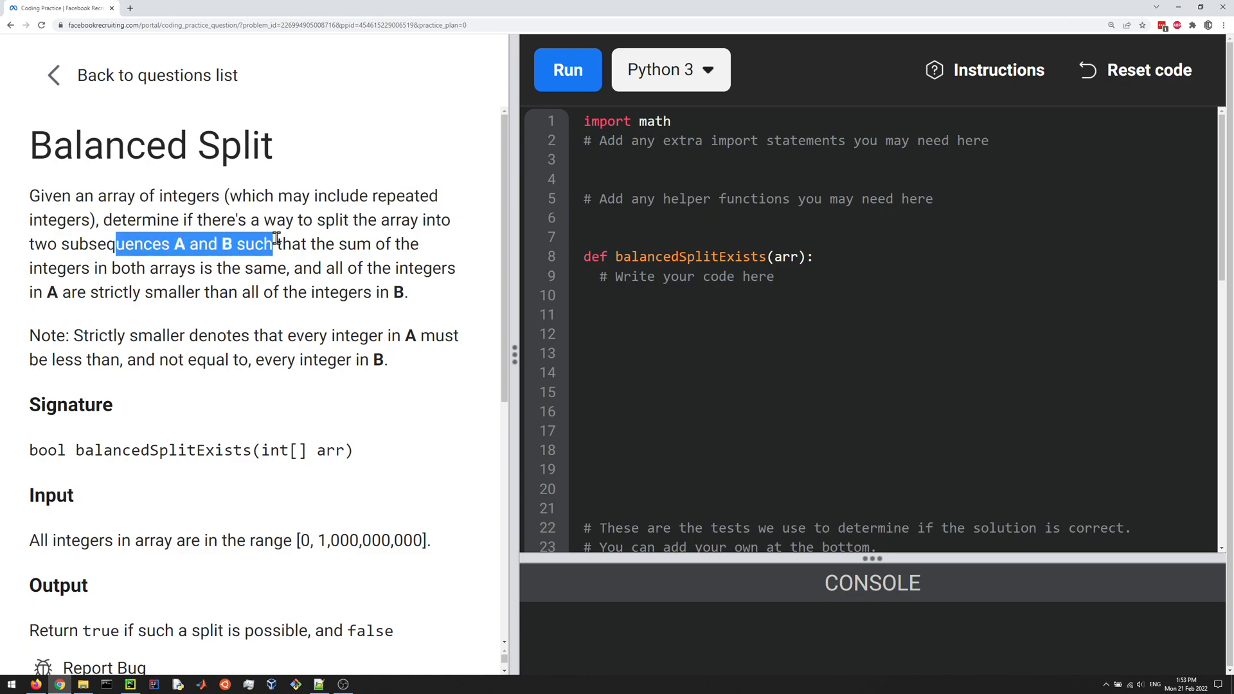
Step: Read the part naming subsequences A and B with the equal-sum condition
drag(275, 243, 292, 267)
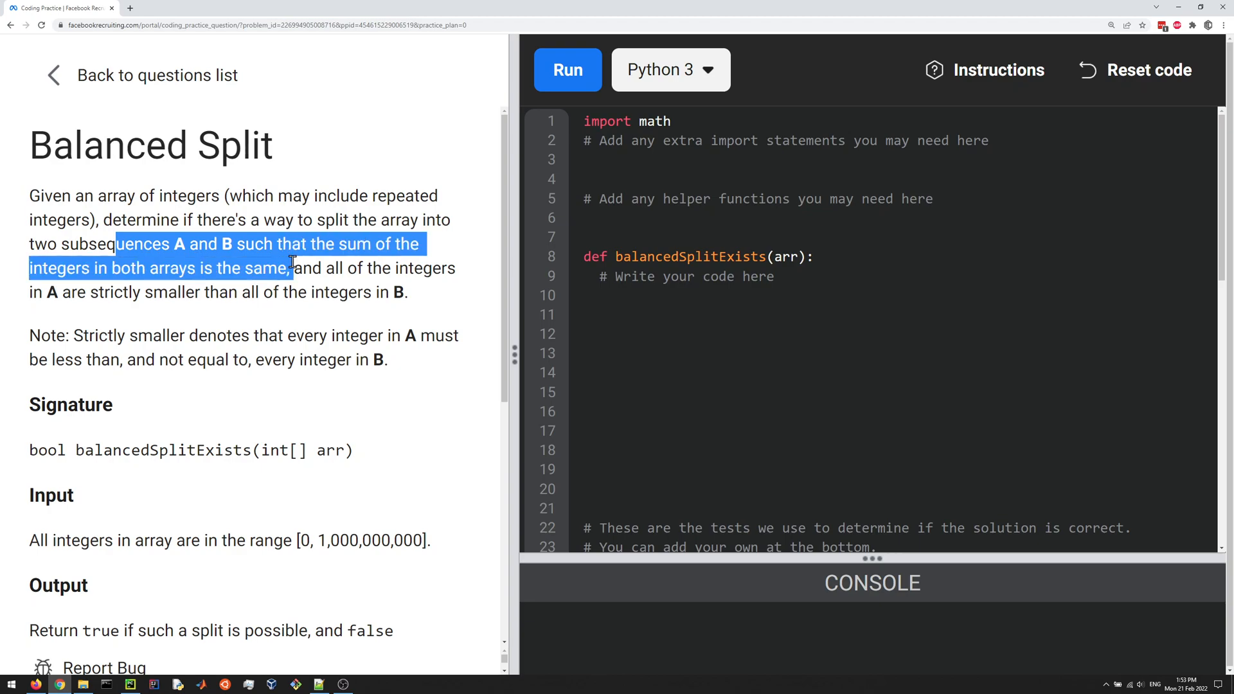
drag(293, 268, 334, 267)
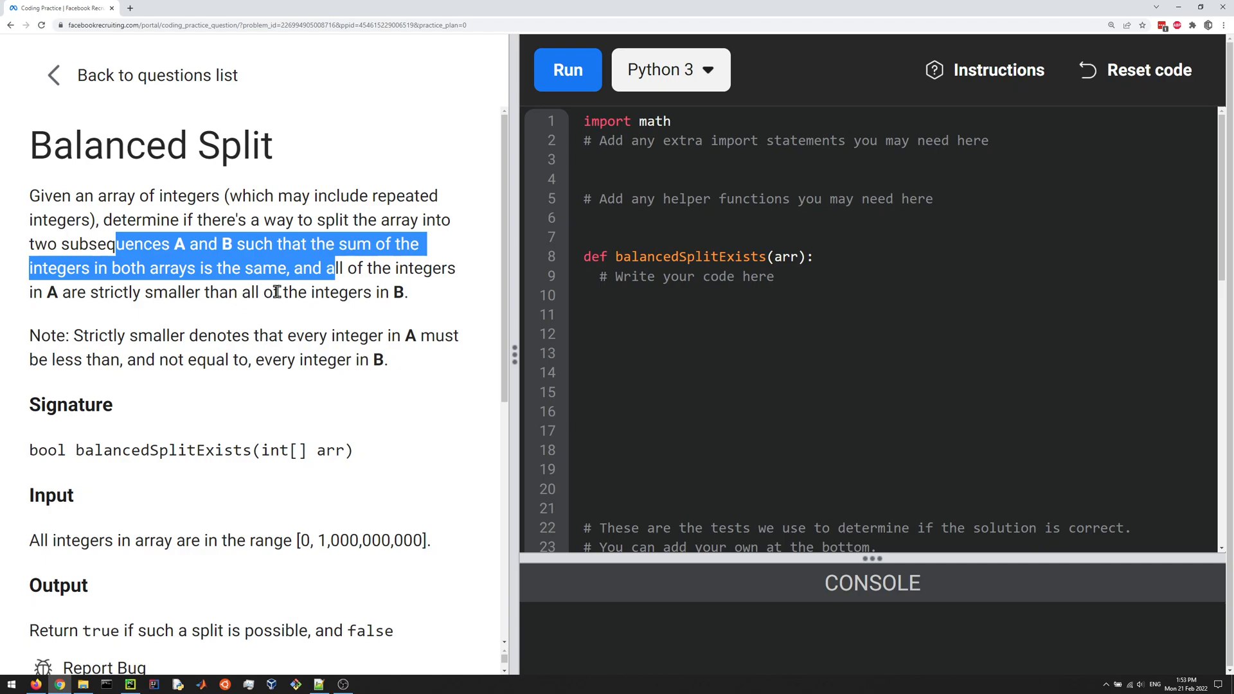
click(426, 293)
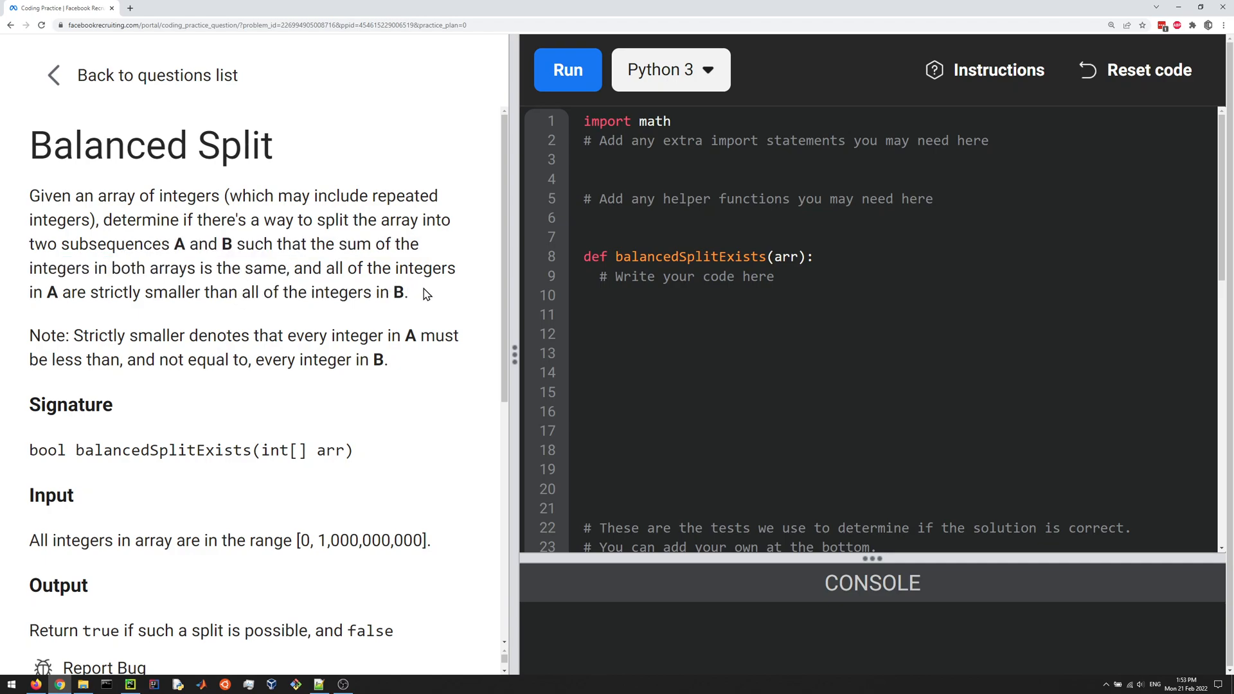
scroll(down, 3)
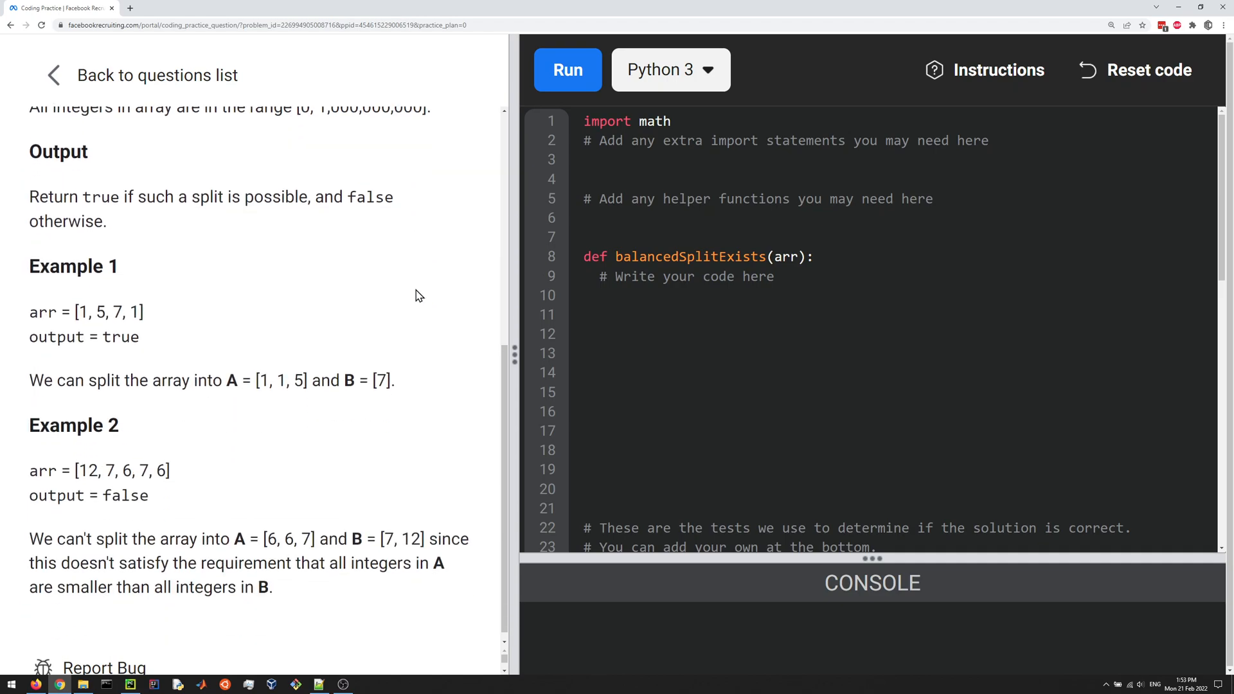
scroll(down, 3)
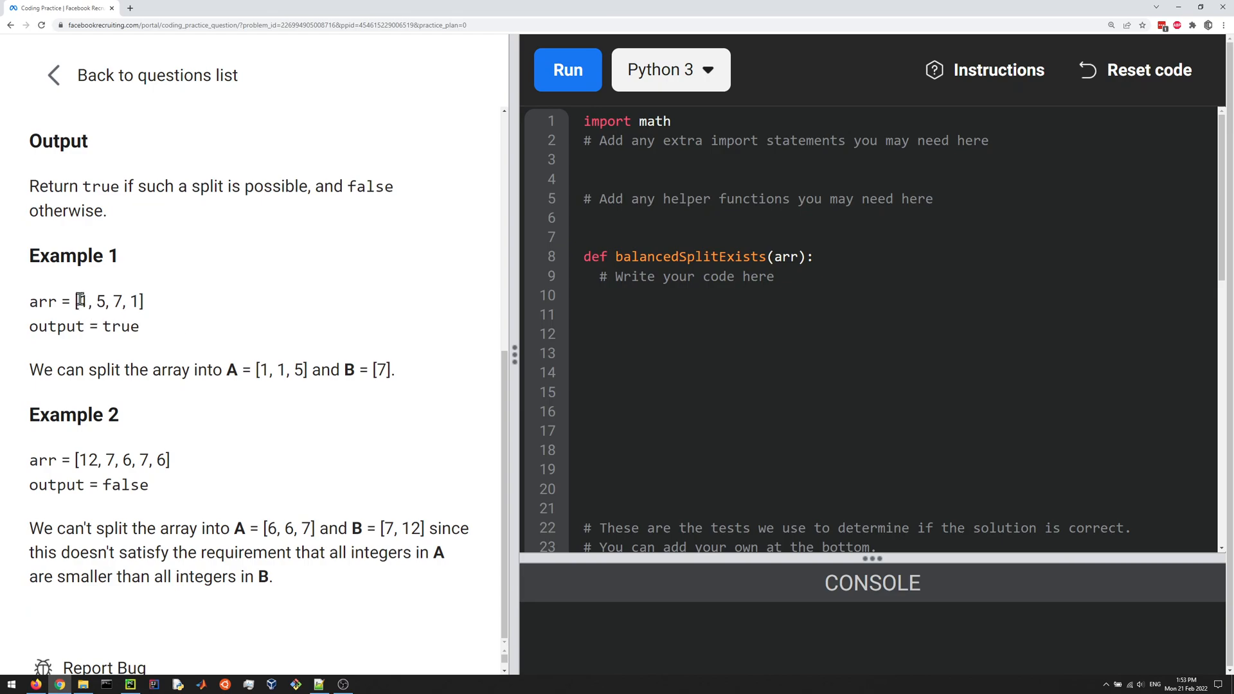
drag(75, 300, 143, 300)
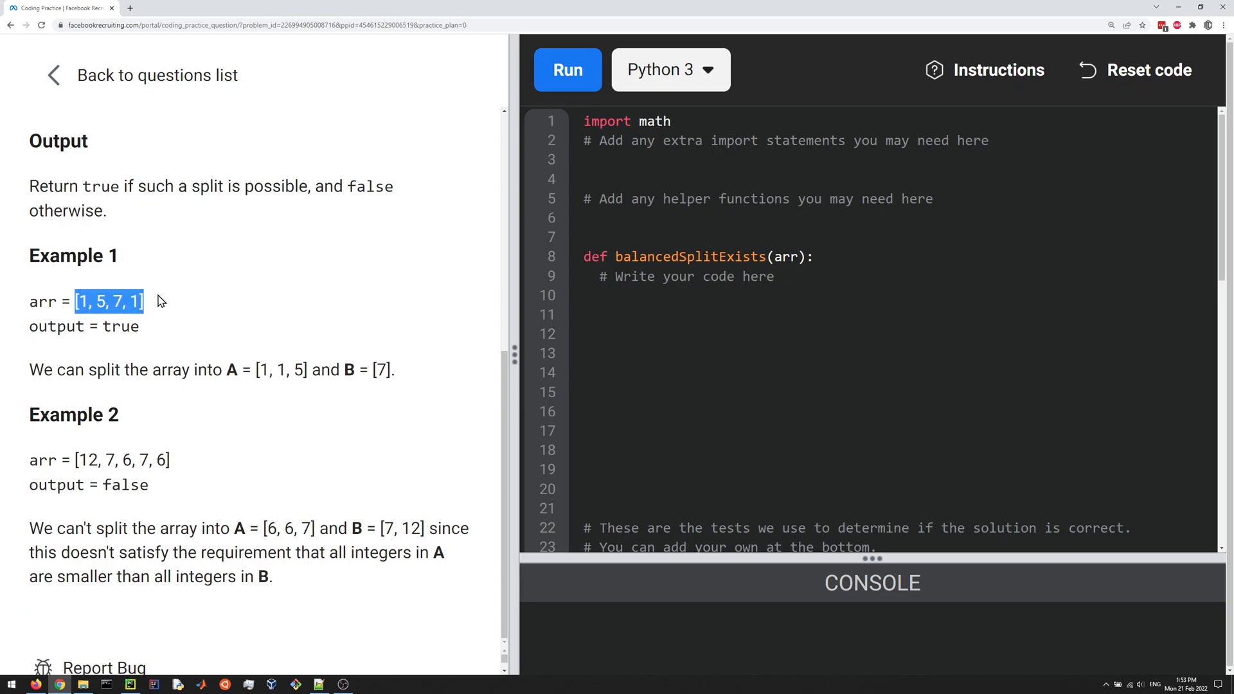
click(145, 301)
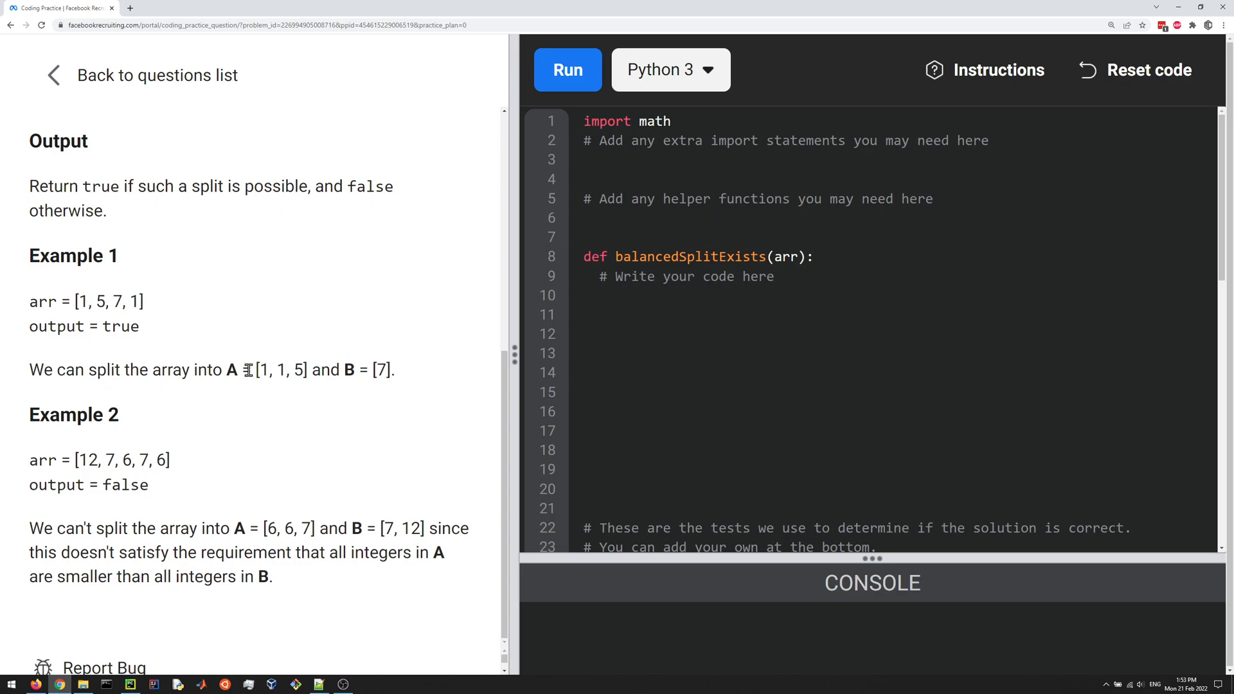
drag(243, 371, 311, 370)
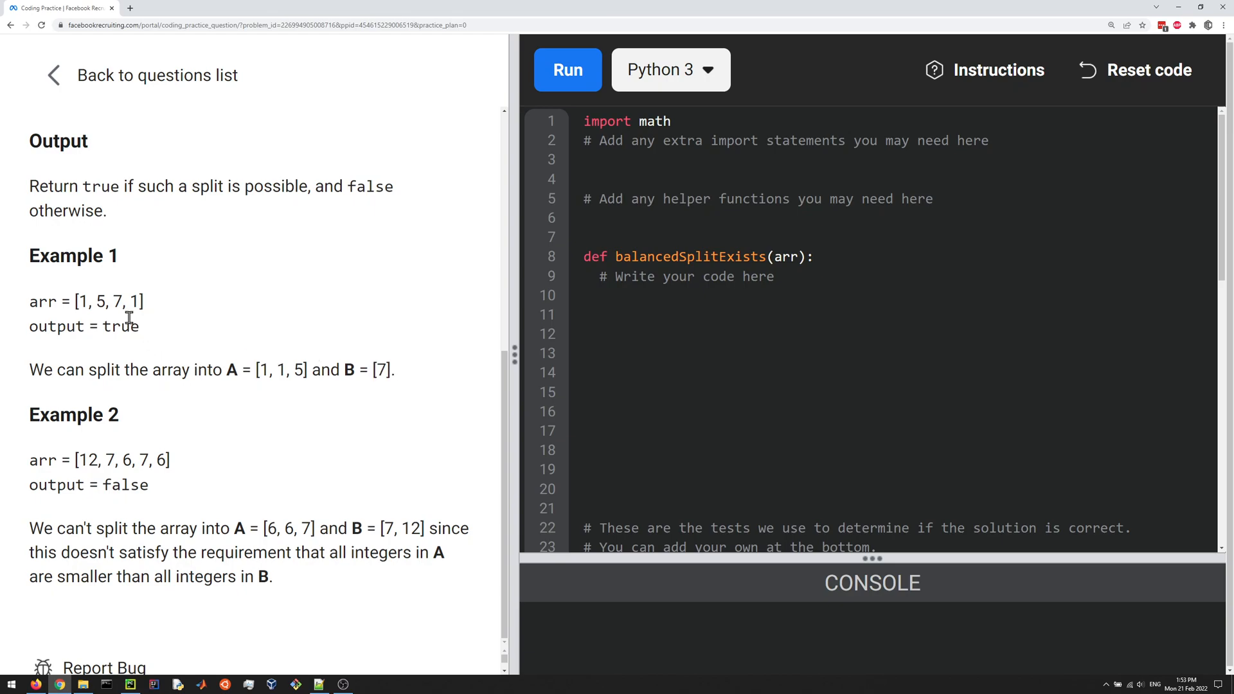
mouse_move(29, 461)
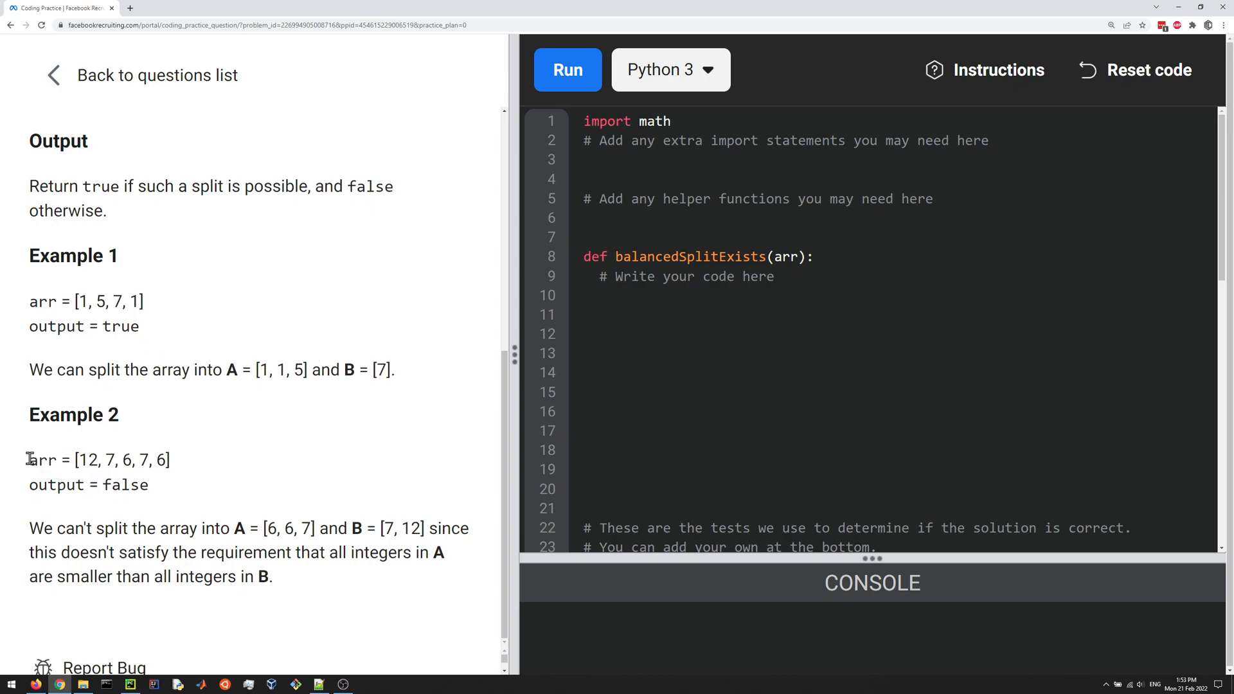
drag(28, 460, 272, 577)
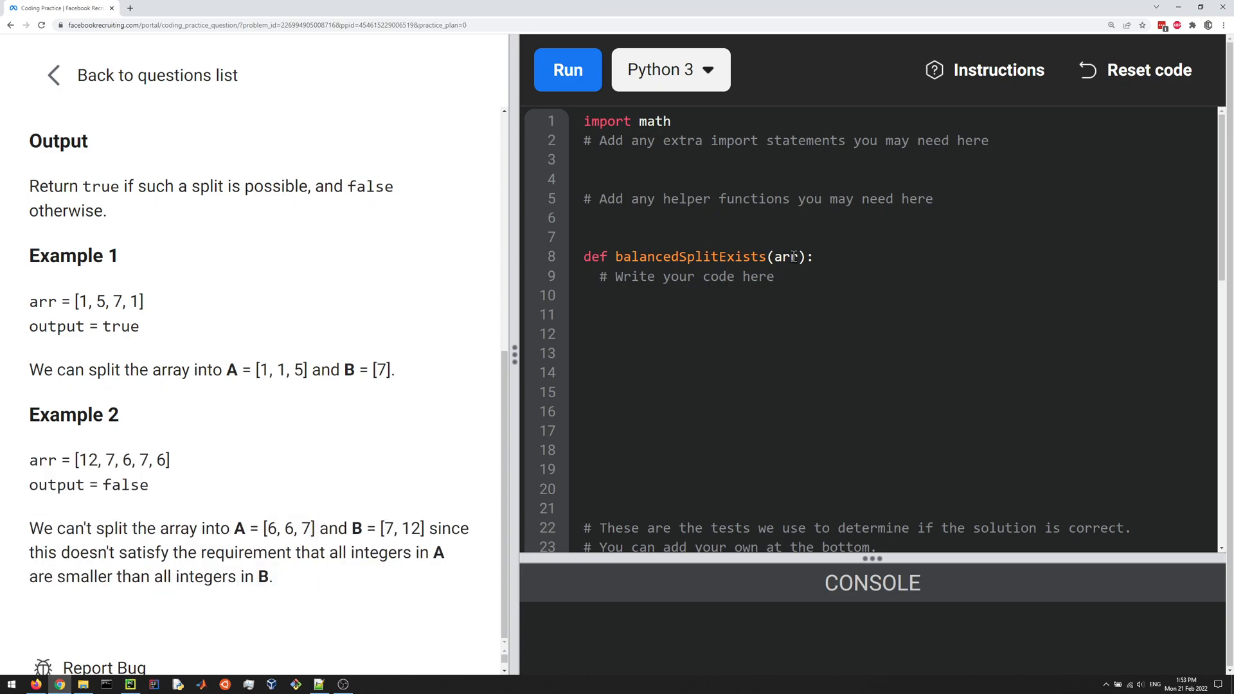
mouse_move(876, 268)
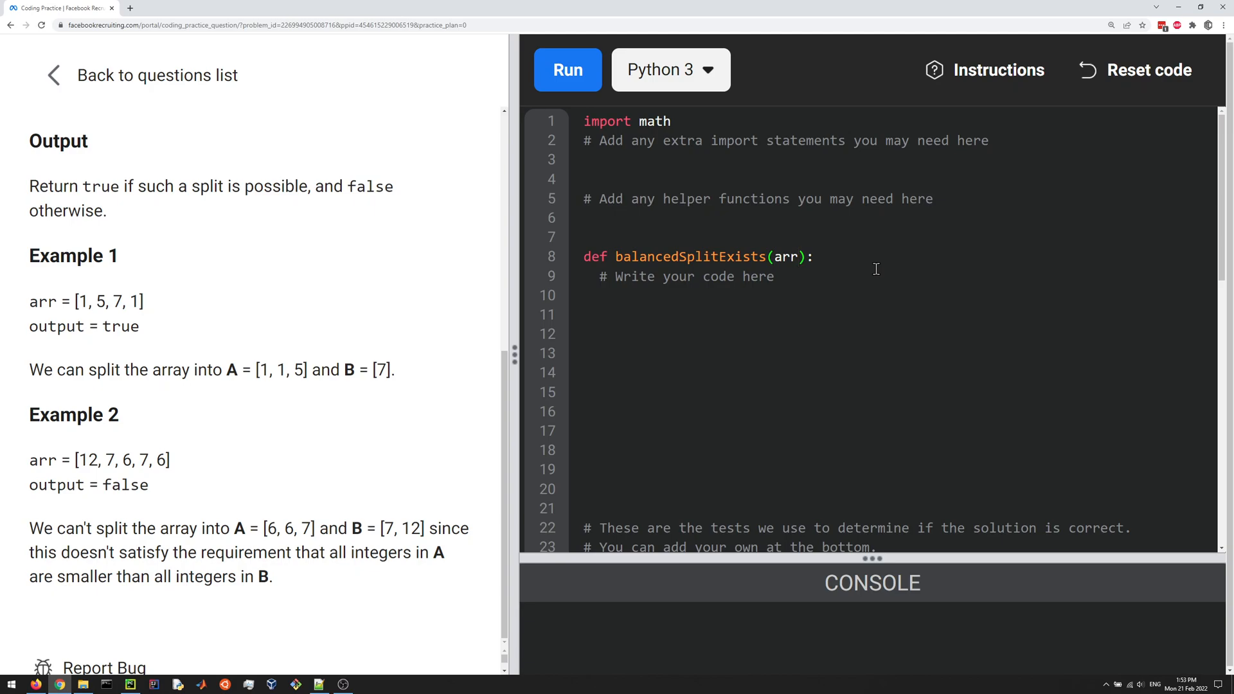
Step: Annotate balancedSplitExists with ': list' and '-> bool' and start its body with arr.sort()
text(: list)
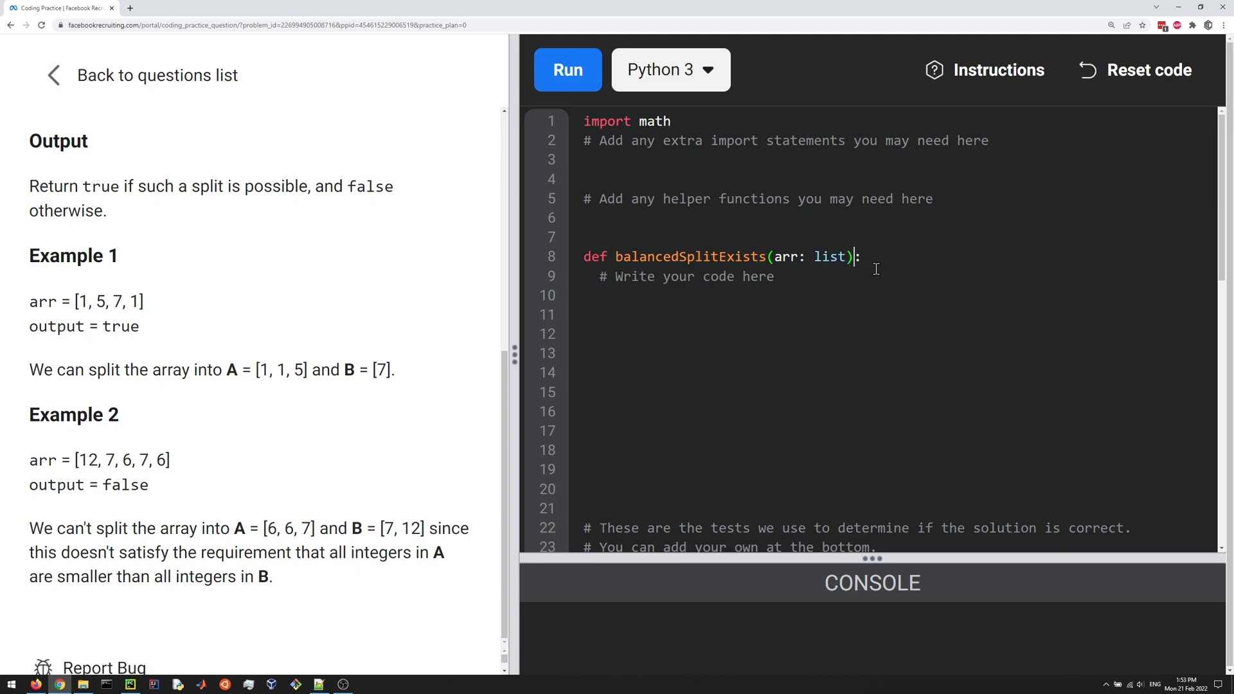
text(-> bool)
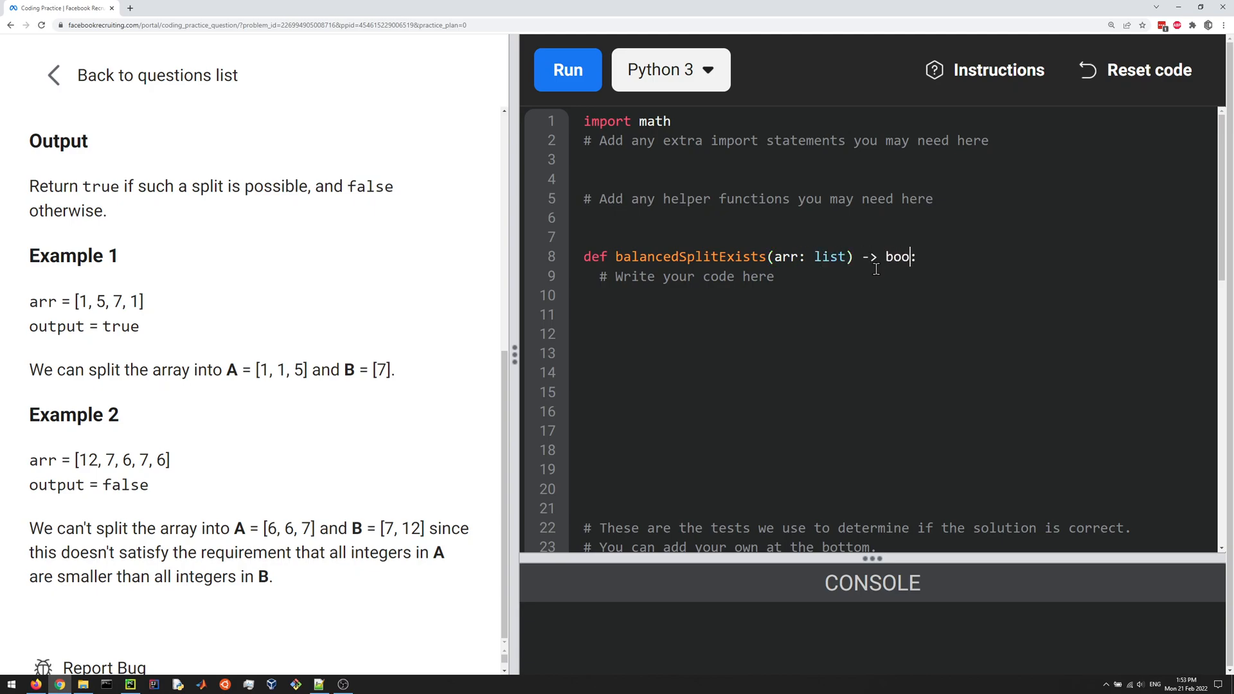
text(l:)
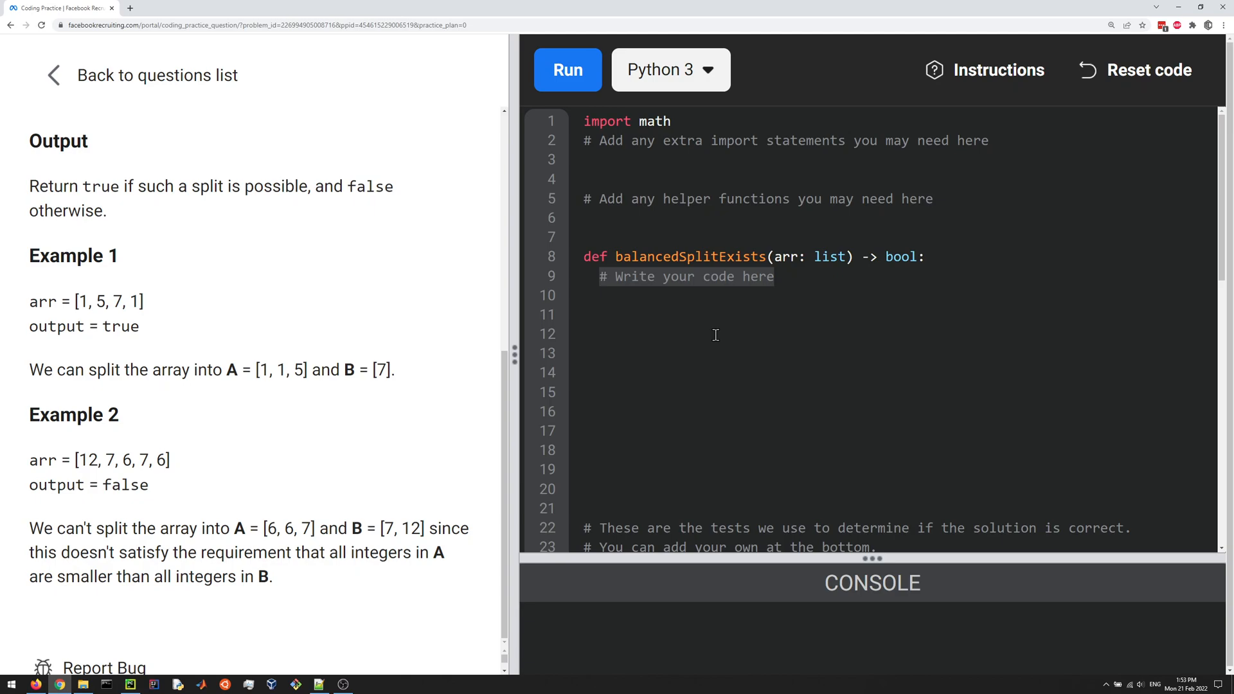
text(arr.sor)
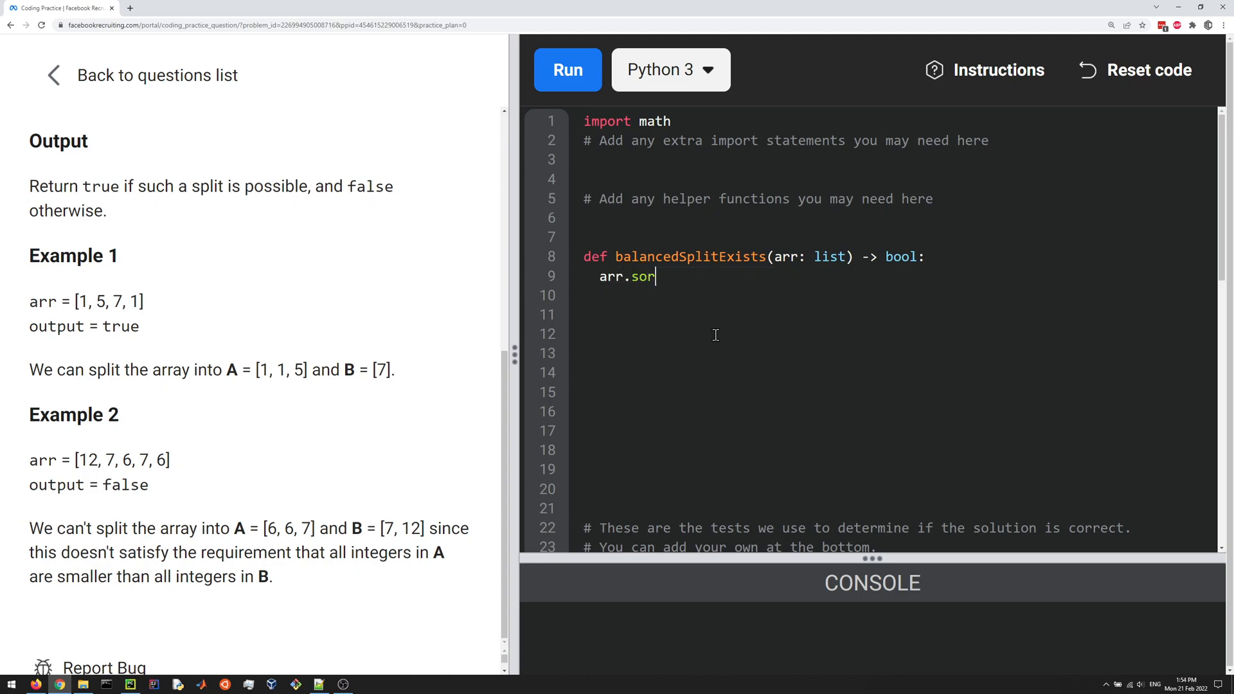
text(t())
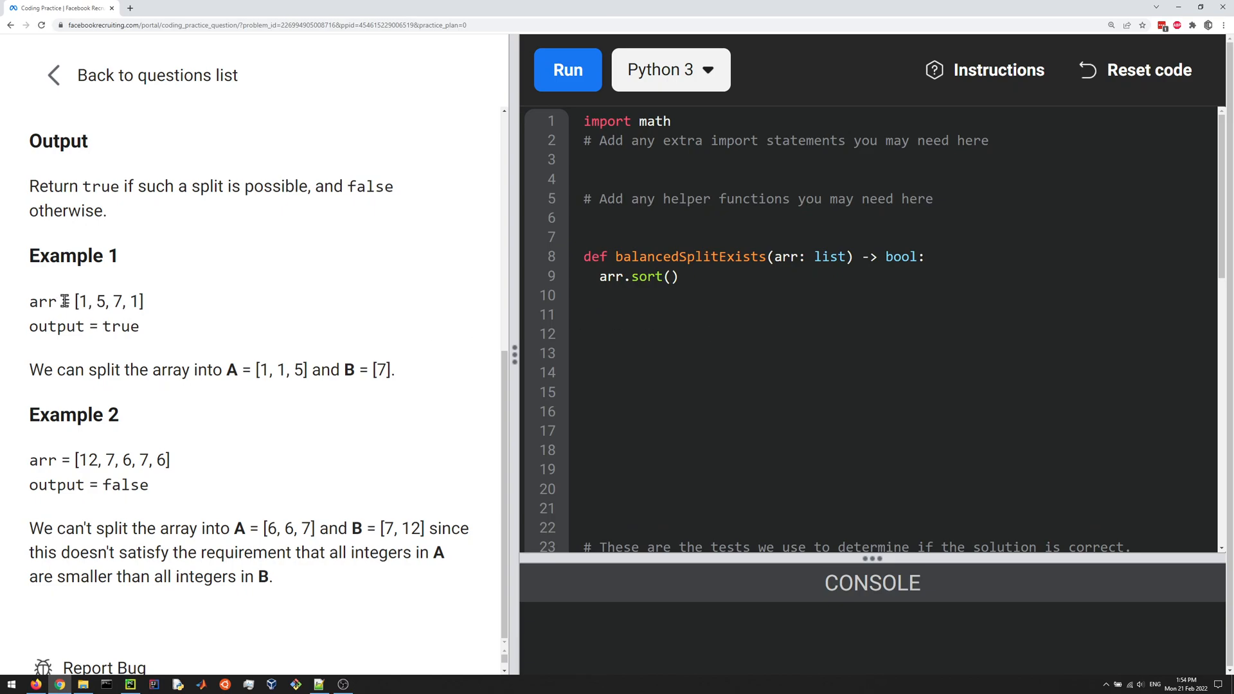
double_click(108, 301)
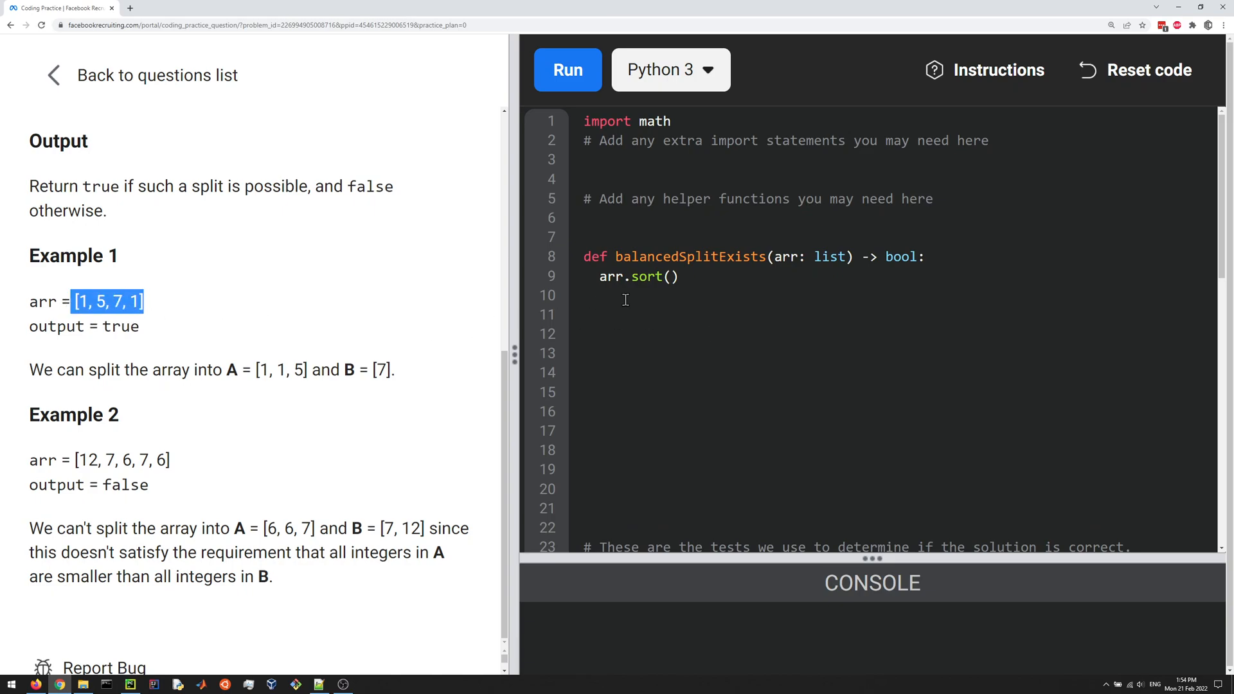
key(Enter)
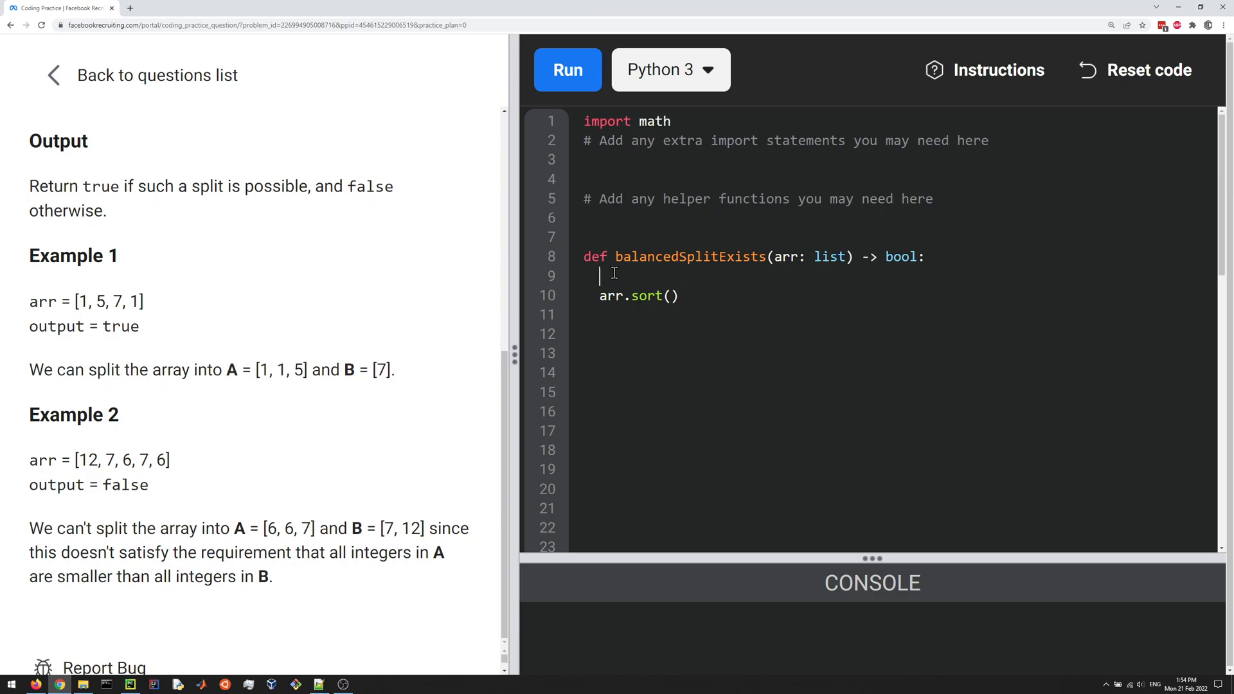
text(# [1, 5, 7, 1])
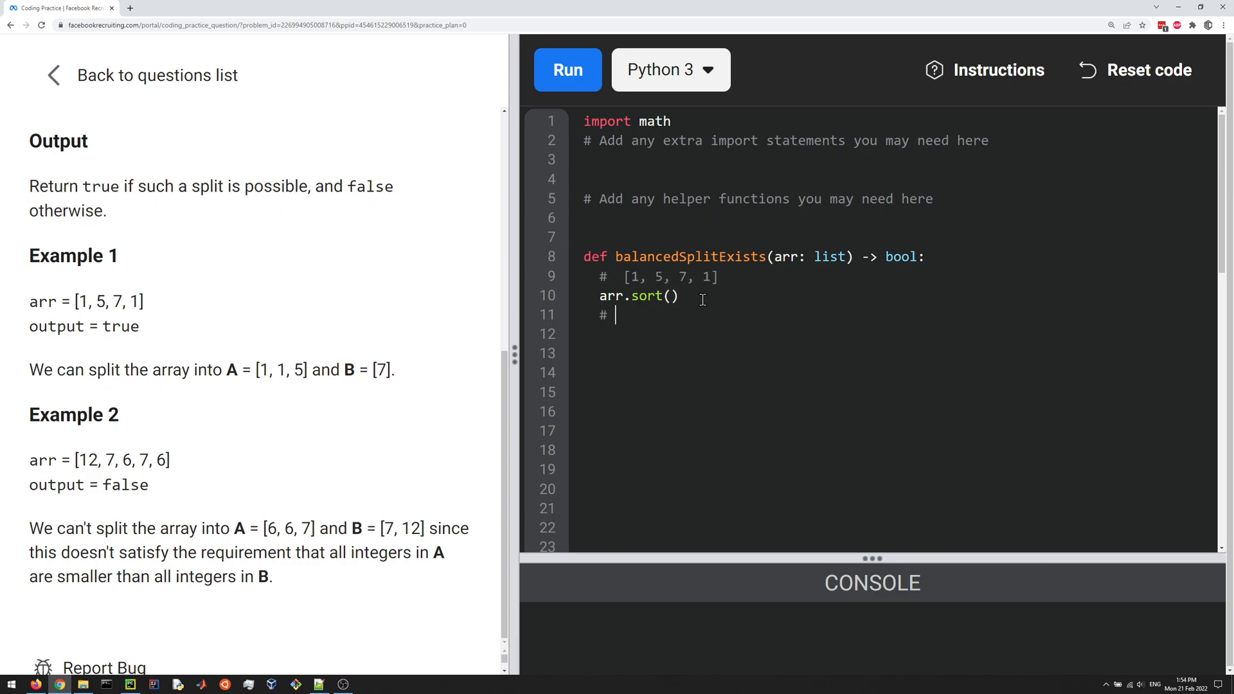
text([1, 5, 7, 1])
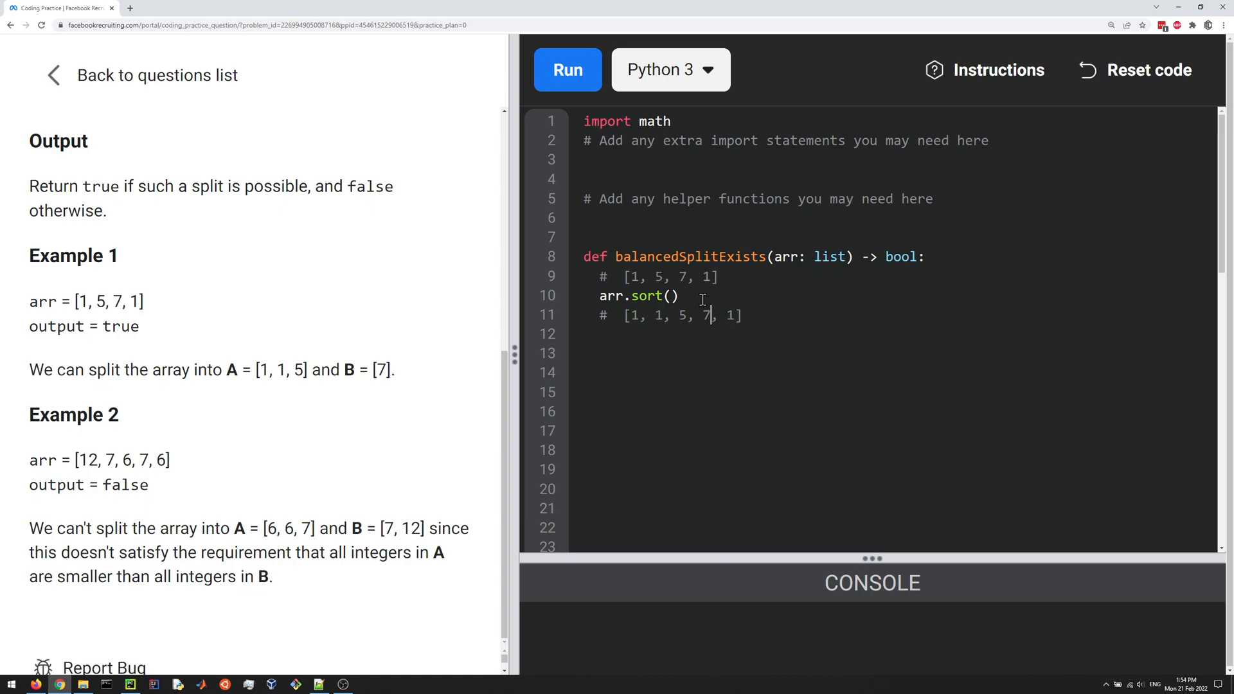
key(Backspace)
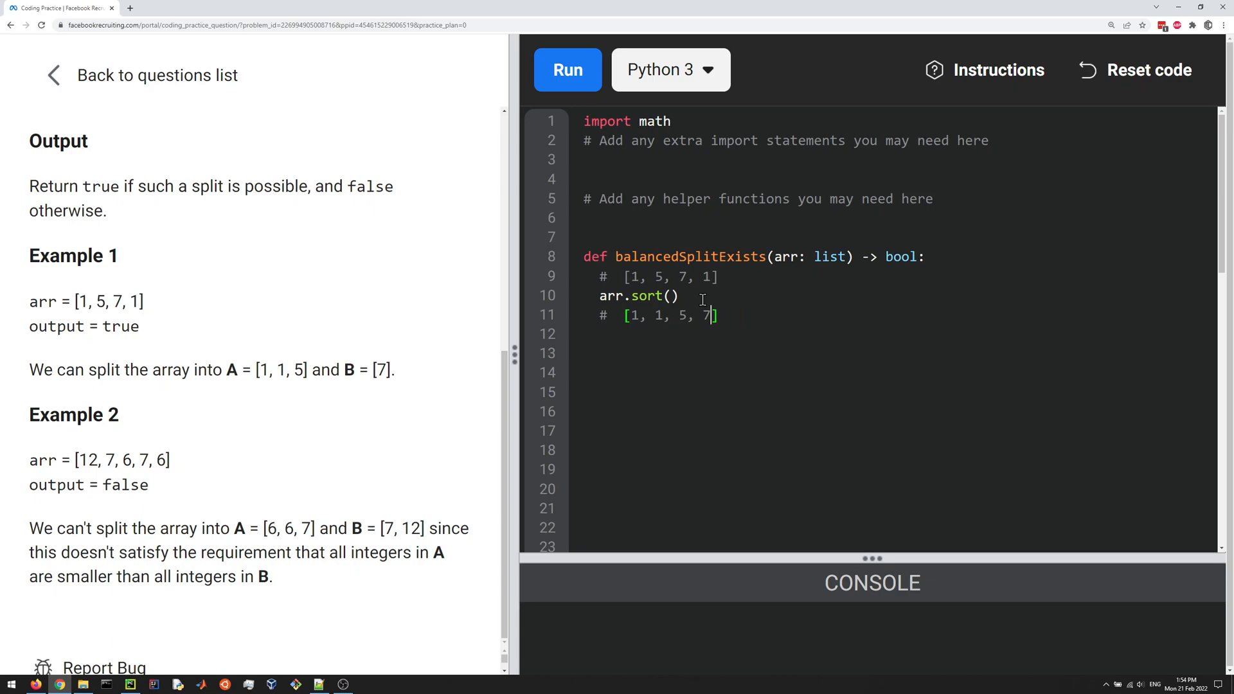
mouse_move(693, 316)
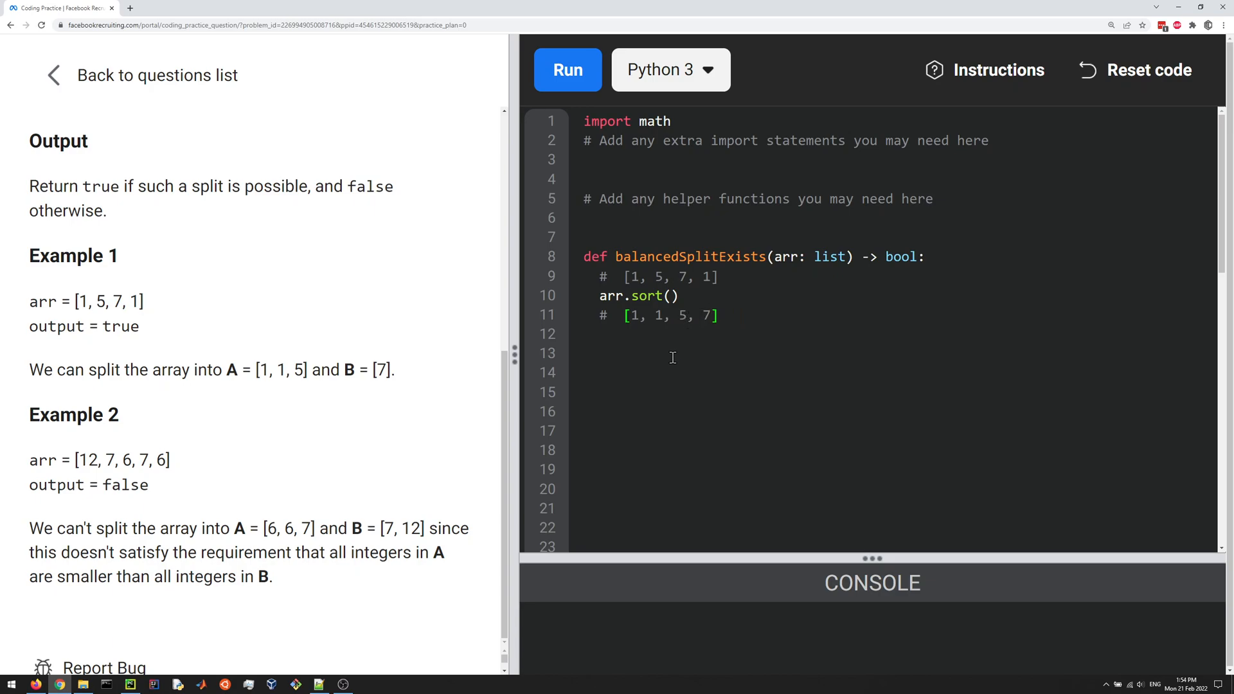
mouse_move(656, 359)
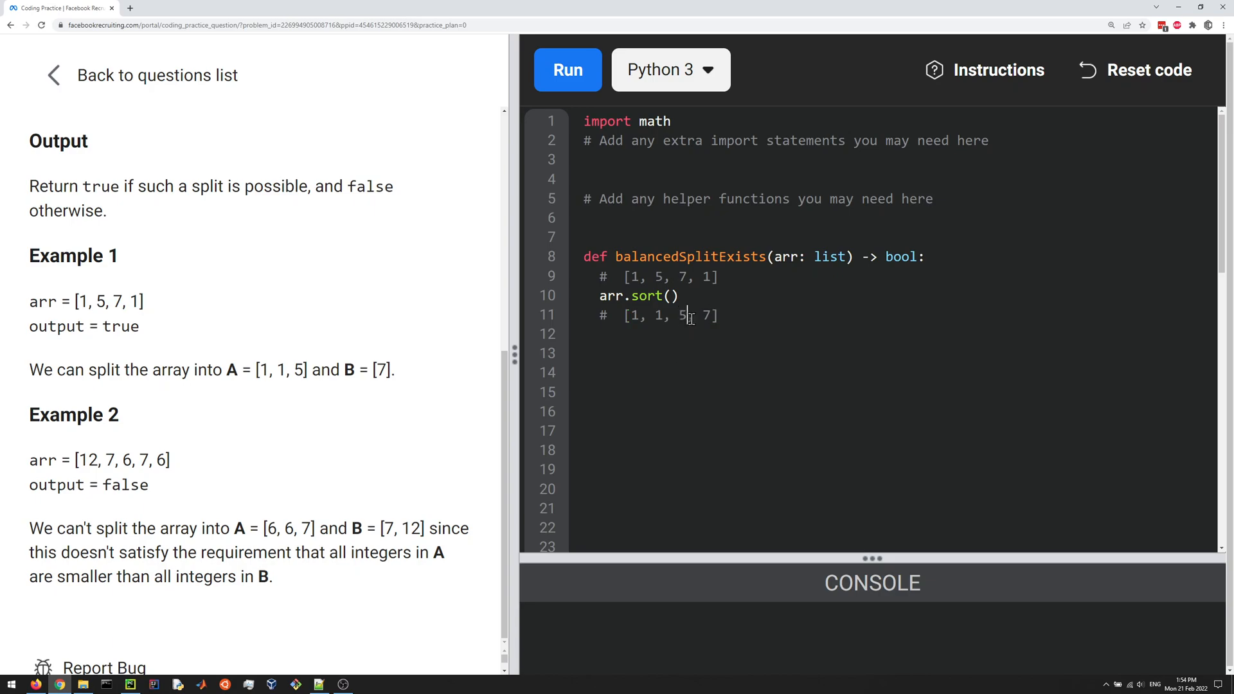
drag(689, 315, 627, 315)
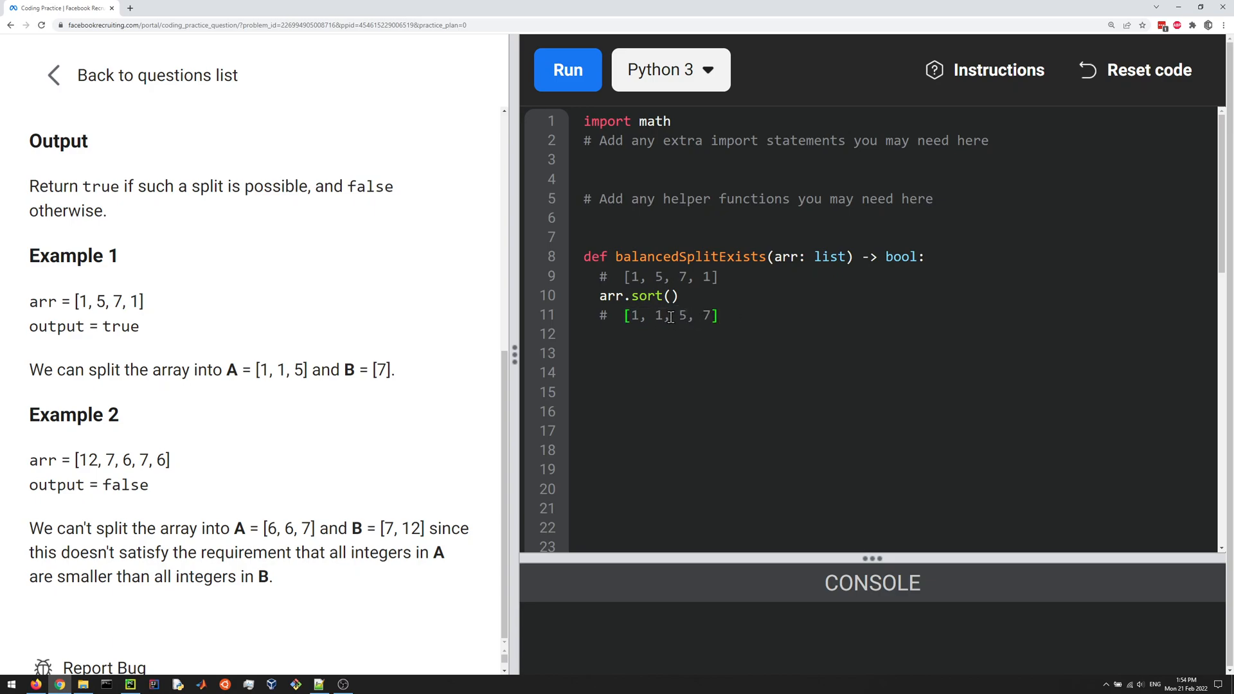
drag(627, 316, 668, 316)
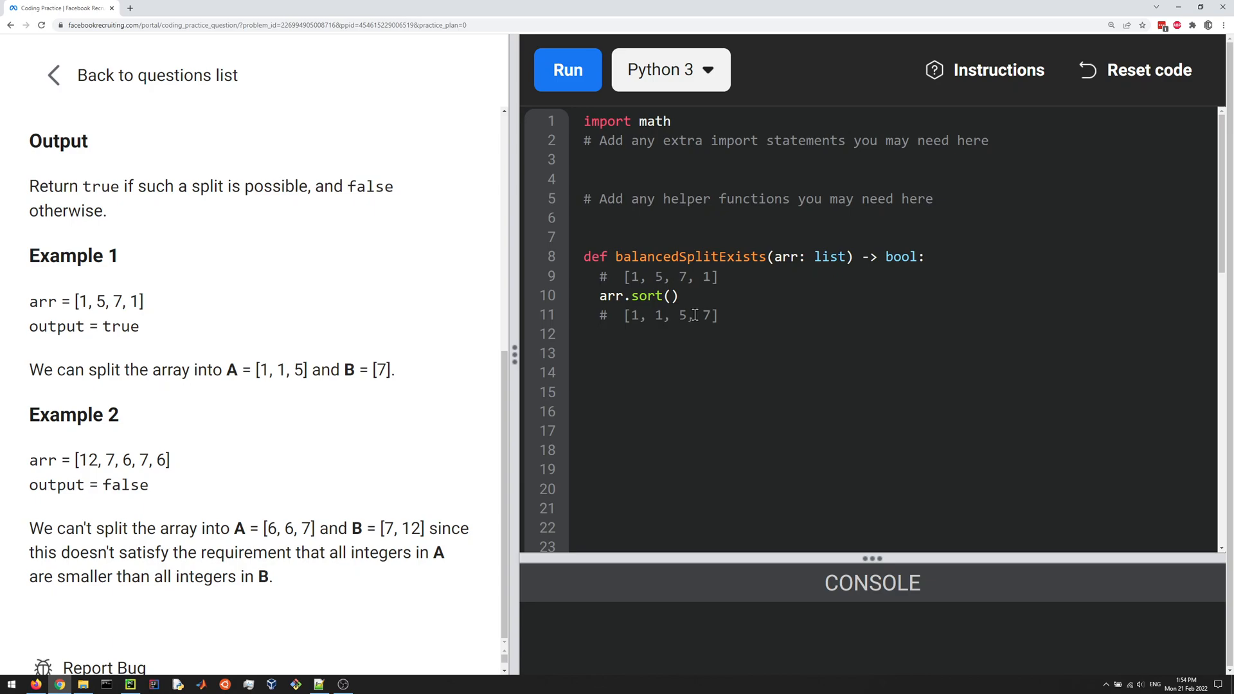
drag(627, 316, 695, 316)
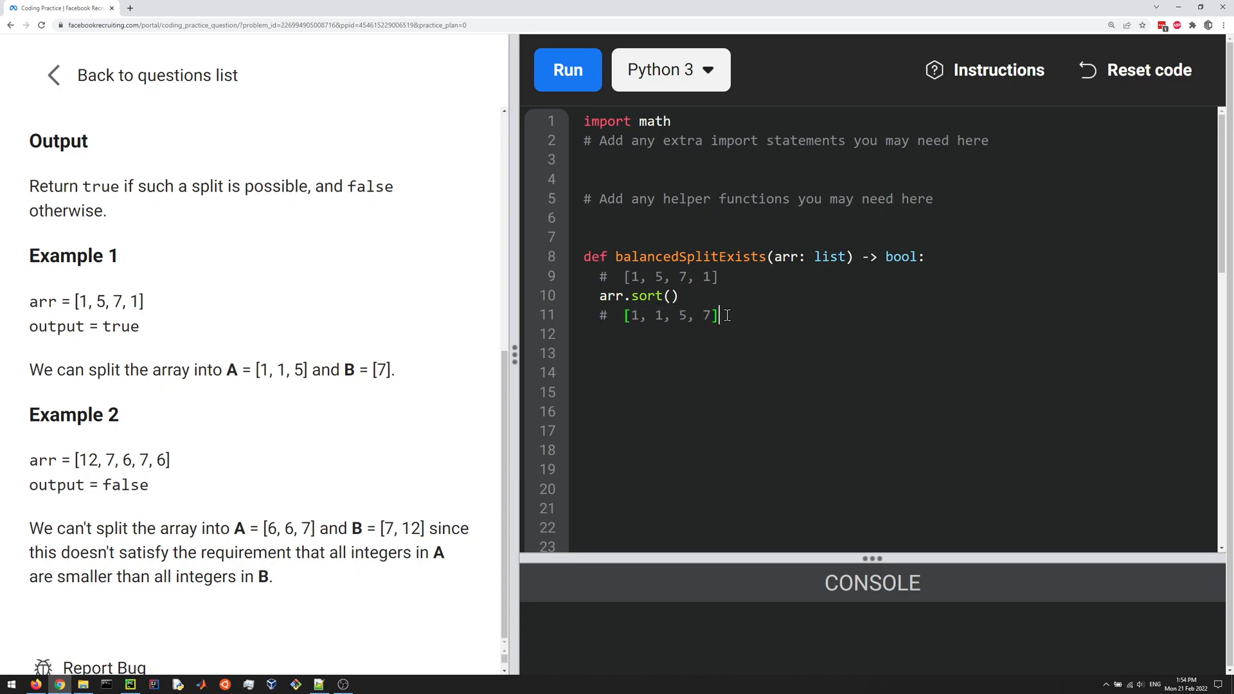
double_click(683, 315)
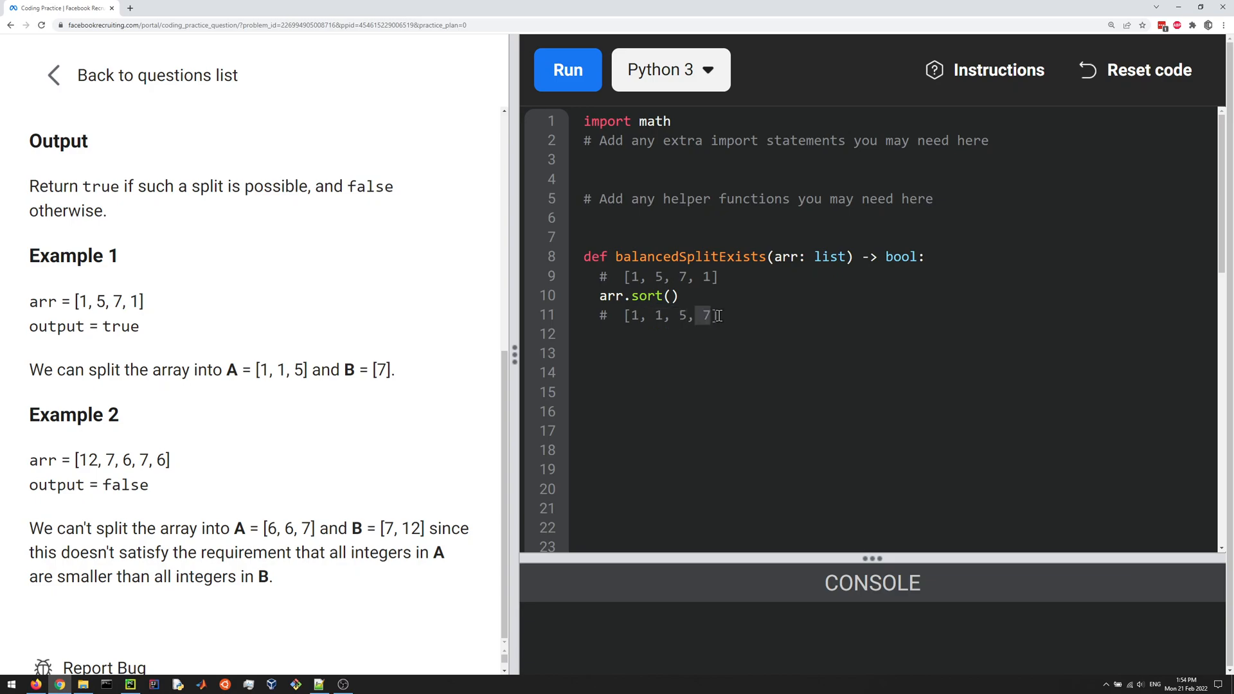
click(745, 315)
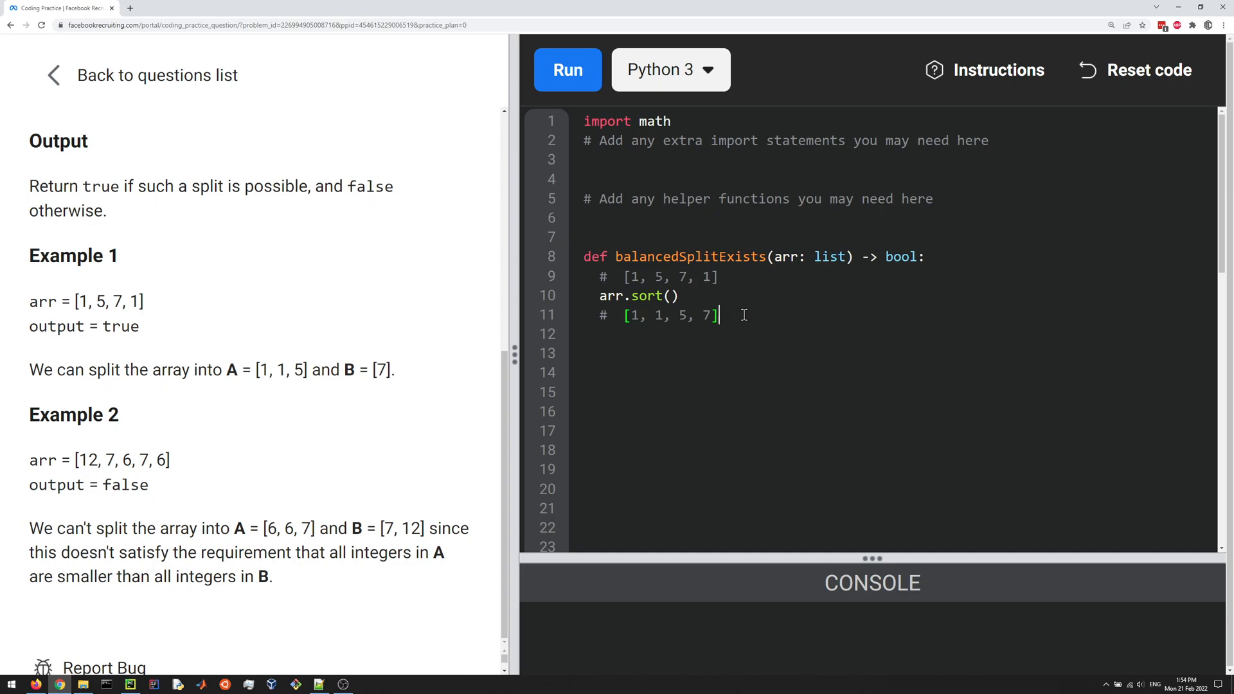
key(Enter)
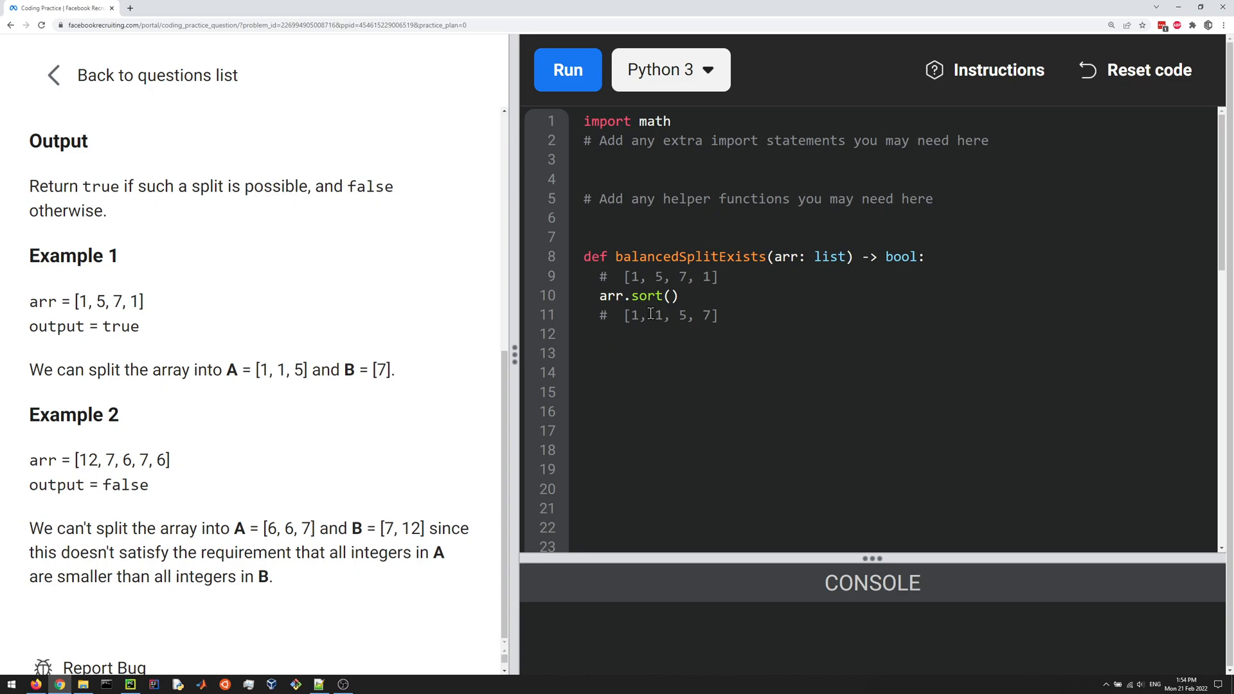
double_click(630, 315)
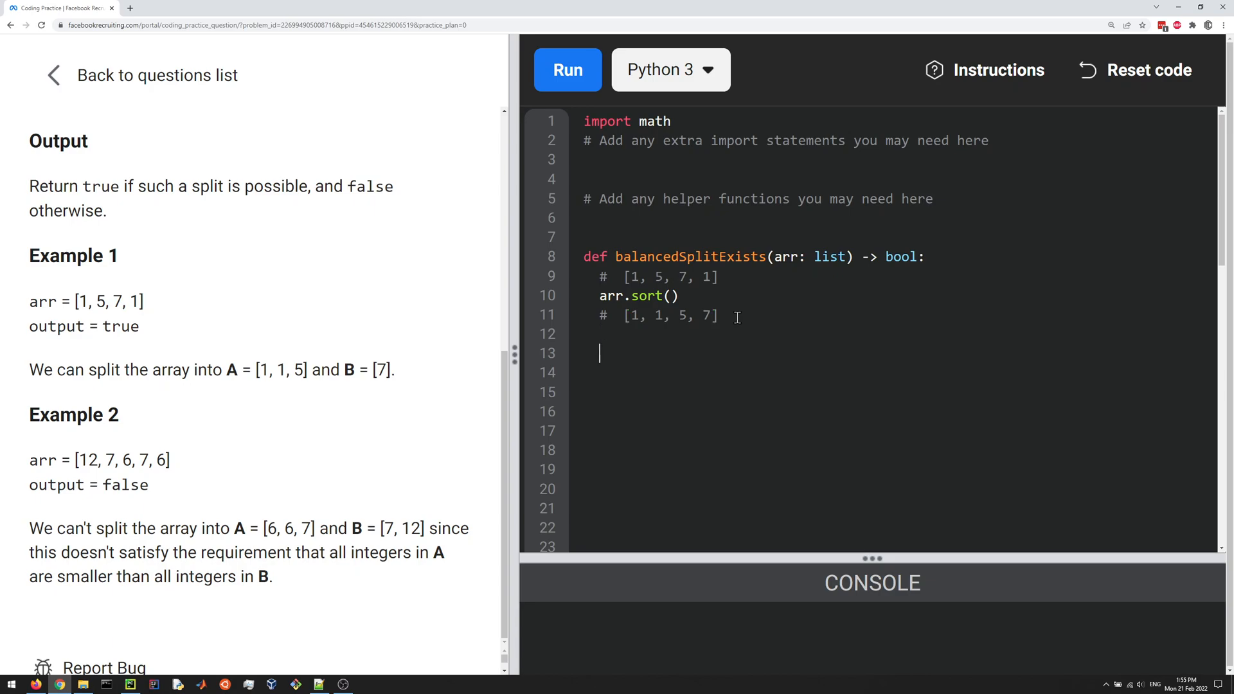
mouse_move(648, 328)
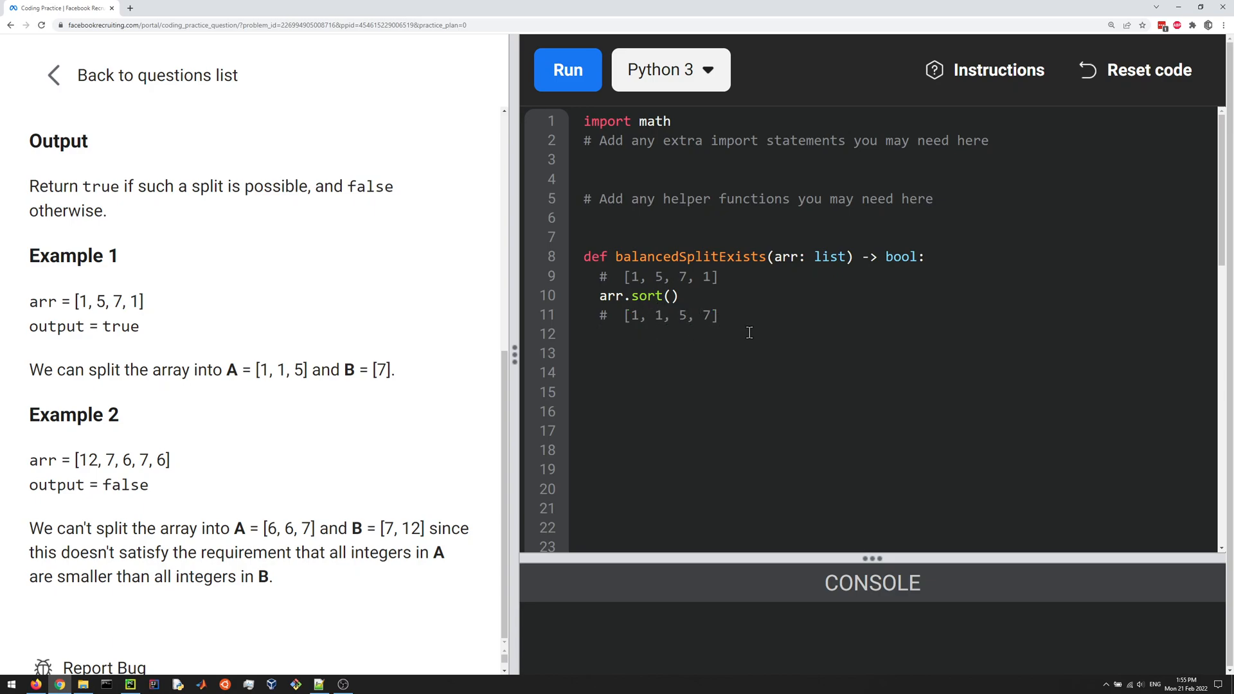
mouse_move(703, 305)
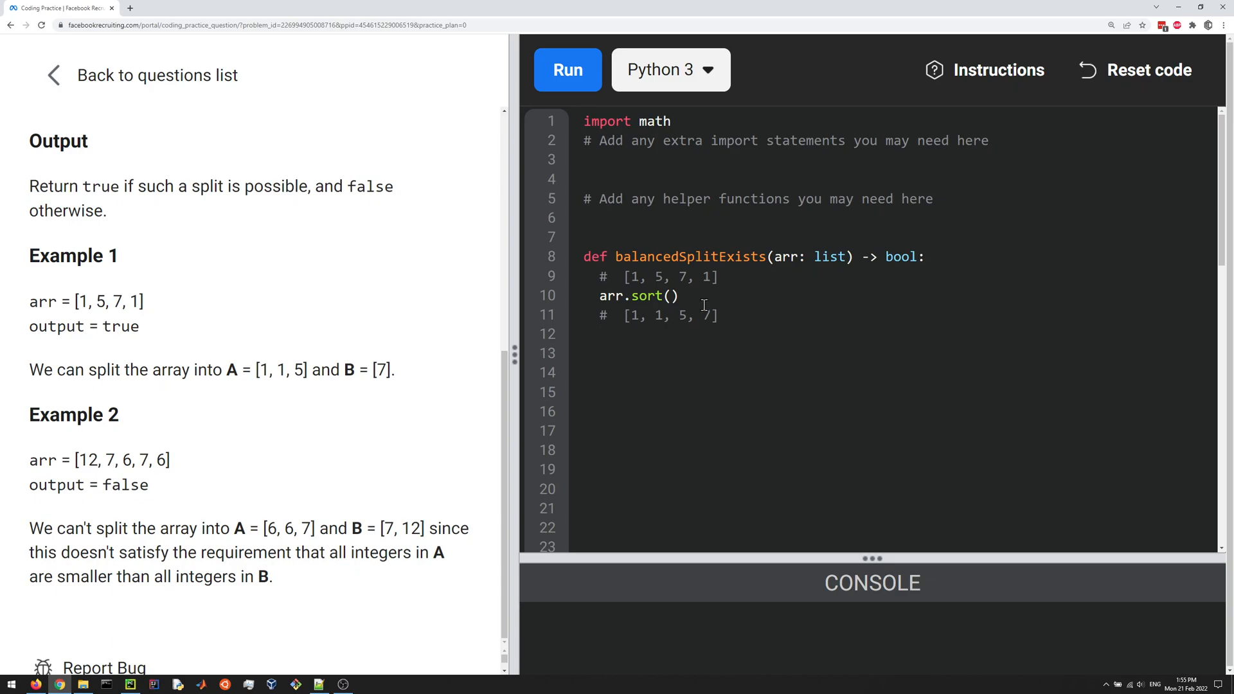
Step: Define arr_cumsum = arr.copy() as a copy of the sorted array
text(a)
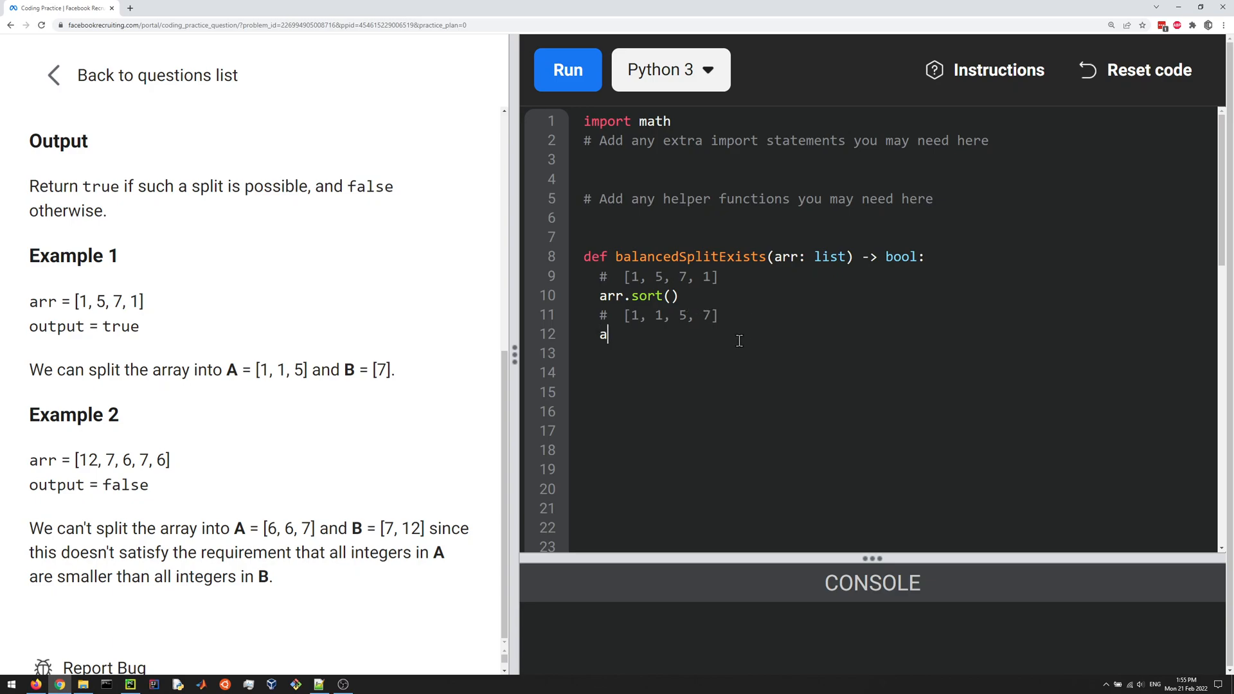
text(rr)
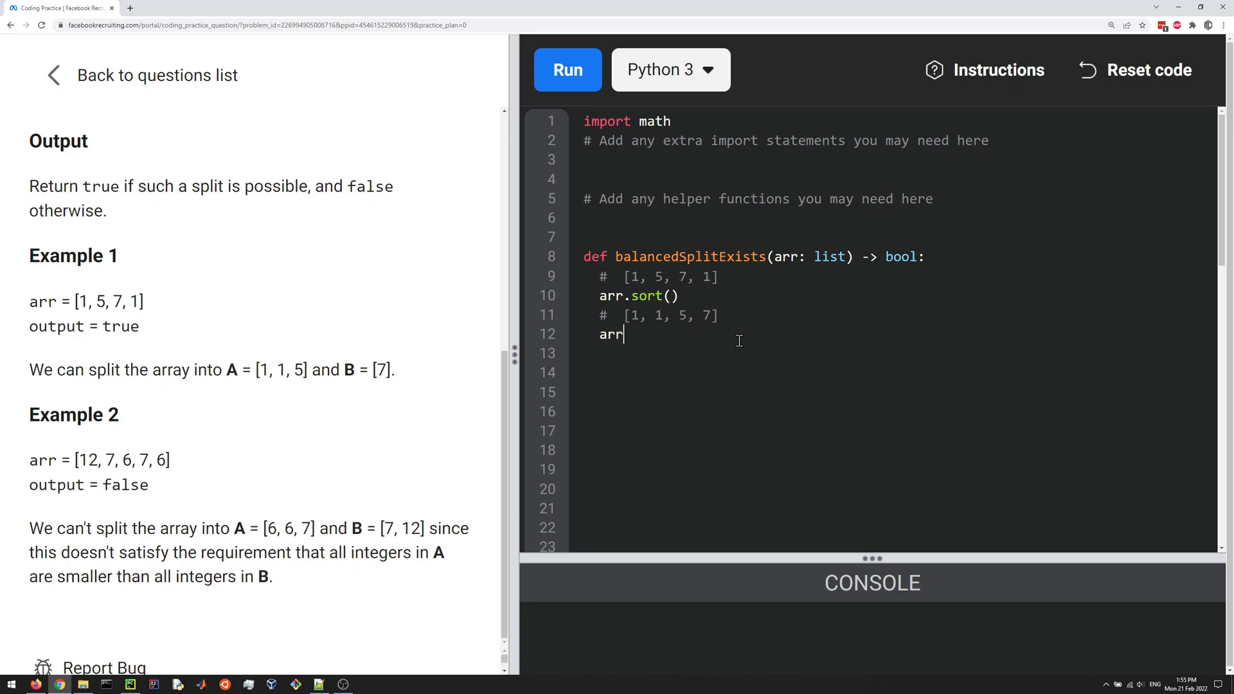
text(_cumsujm)
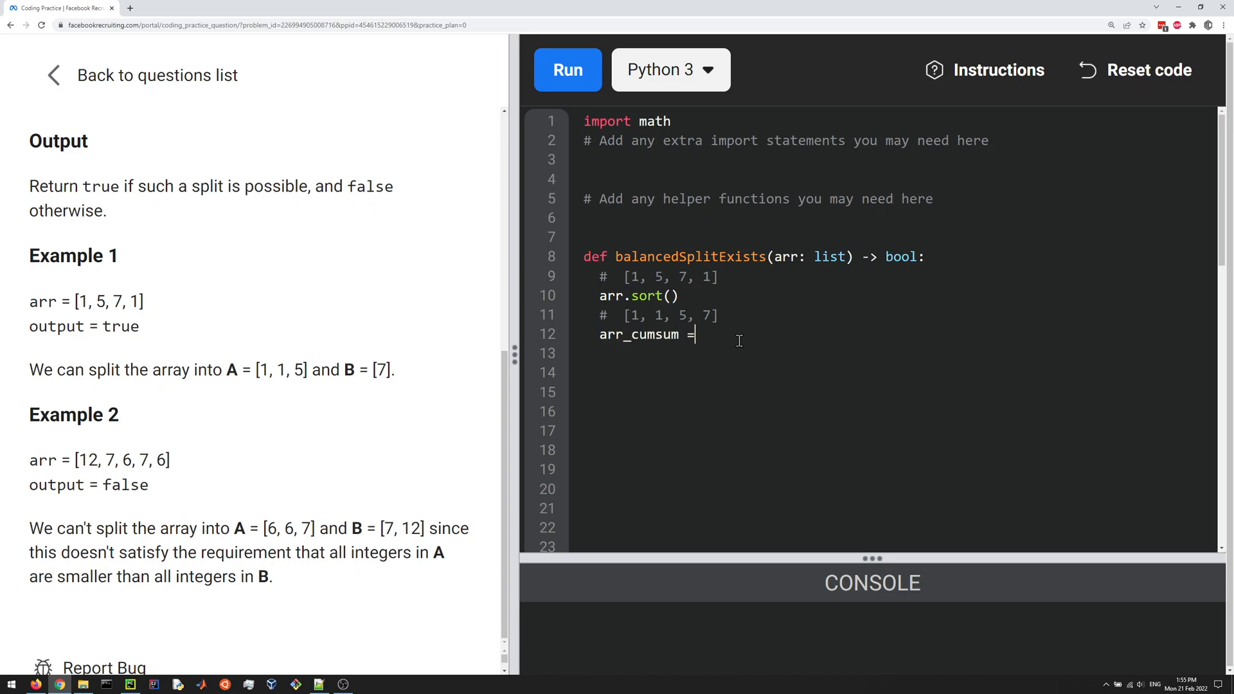
text(arr.cop)
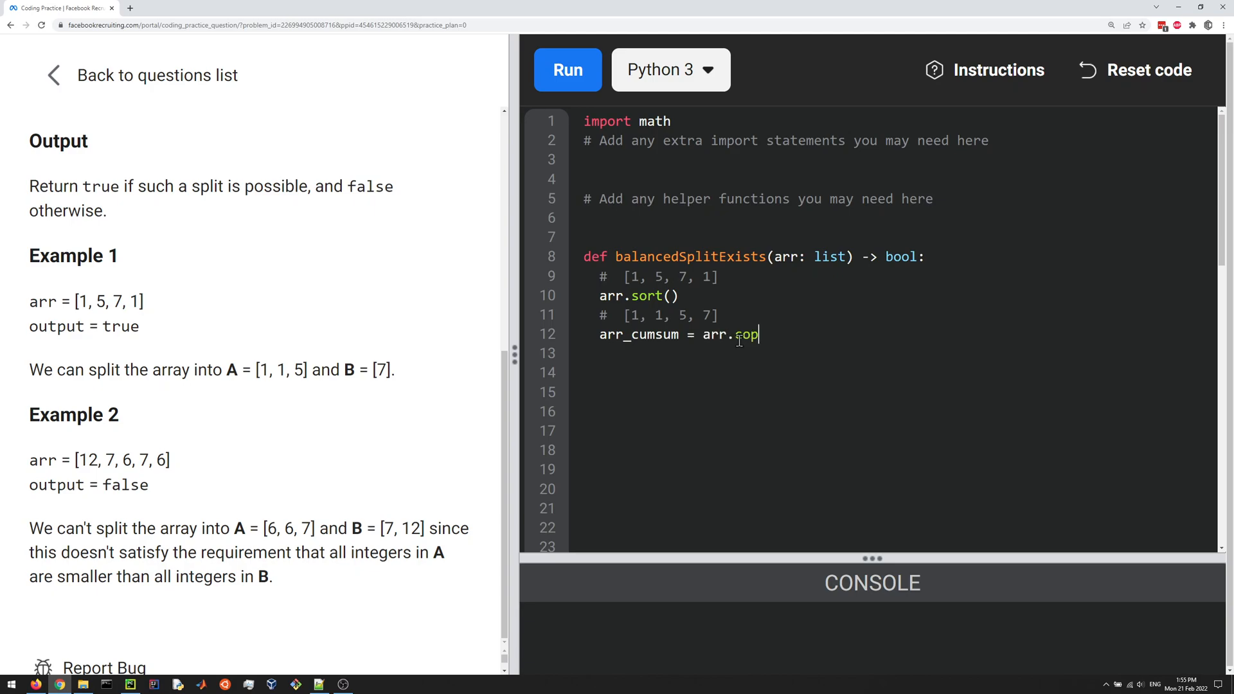
text(y())
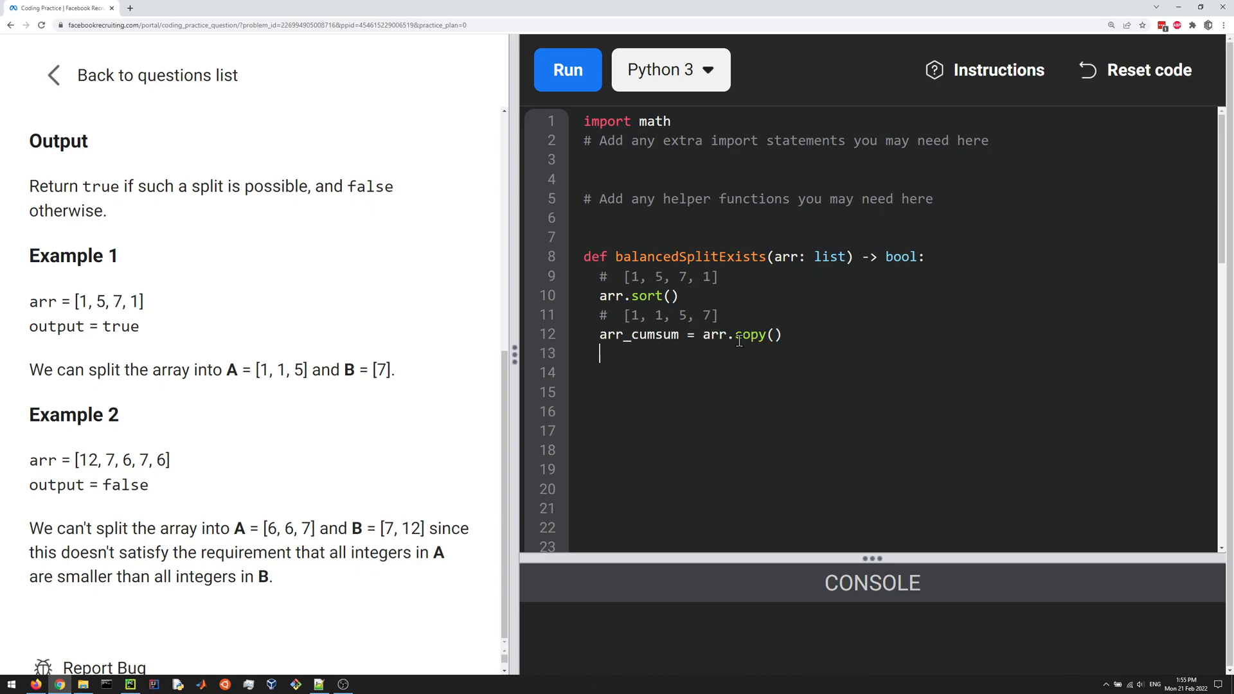
Step: Loop for i in range(1, len(arr)) adding arr_cumsum[i-1] to arr_cumsum[i] for running sums
text(f)
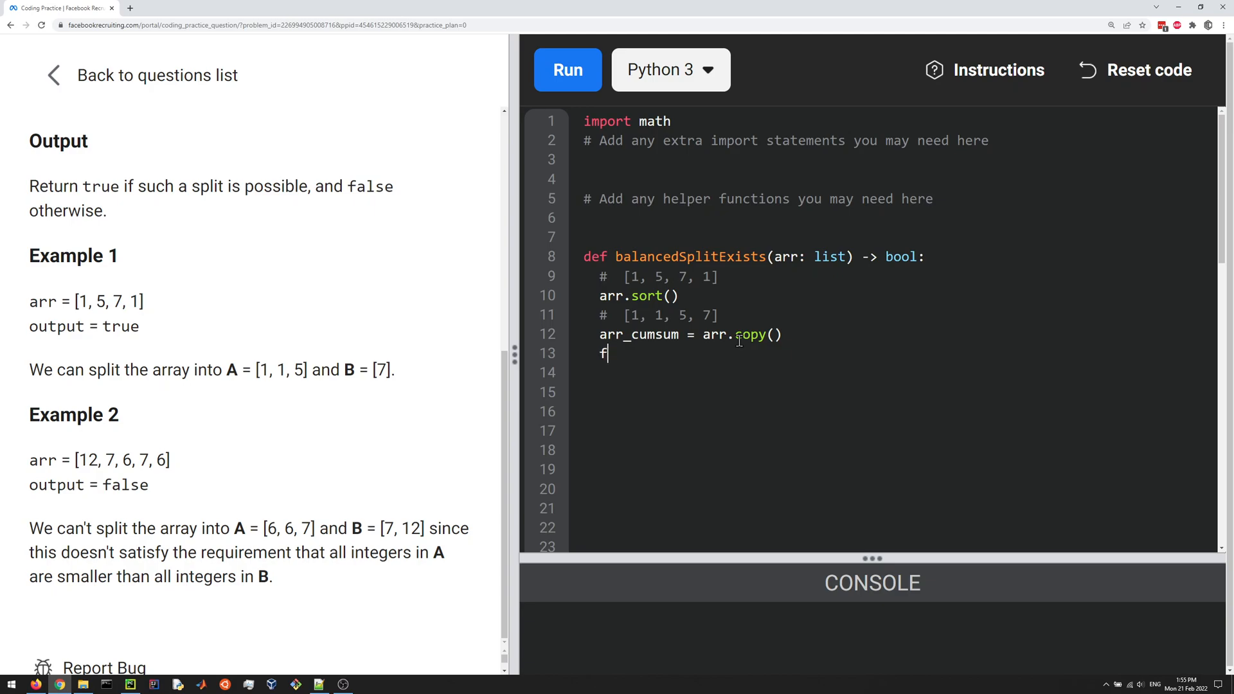
text(or i in range())
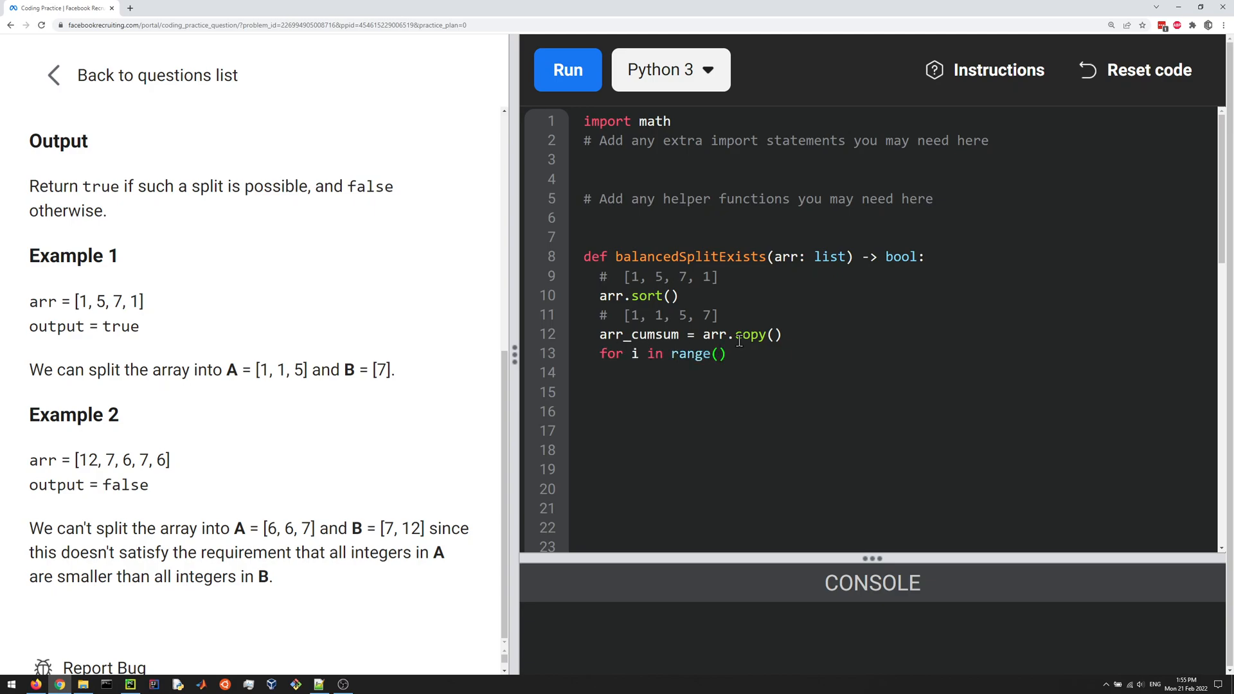
text(1, len(arr))
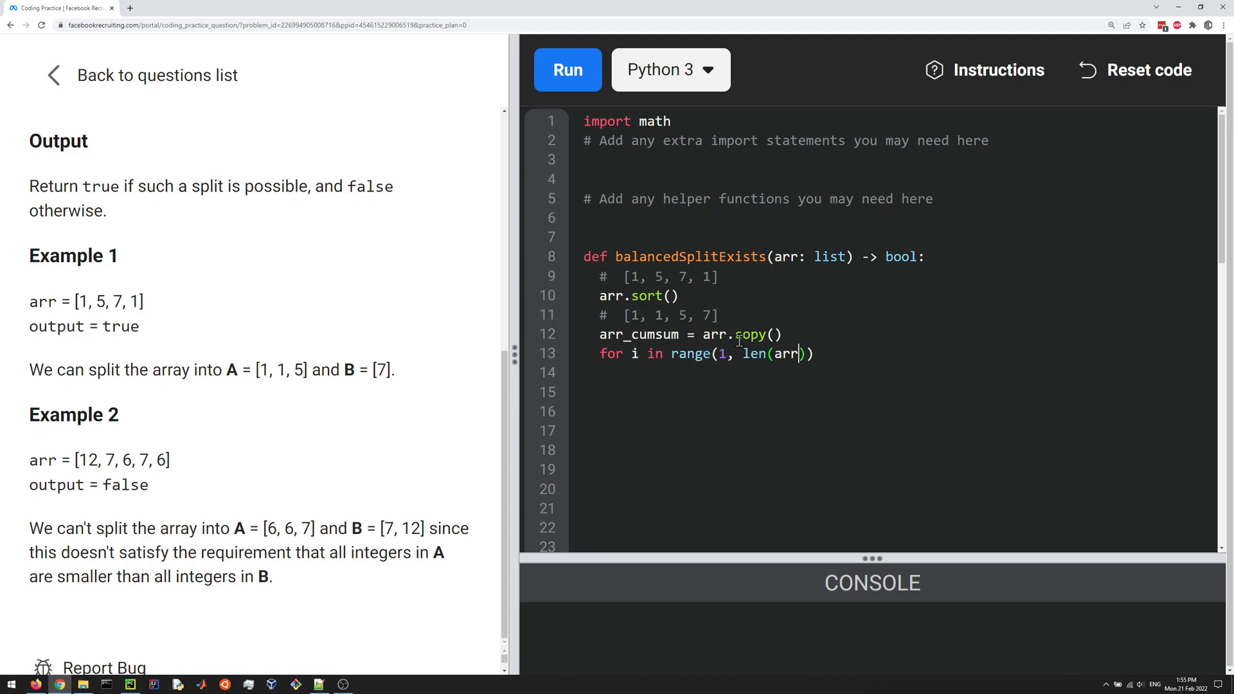
text(_cumsum)
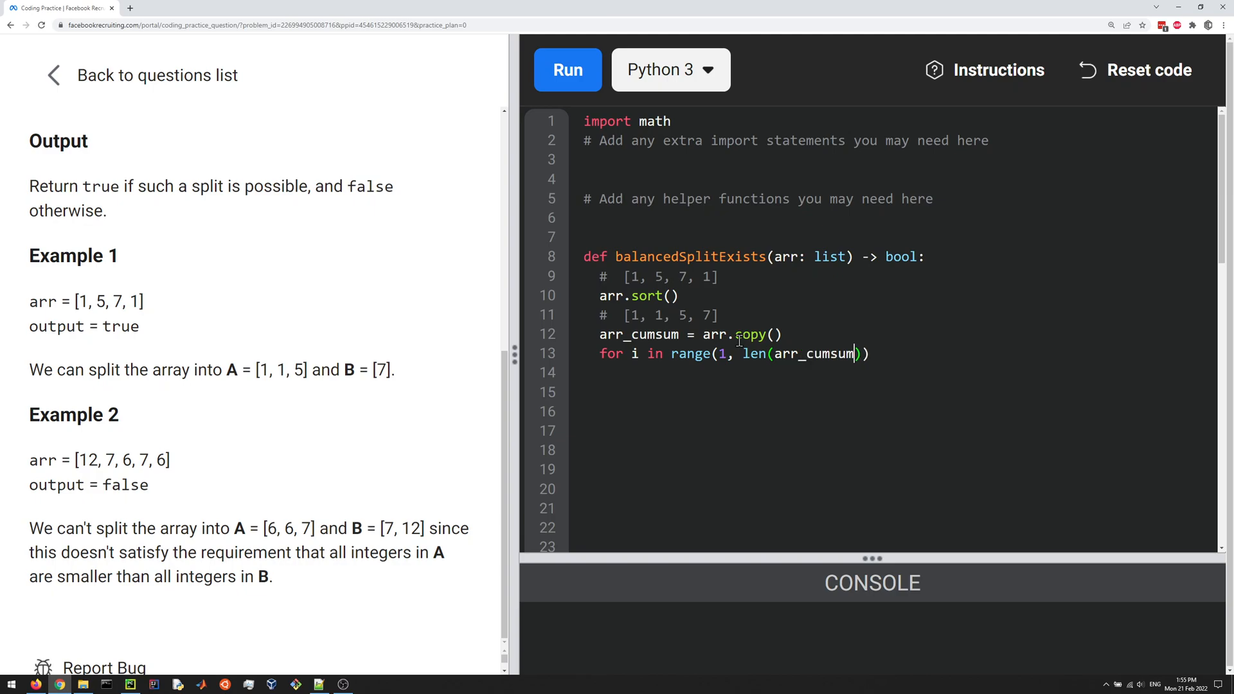
text(:)
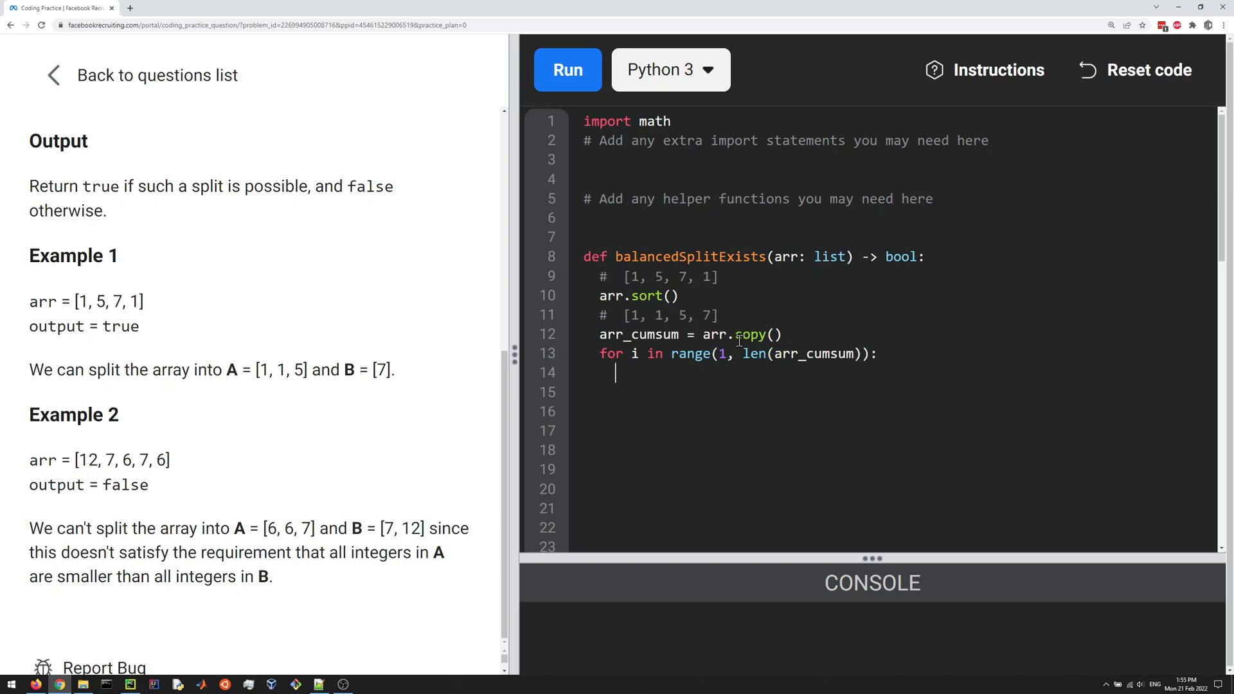
text(a)
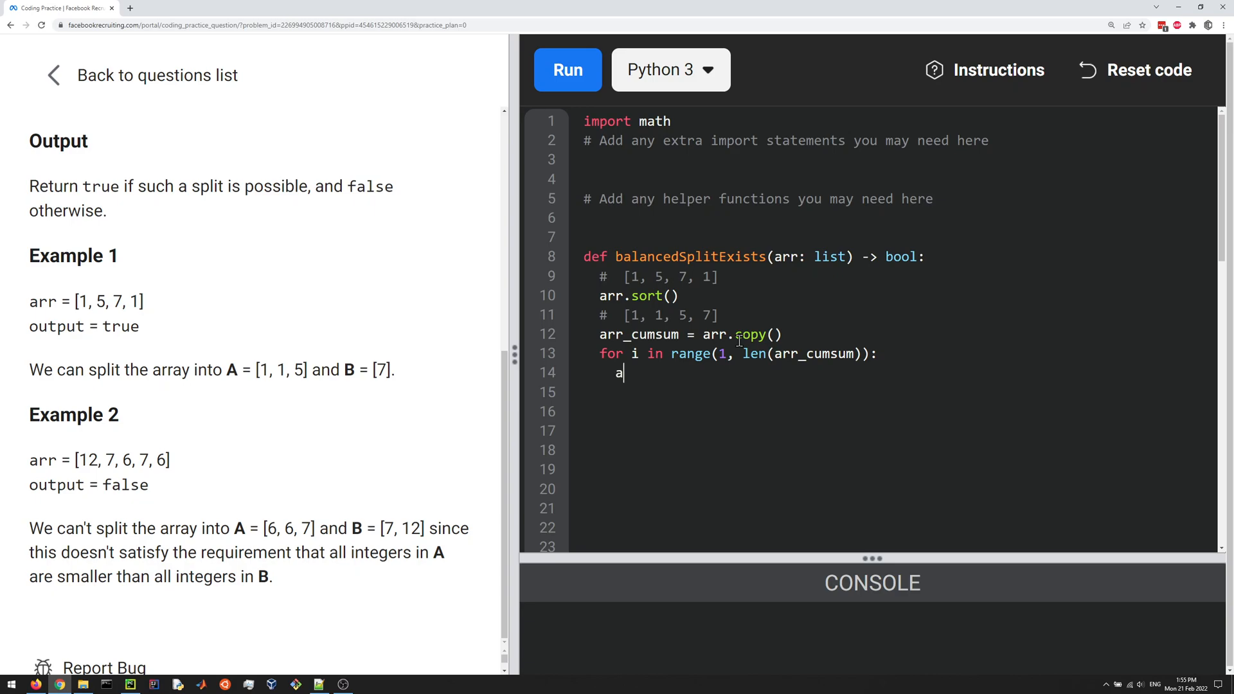
text(rr_cum)
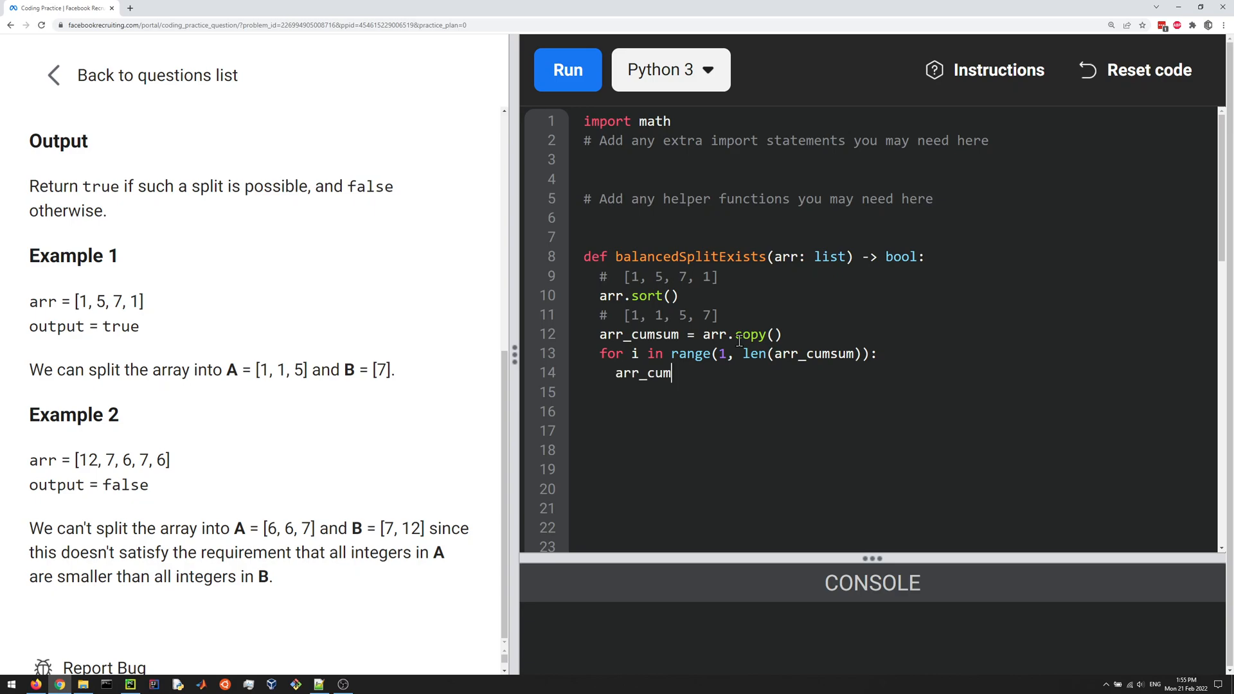
text(sum[i])
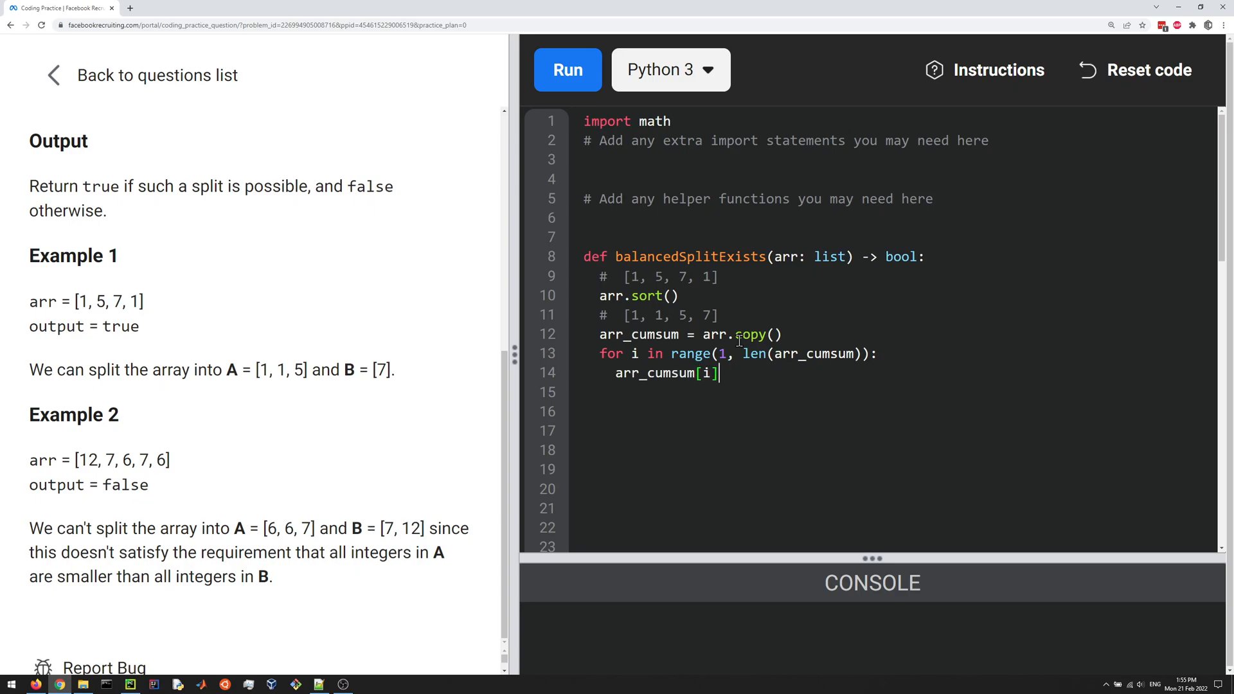
text(+=)
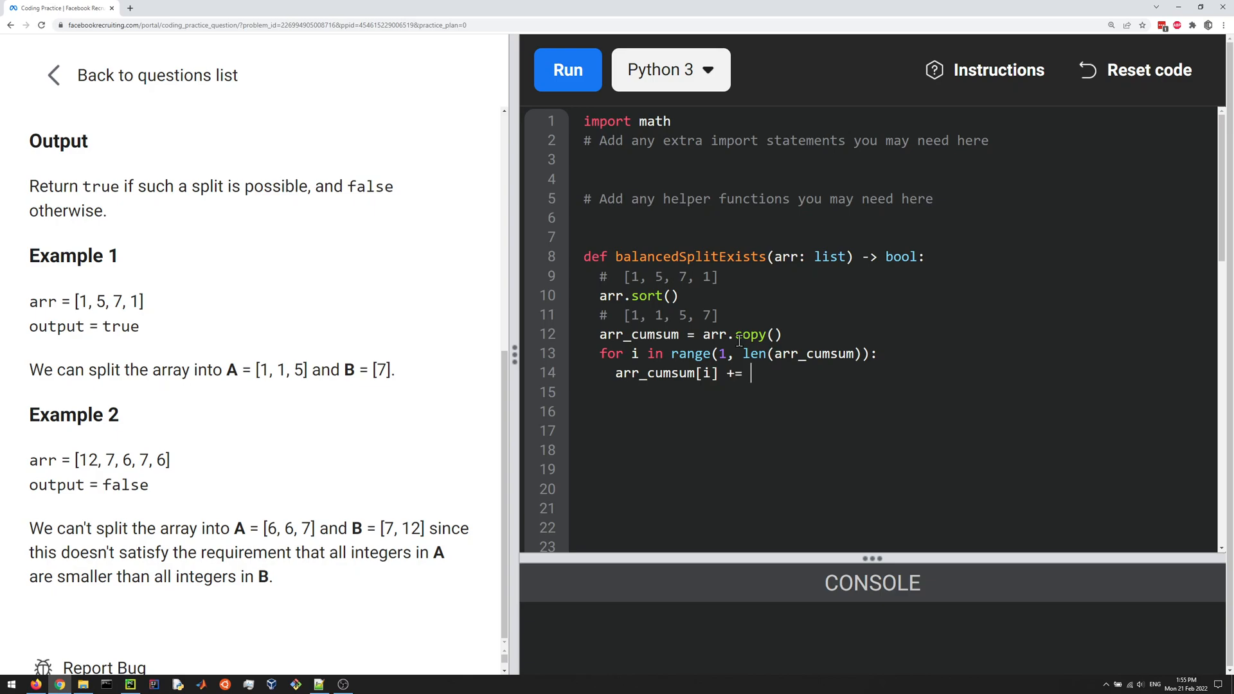
text(arr_cumsum)
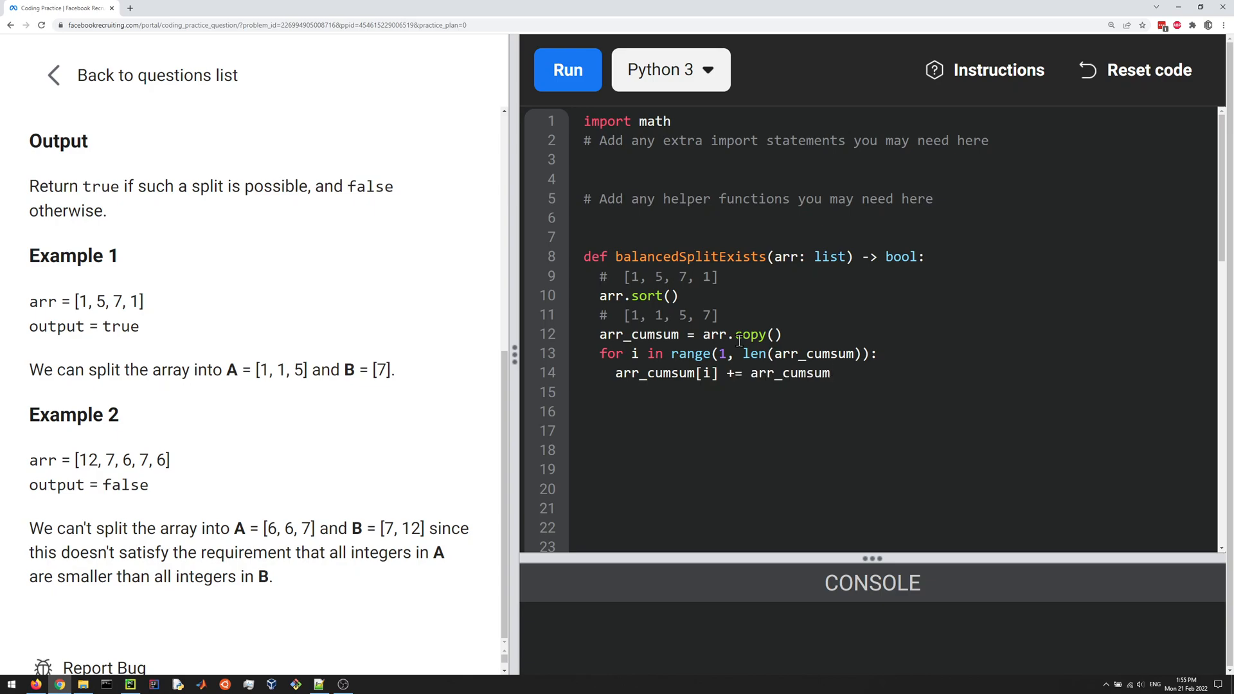
text([i-1])
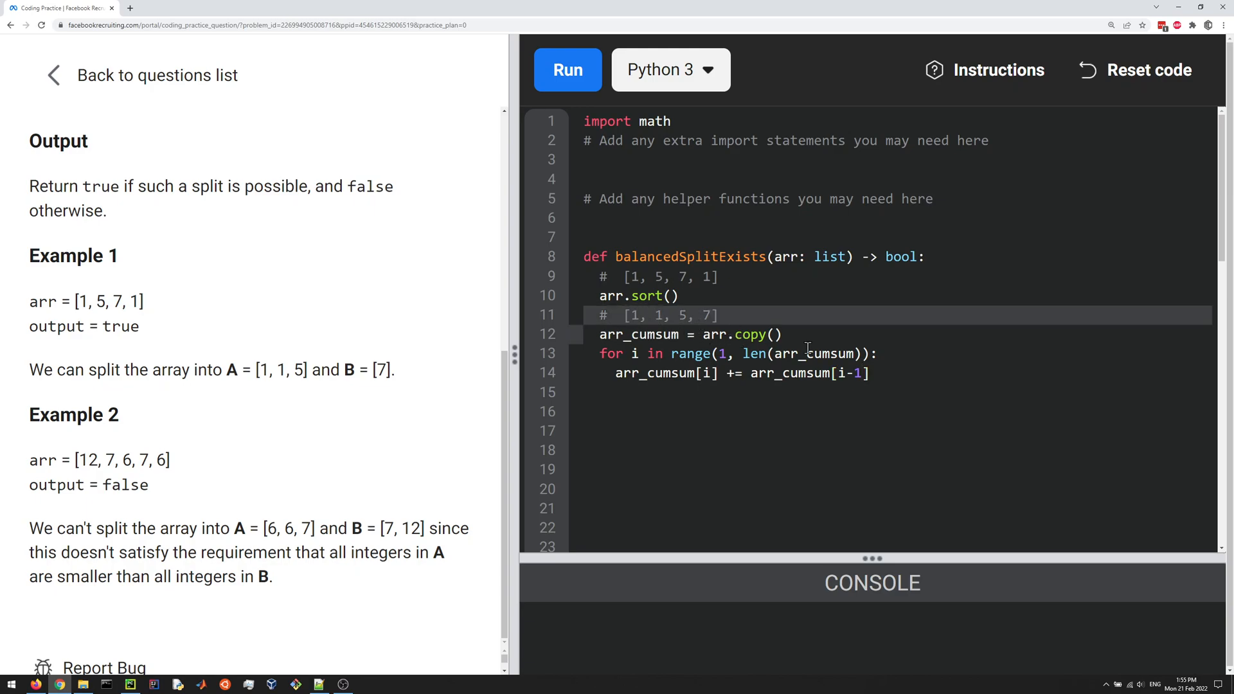
key(enter)
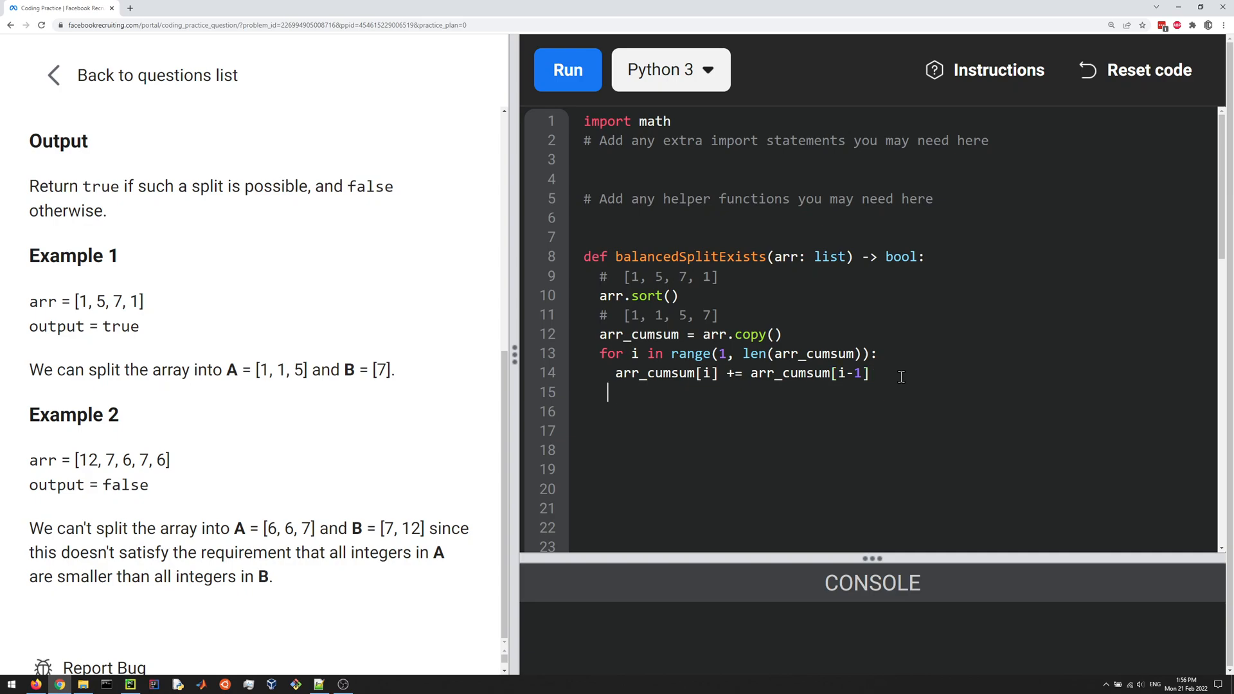
Step: Add a comment recording the running totals for Example 1 as [1, 2, 7, 14]
text(# [1, 1, 5, 7])
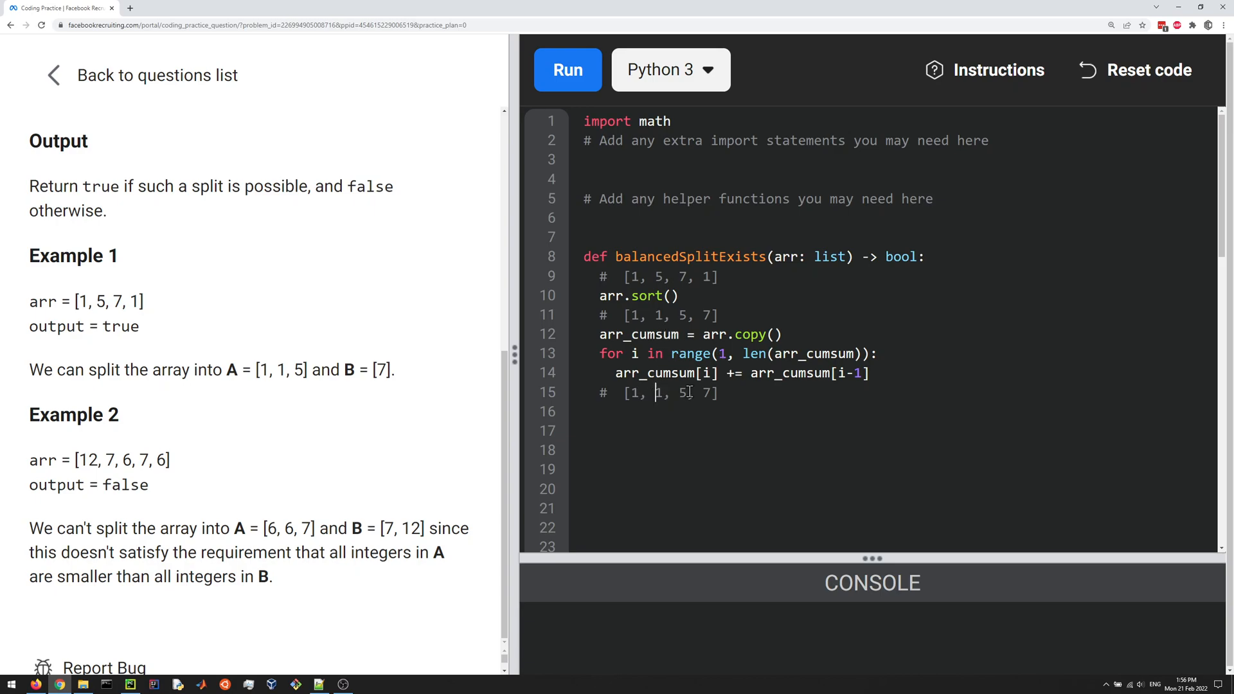
text(2)
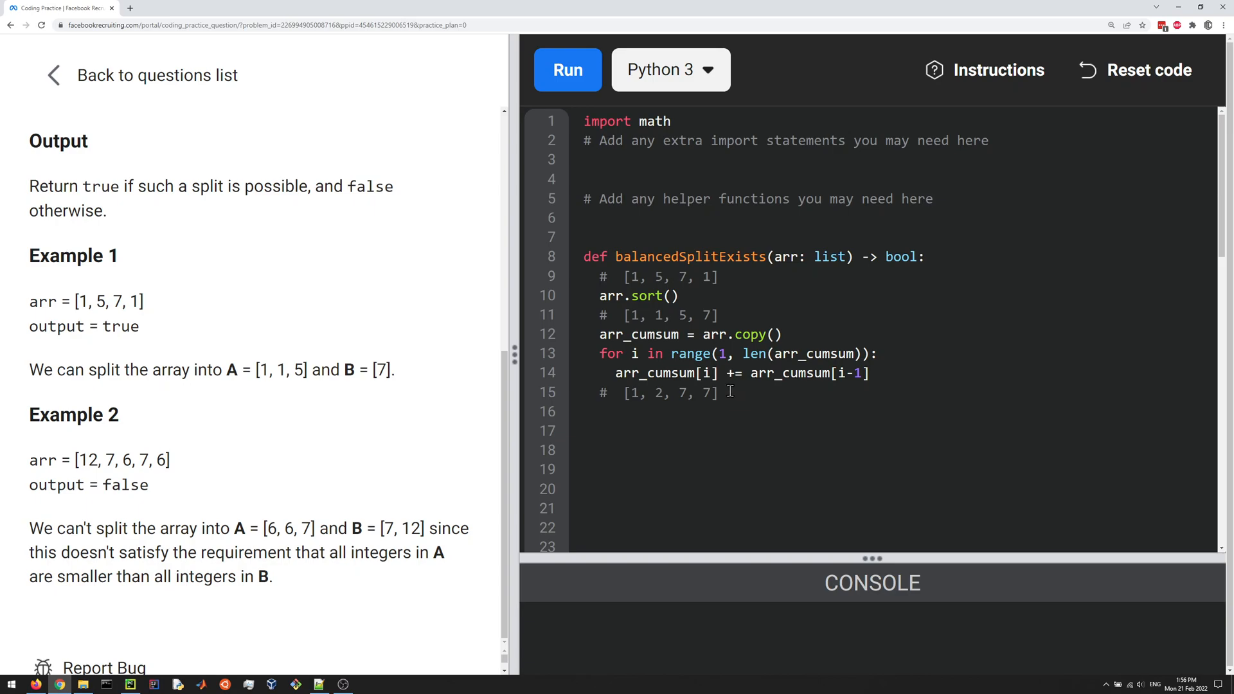
text(1)
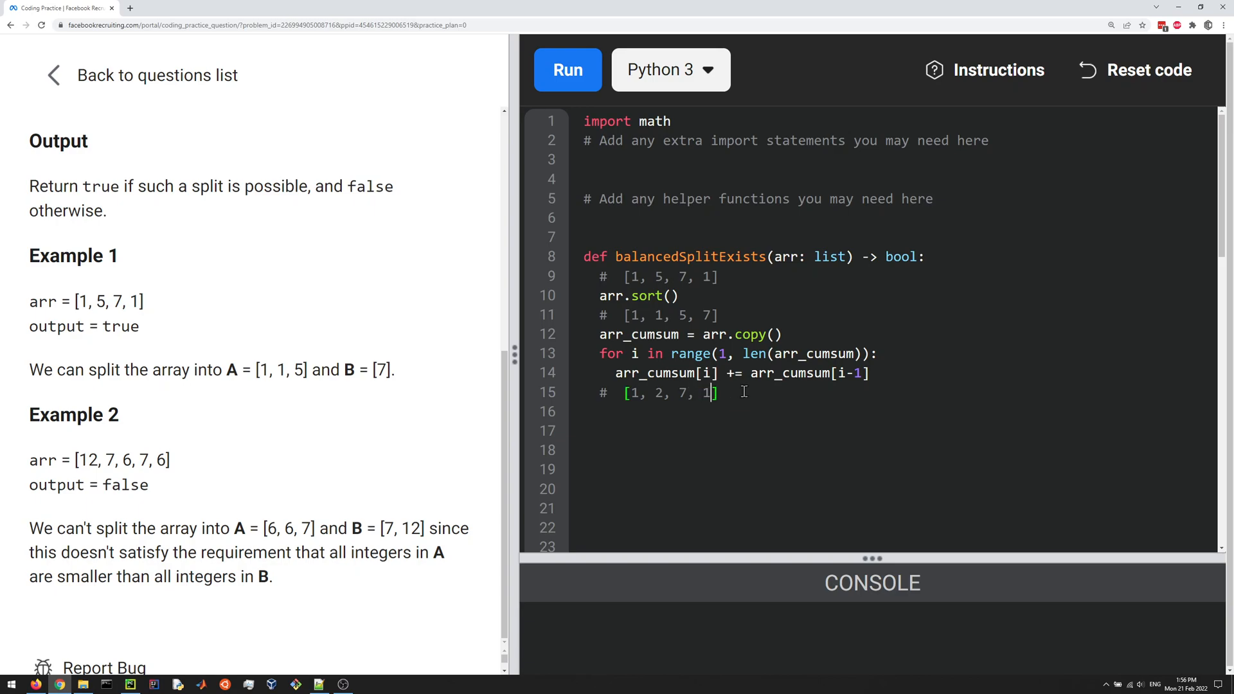
text(4)
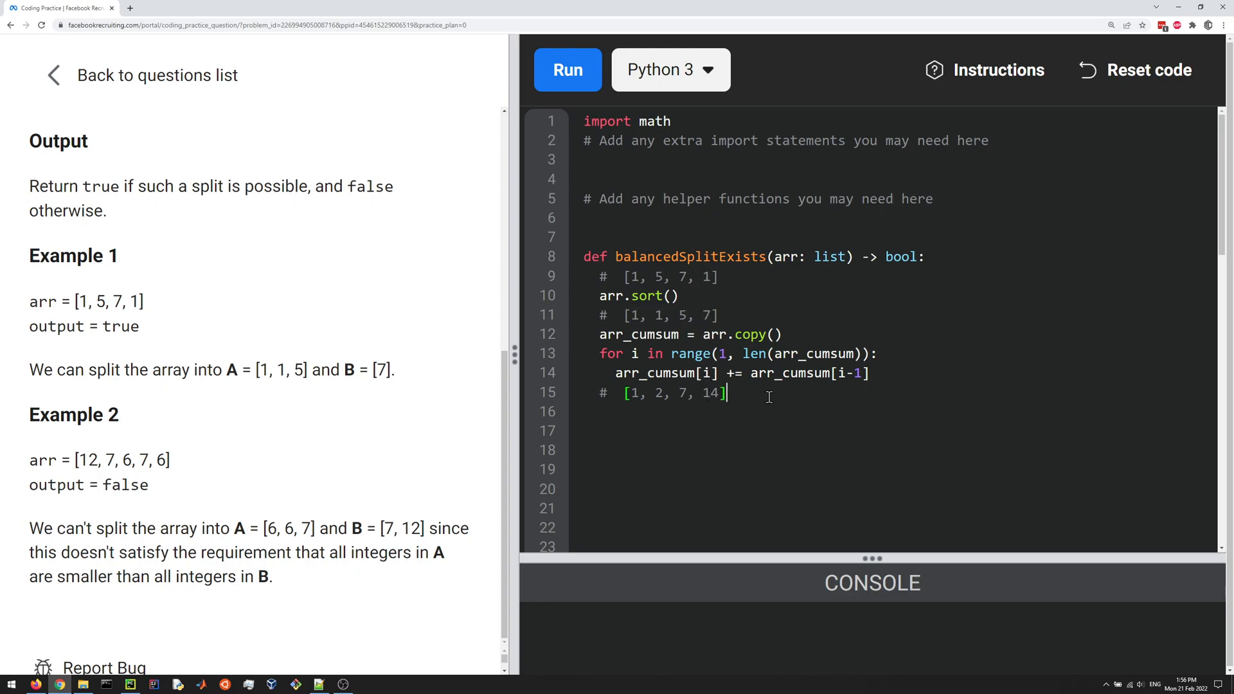
key(enter)
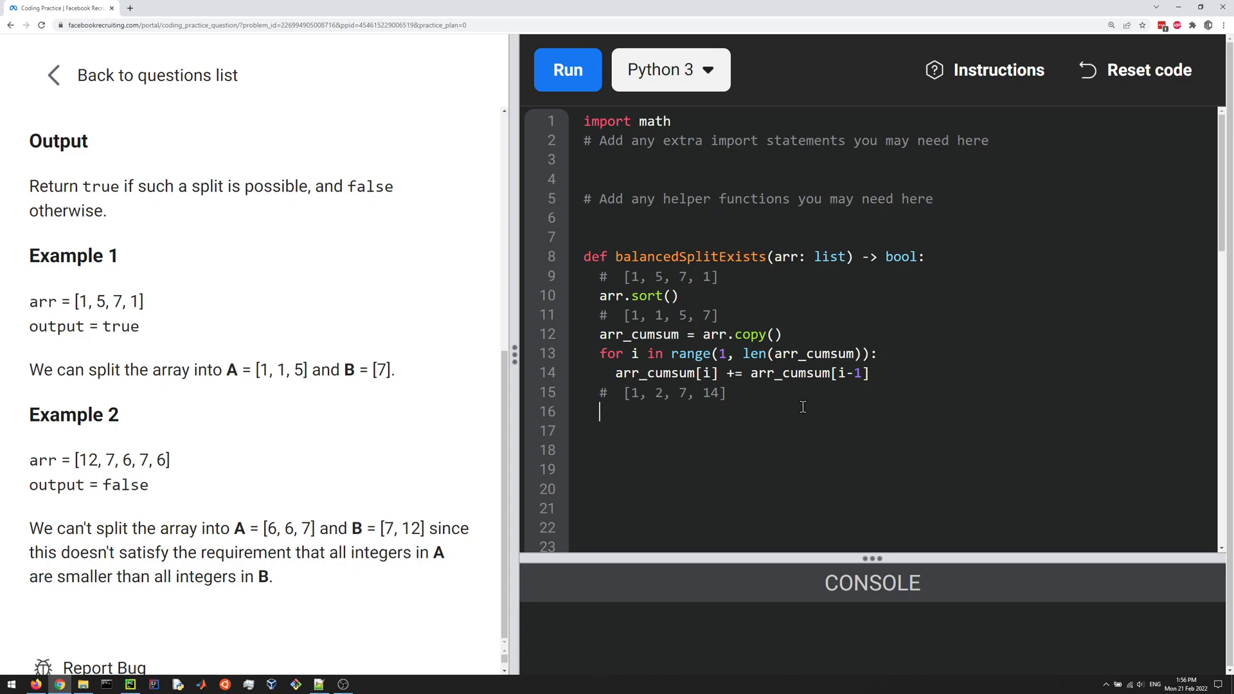
Step: Loop for i in range(len(arr) - 1) with an empty if returning True, then return False
text(for i in range(len(I*ar)
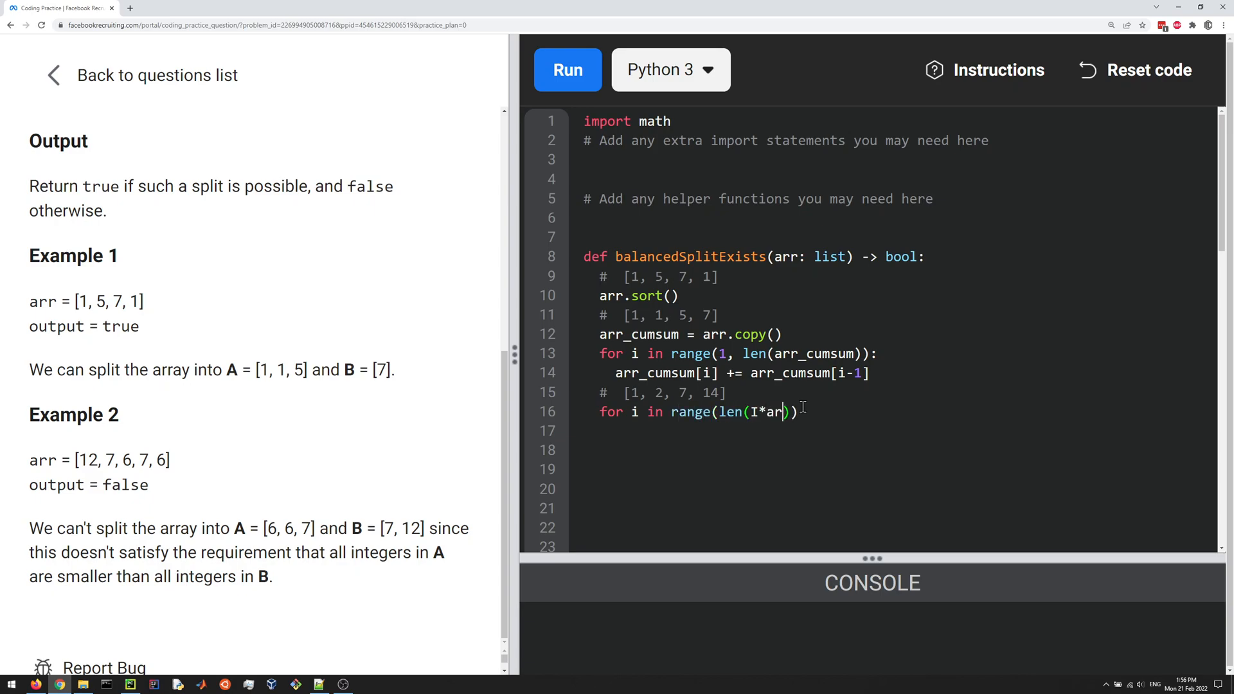
text(arr)
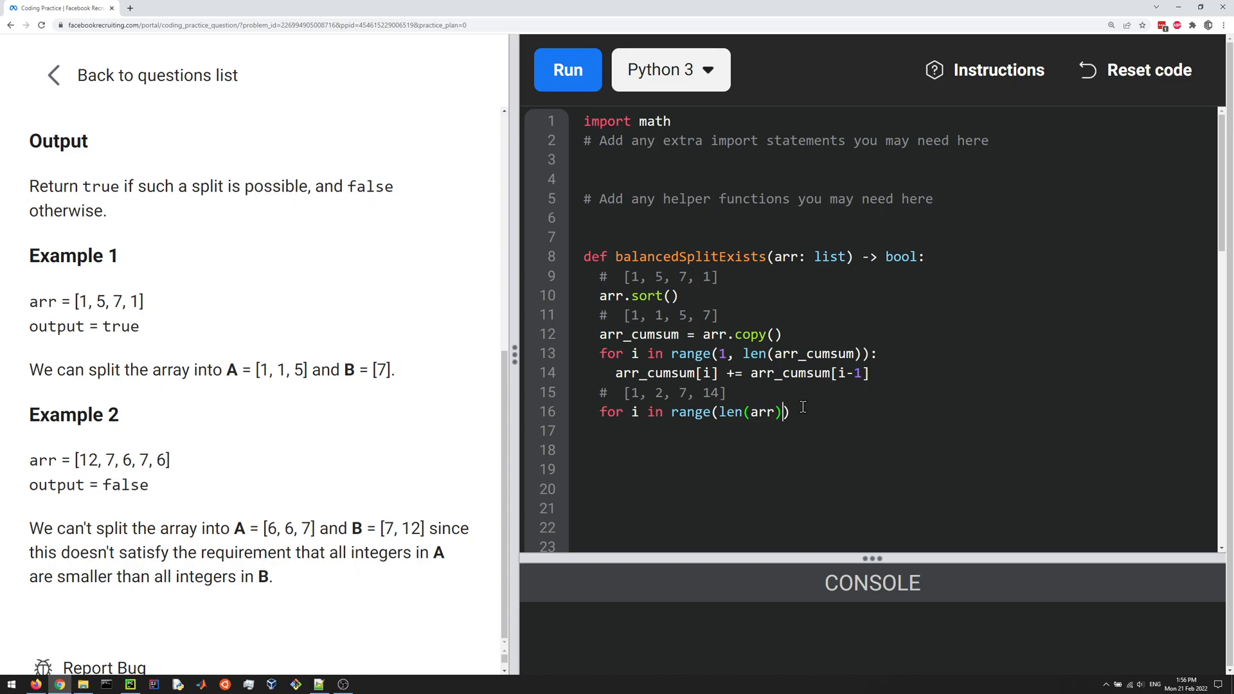
text(- 1)
click(897, 431)
text(if)
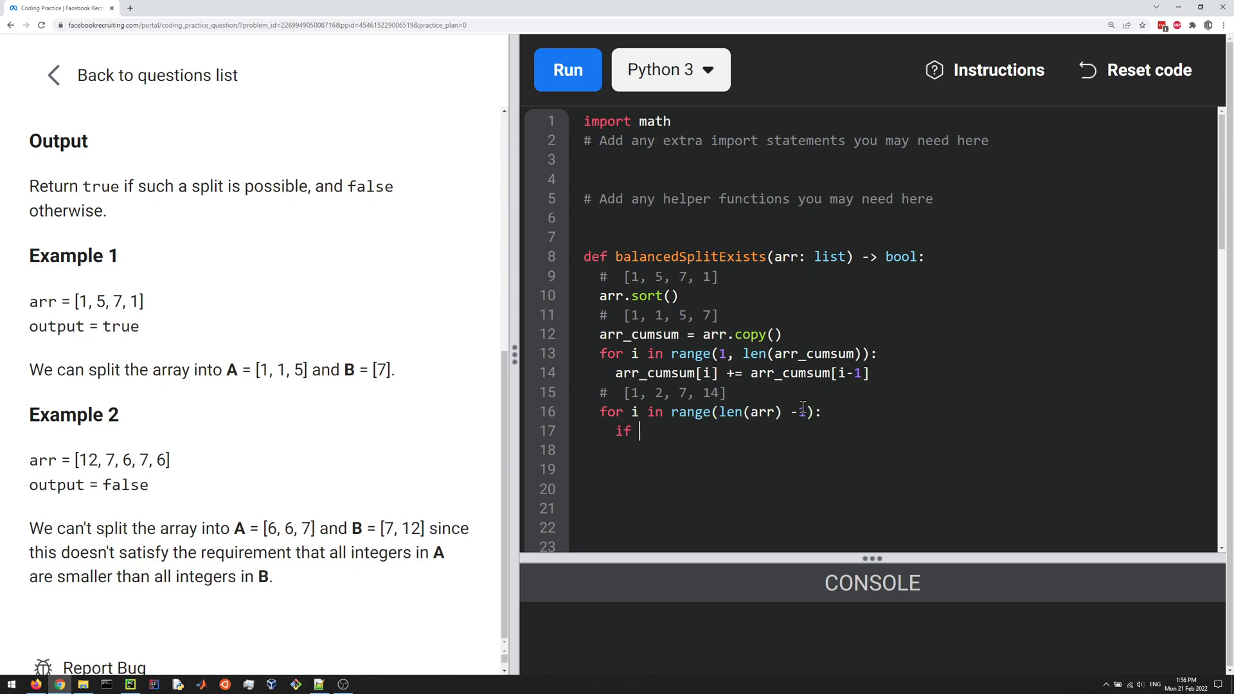
text(:)
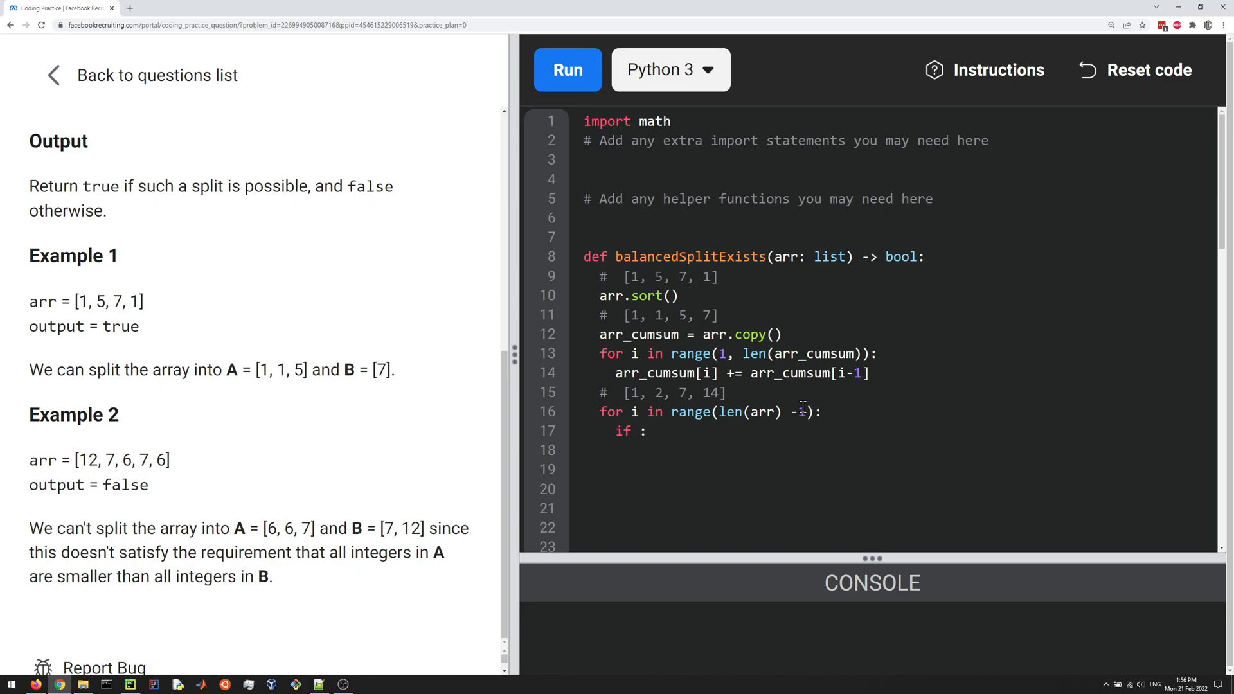
text(return T)
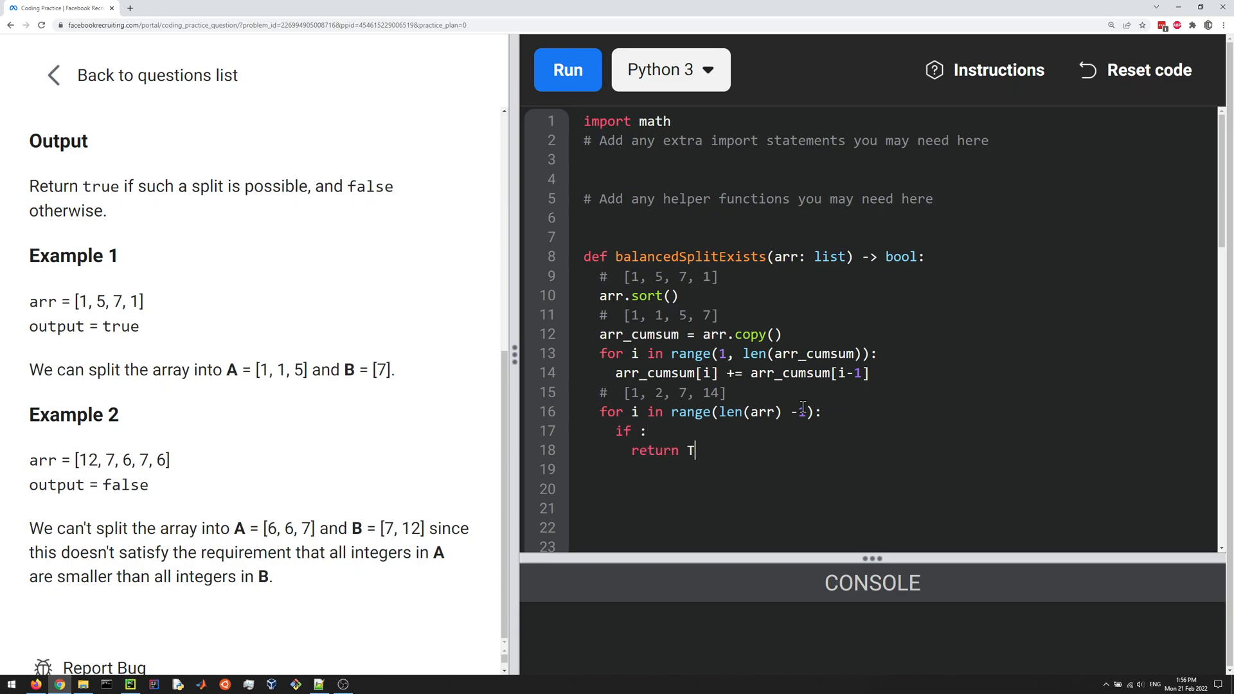
text(rue)
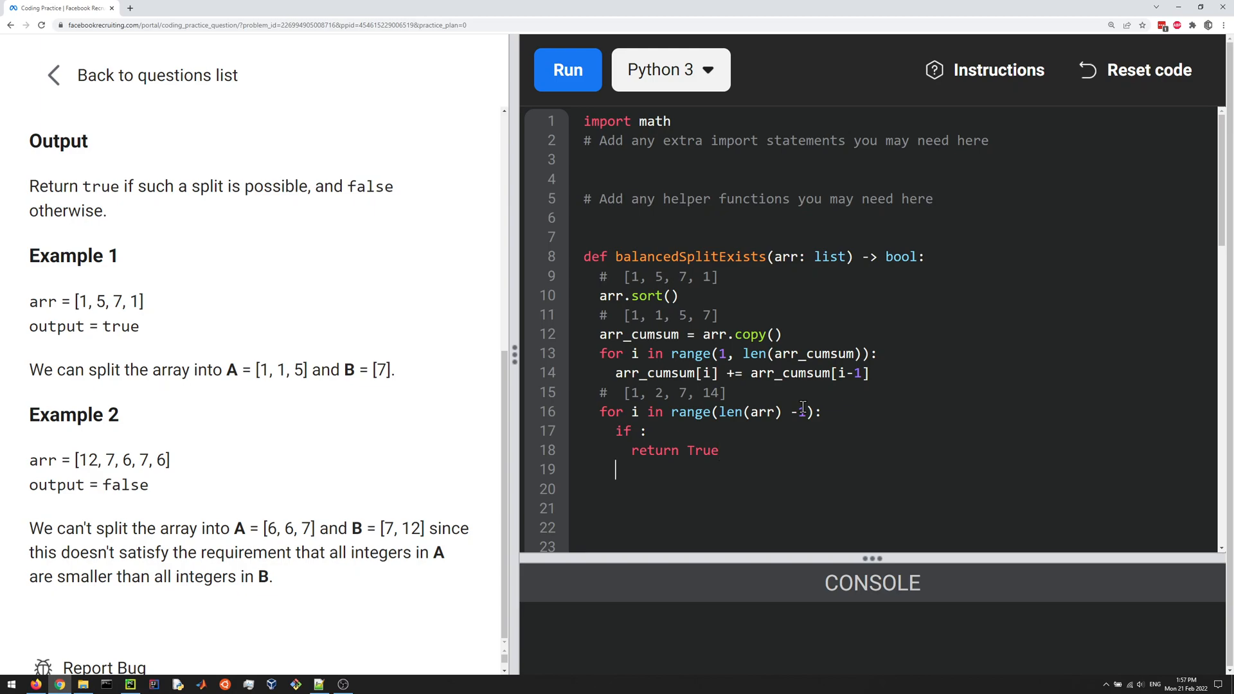
text(return Fa)
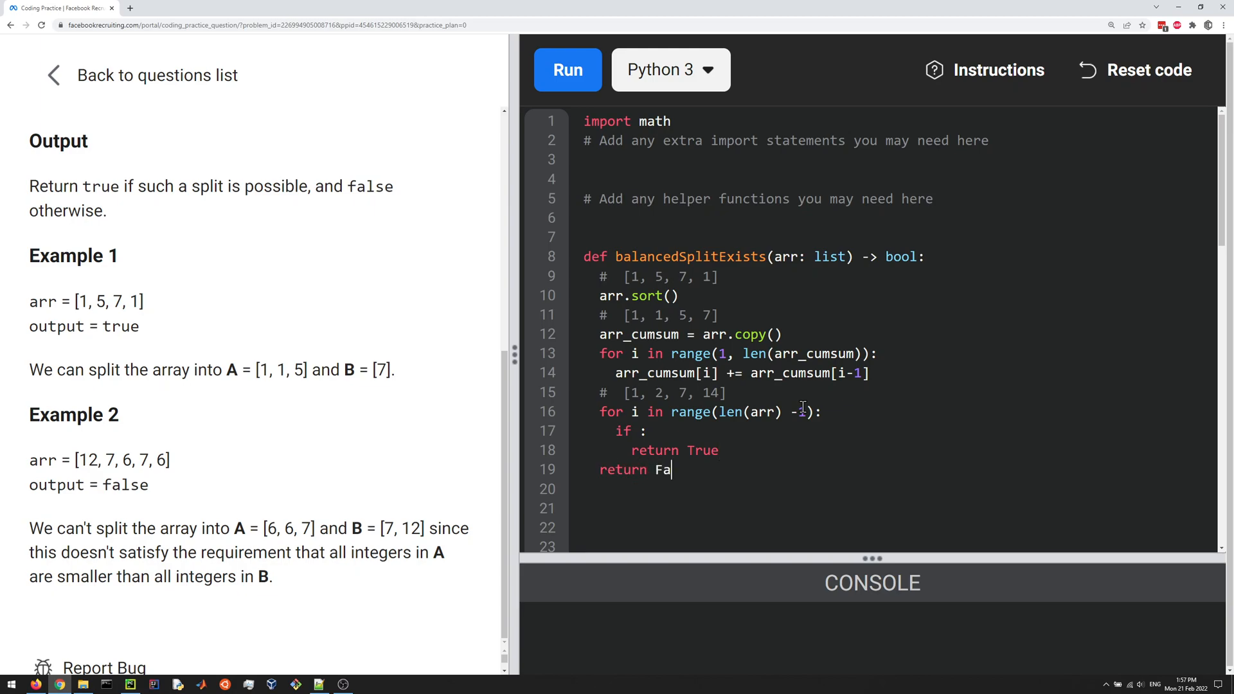
text(lse)
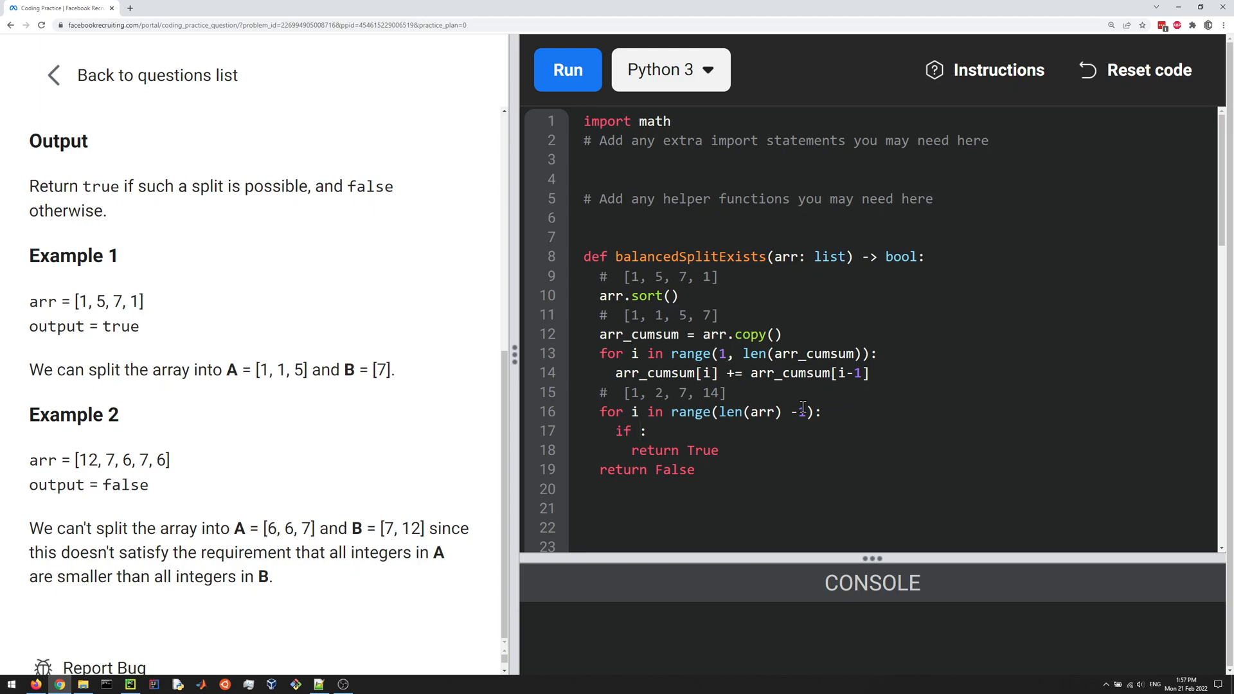
Step: Fill the if condition with arr_cumsum[i] * 2 == arr_cumsum[-1]
text(arr)
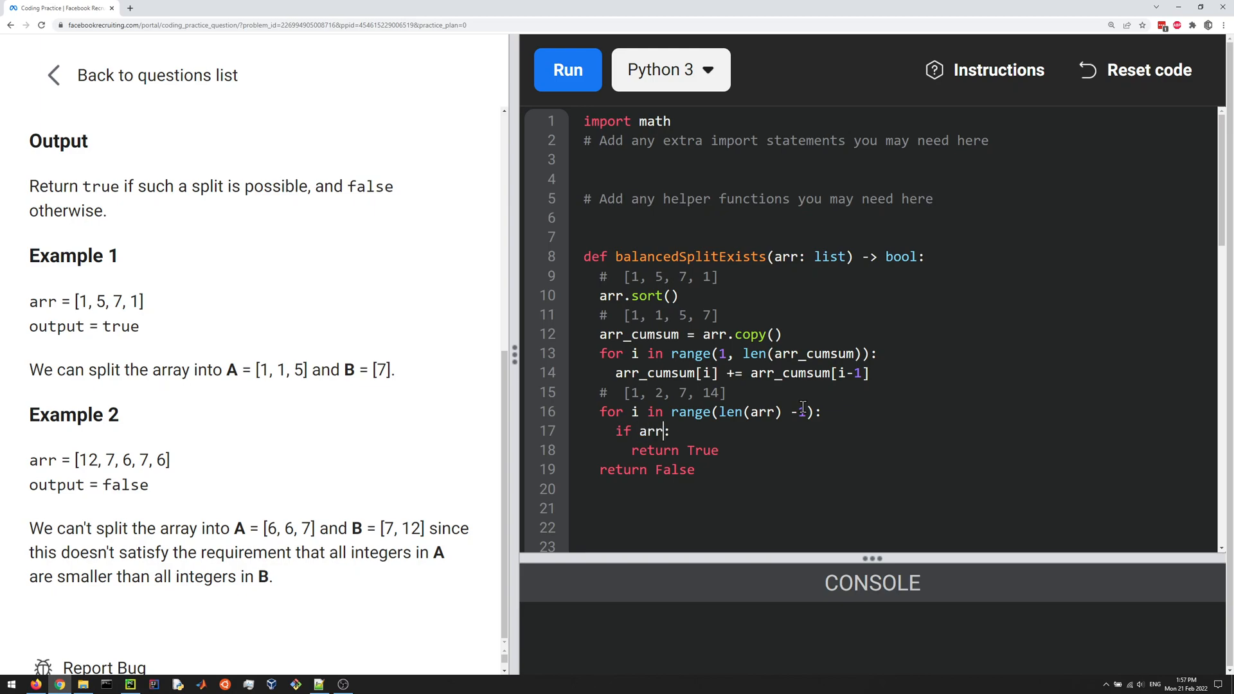
text(_)
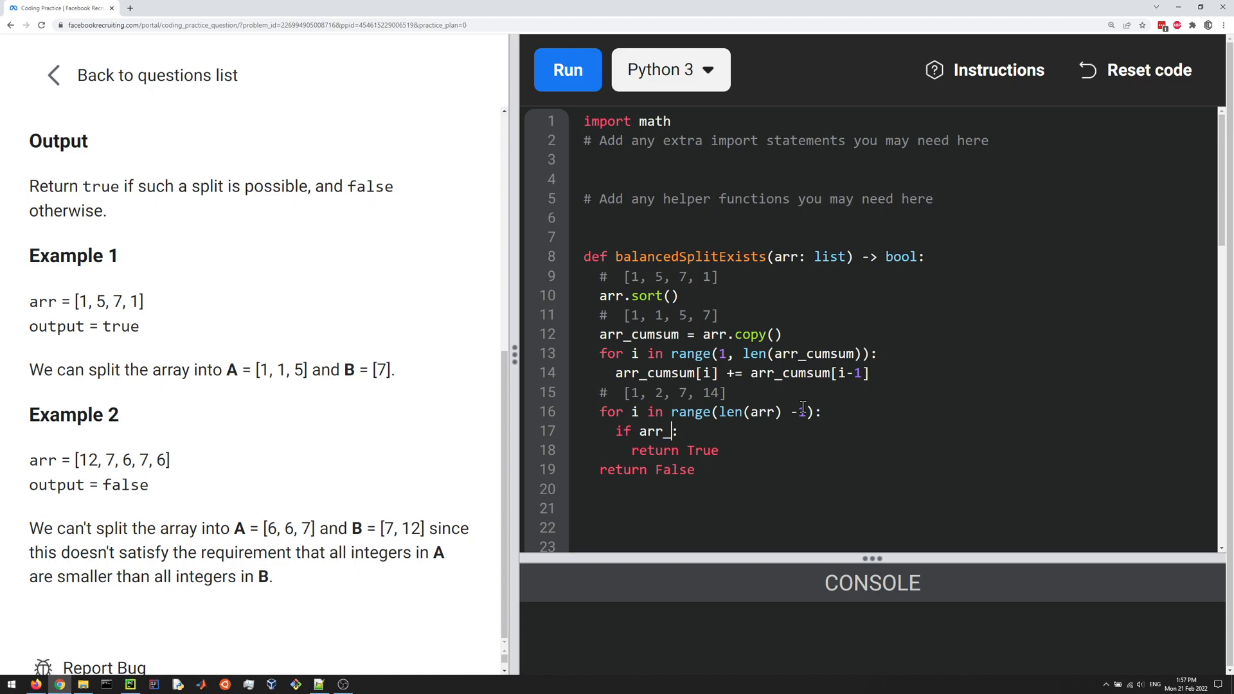
text(cumsum)
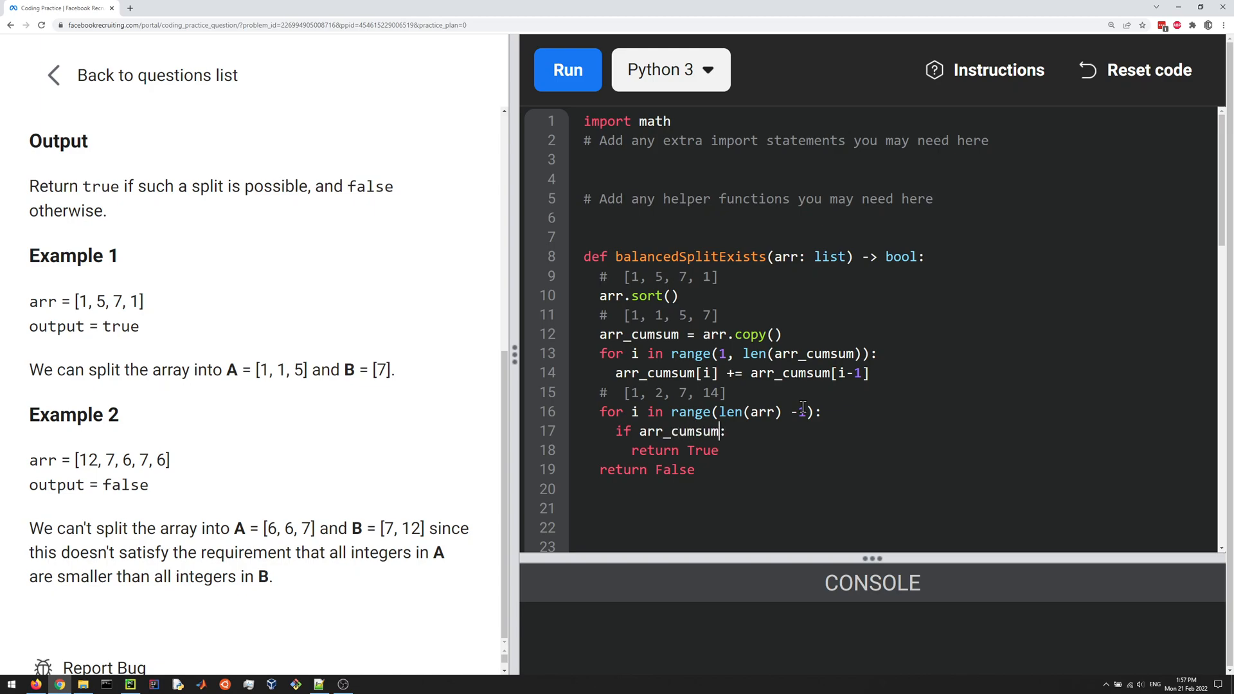
text([i] *)
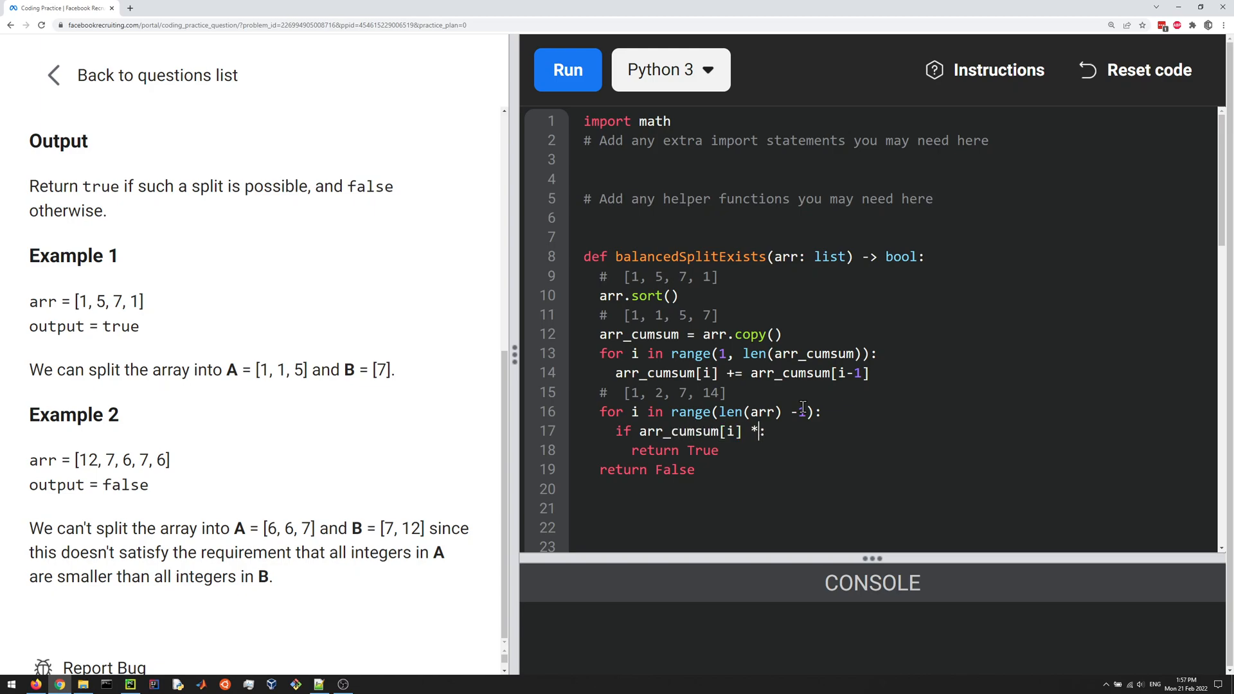
text(2 == arr_cumsum[)
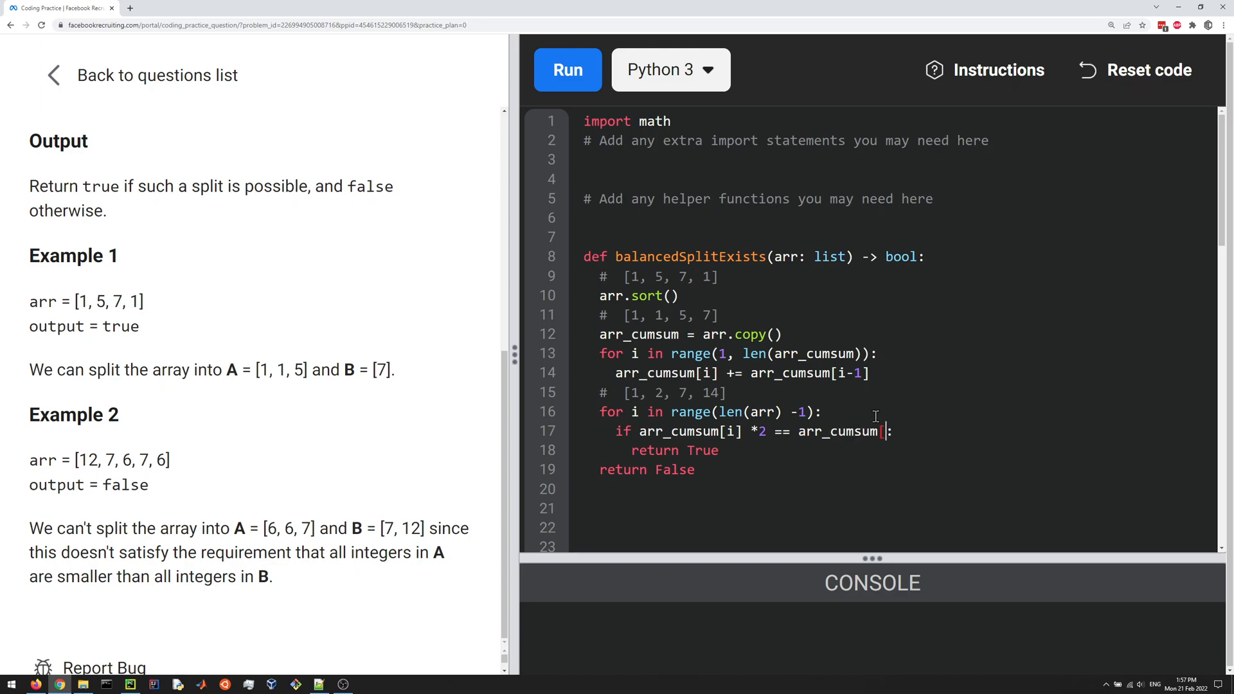
text(-1])
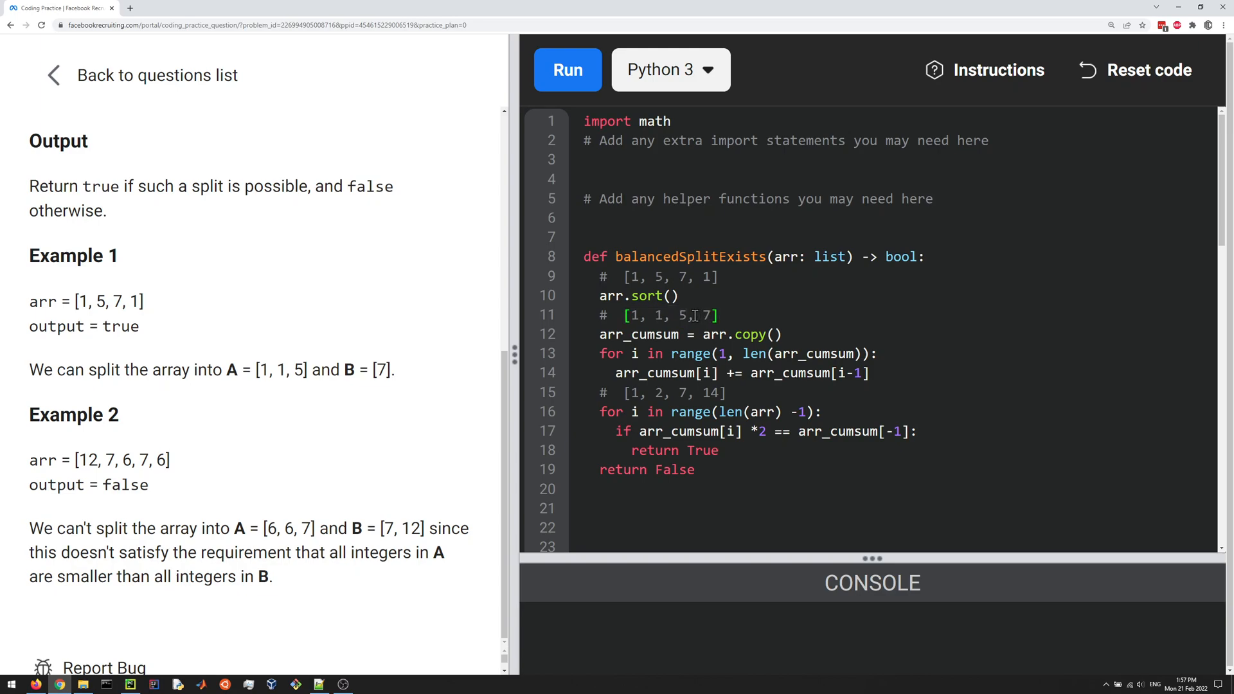
text(5,)
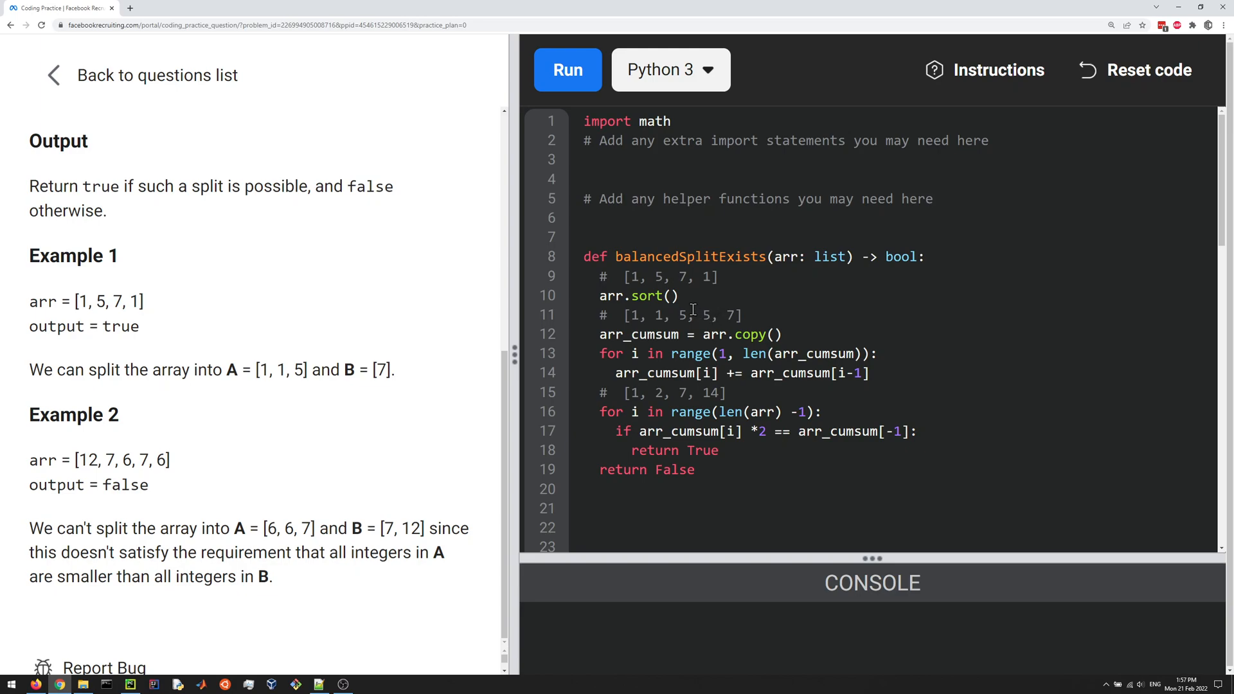
drag(697, 315, 741, 315)
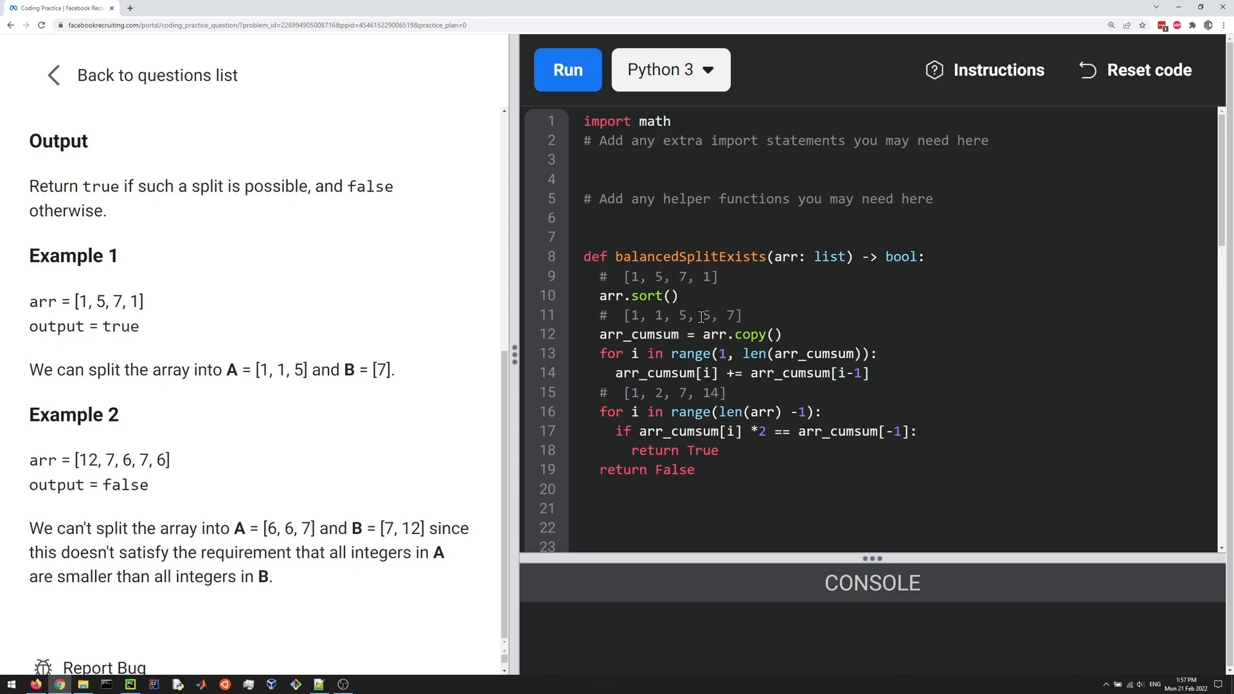
drag(629, 315, 697, 315)
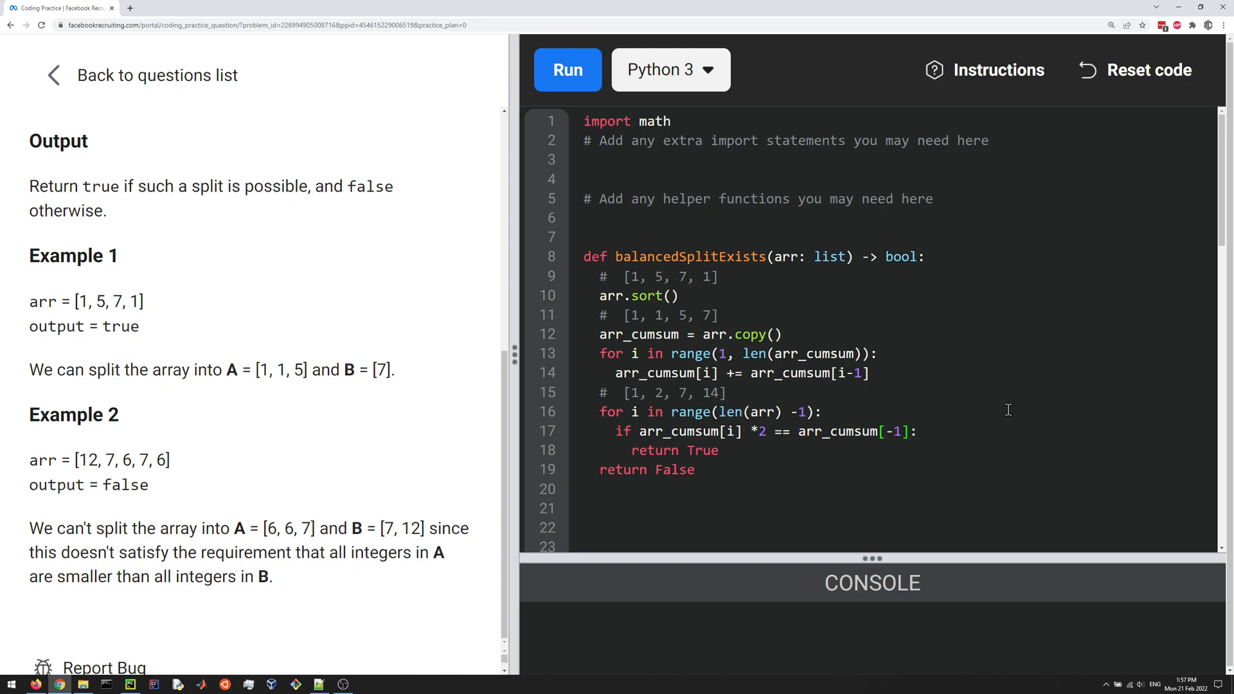
Step: Extend the condition with 'and arr[i] != arr[i+1]' so split-side values differ
text(arr[i])
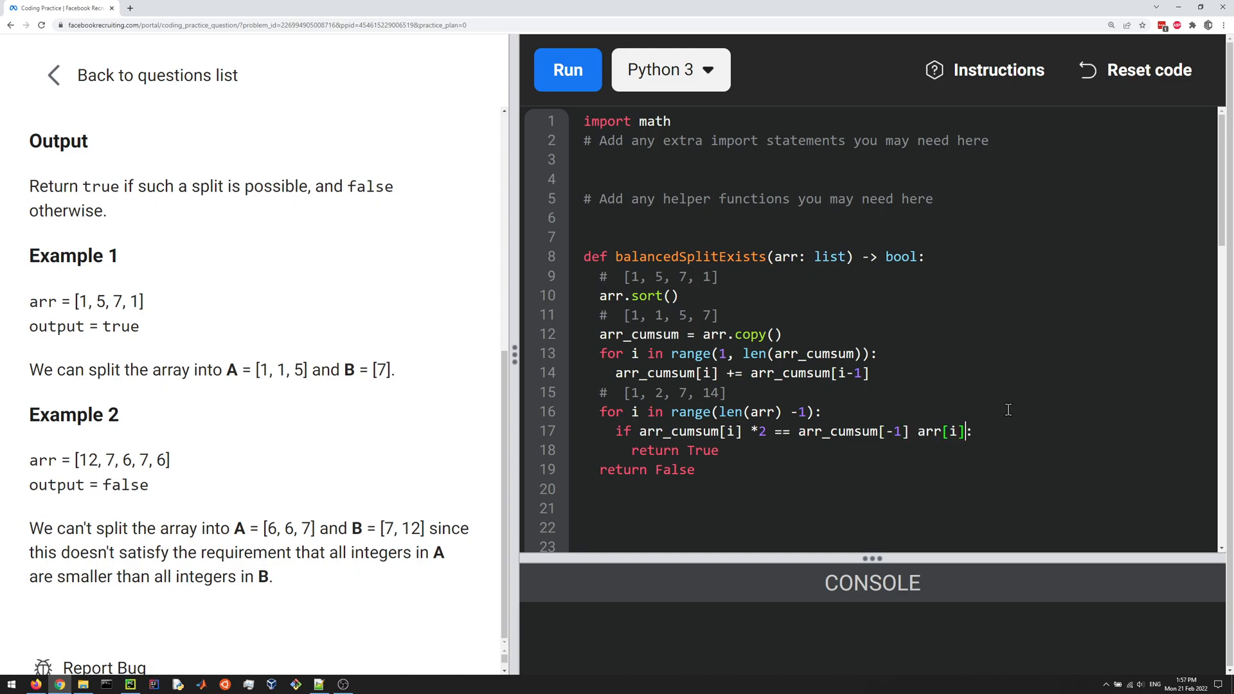
text(!=)
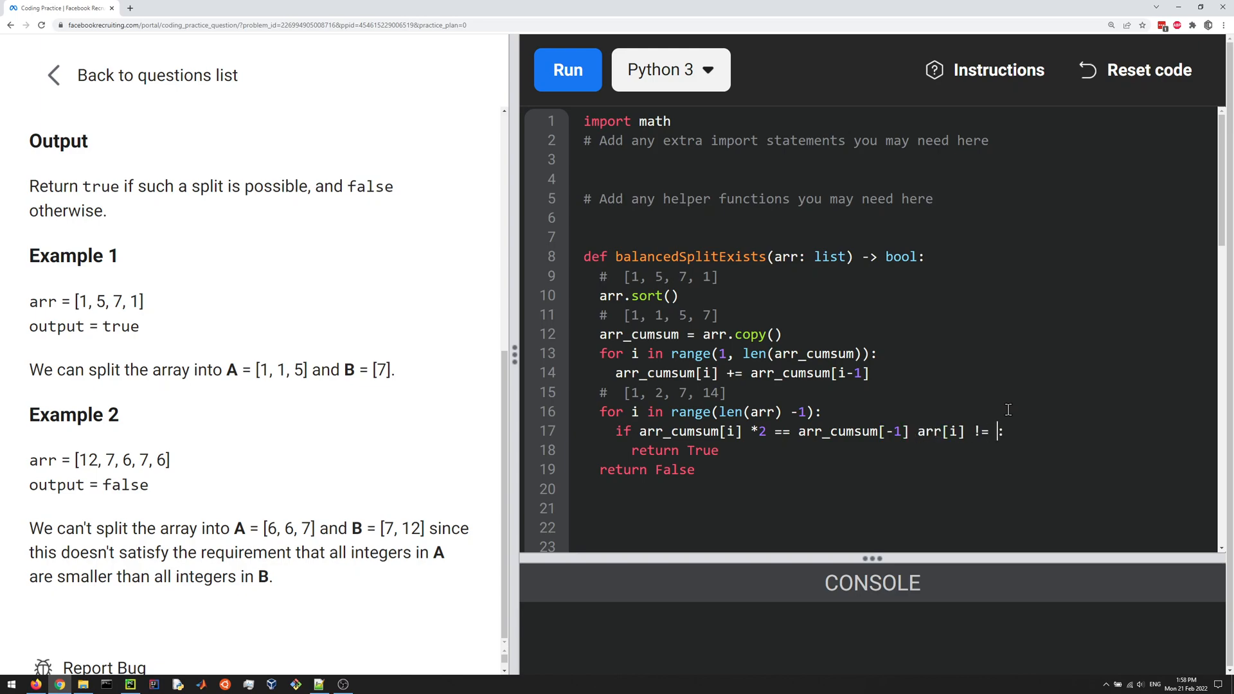
text(arr[i)
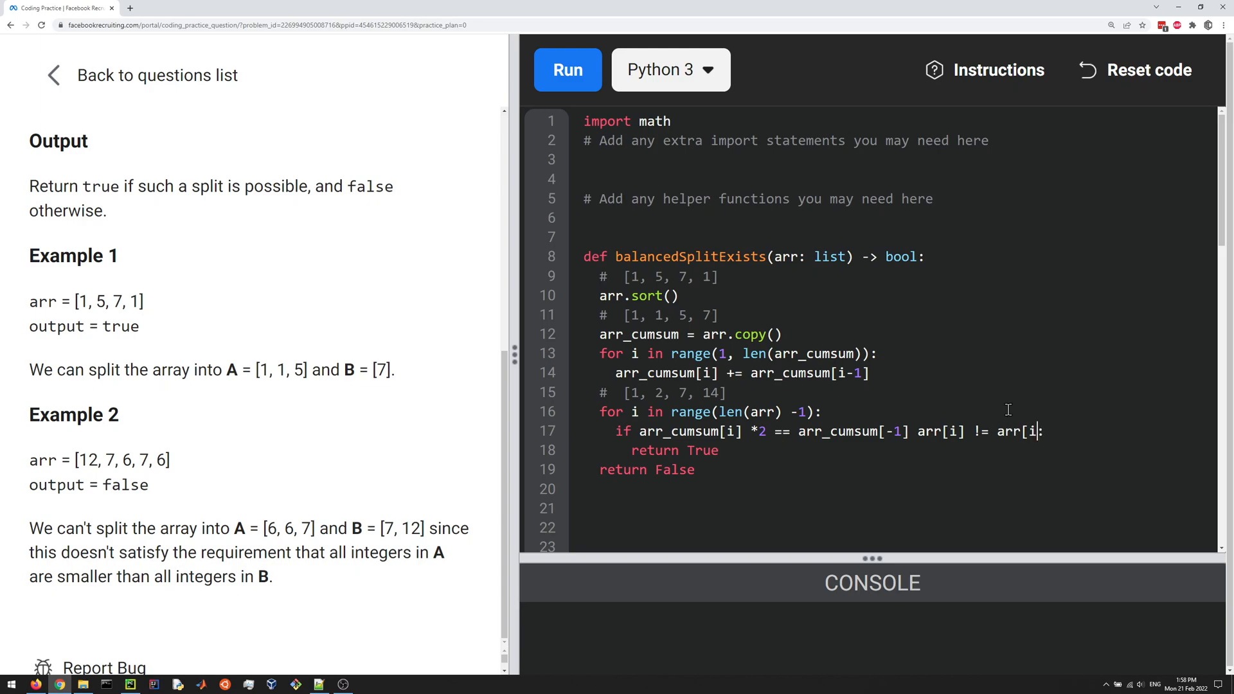
text(+1)
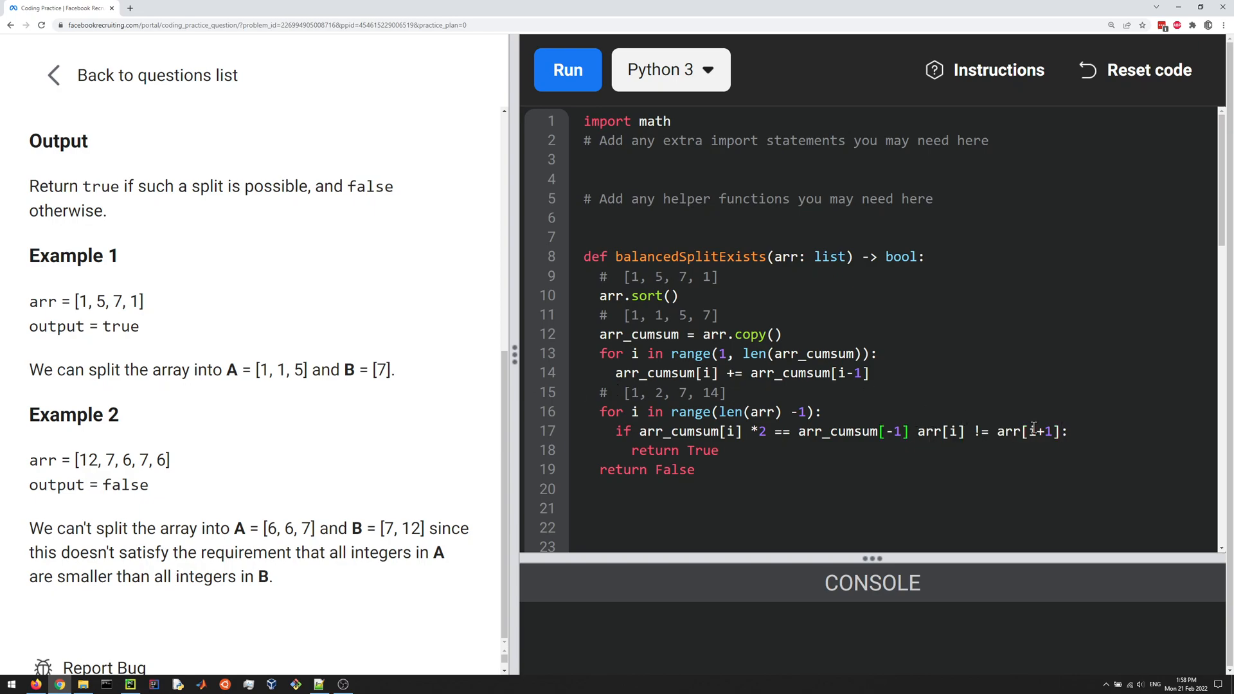
text(and a)
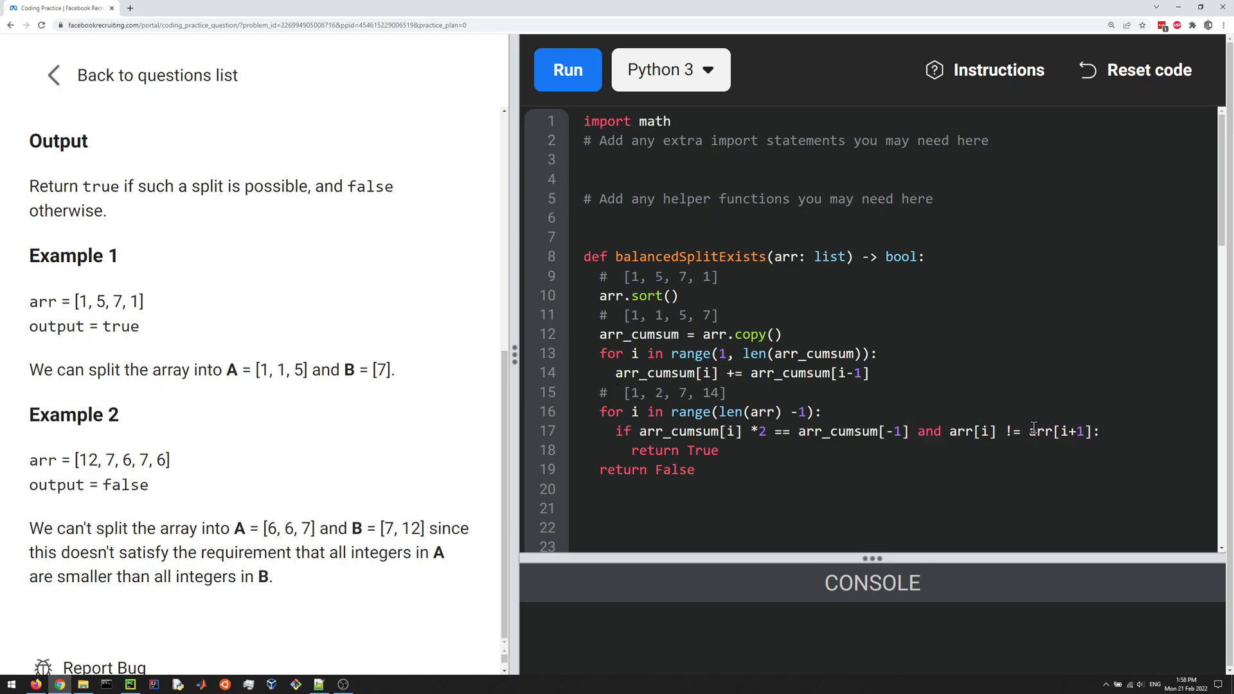
Step: Run the solution so Test #1 and Test #2 pass in the console
click(567, 70)
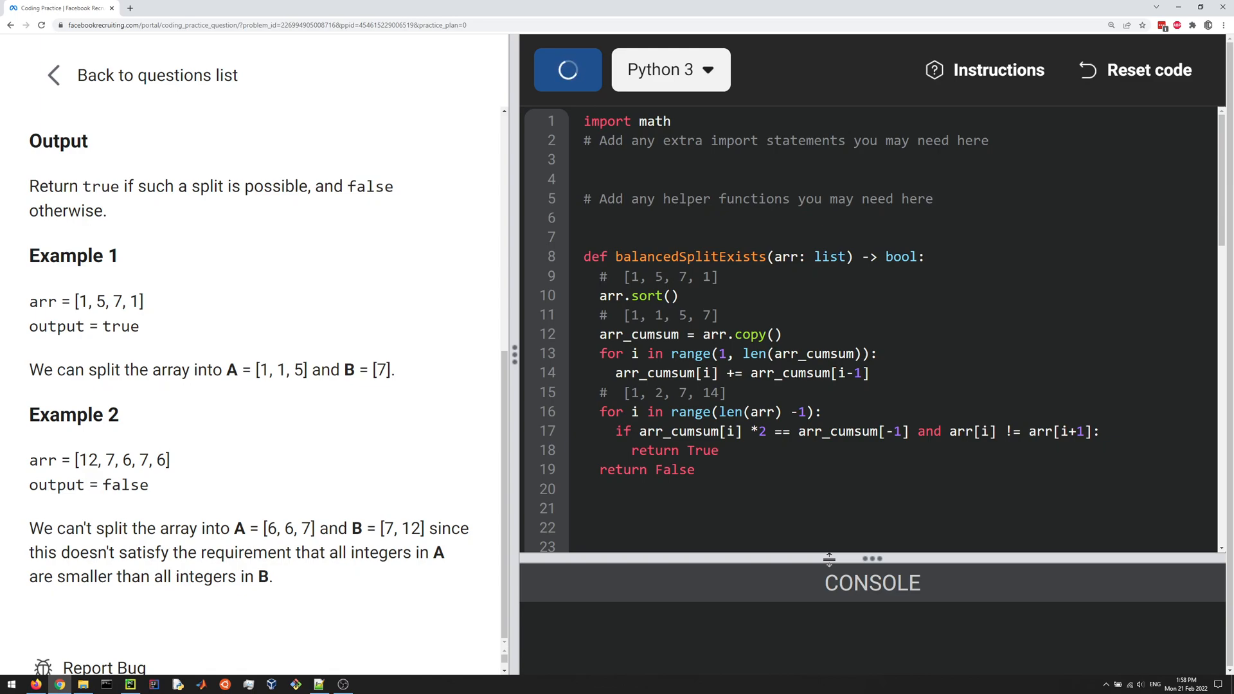
click(567, 70)
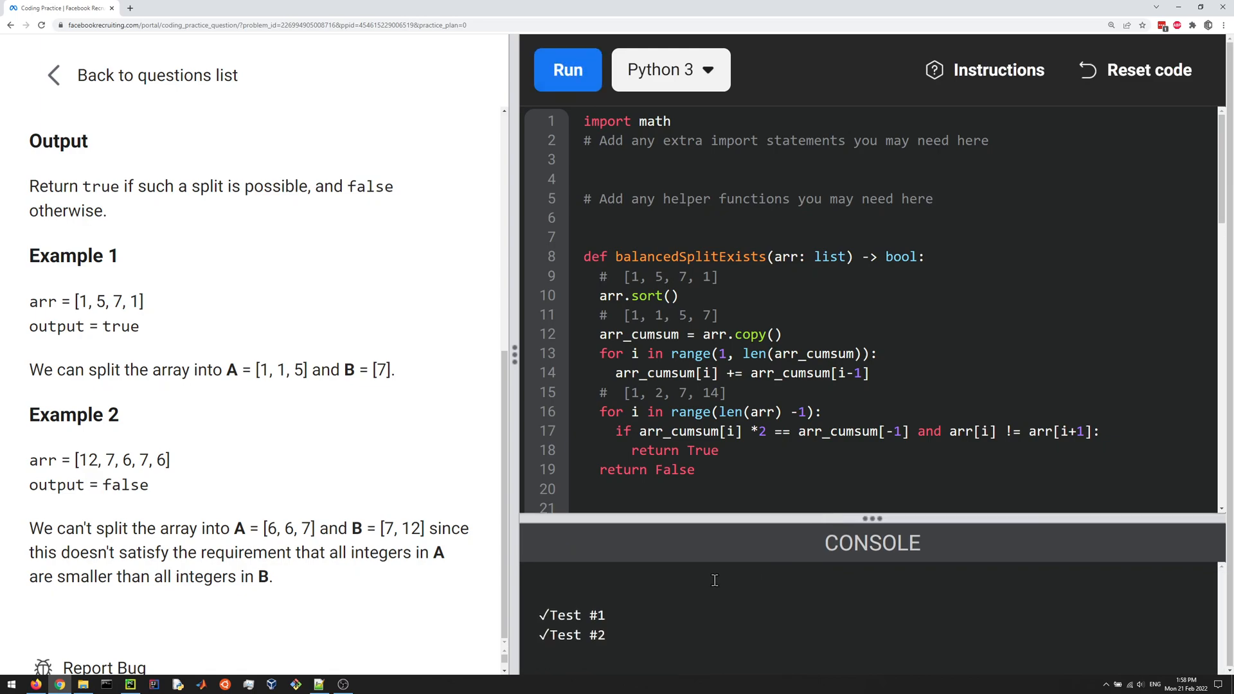
drag(872, 518, 872, 538)
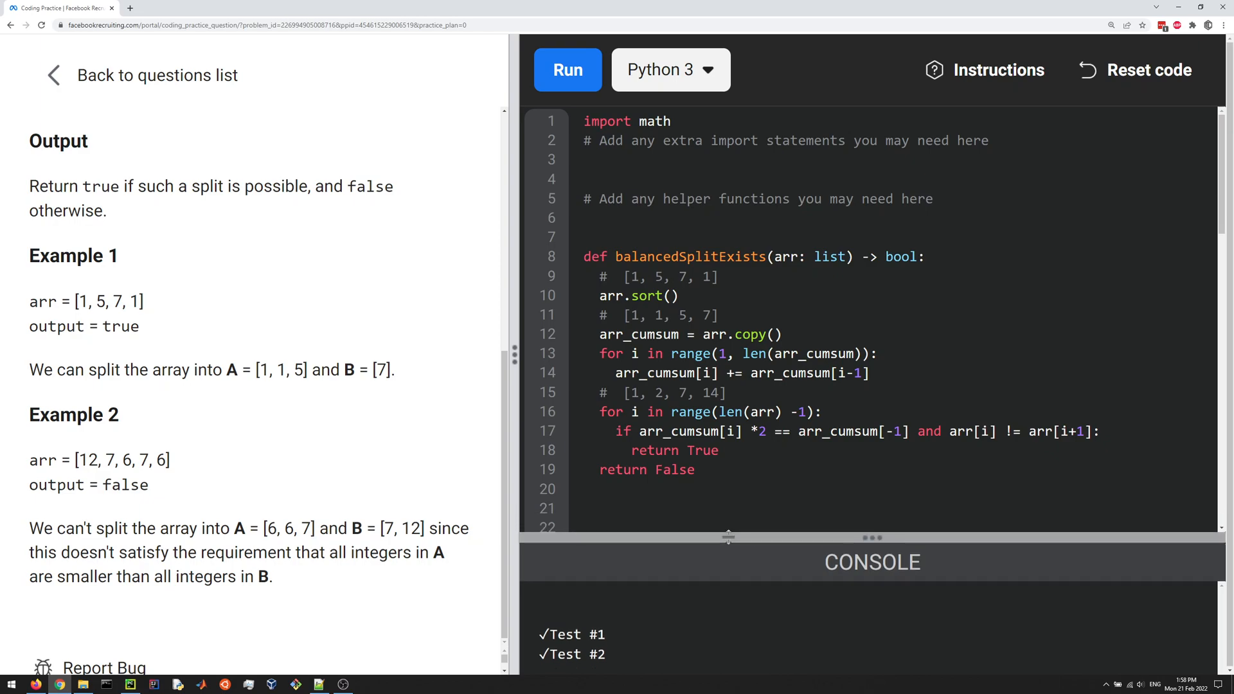